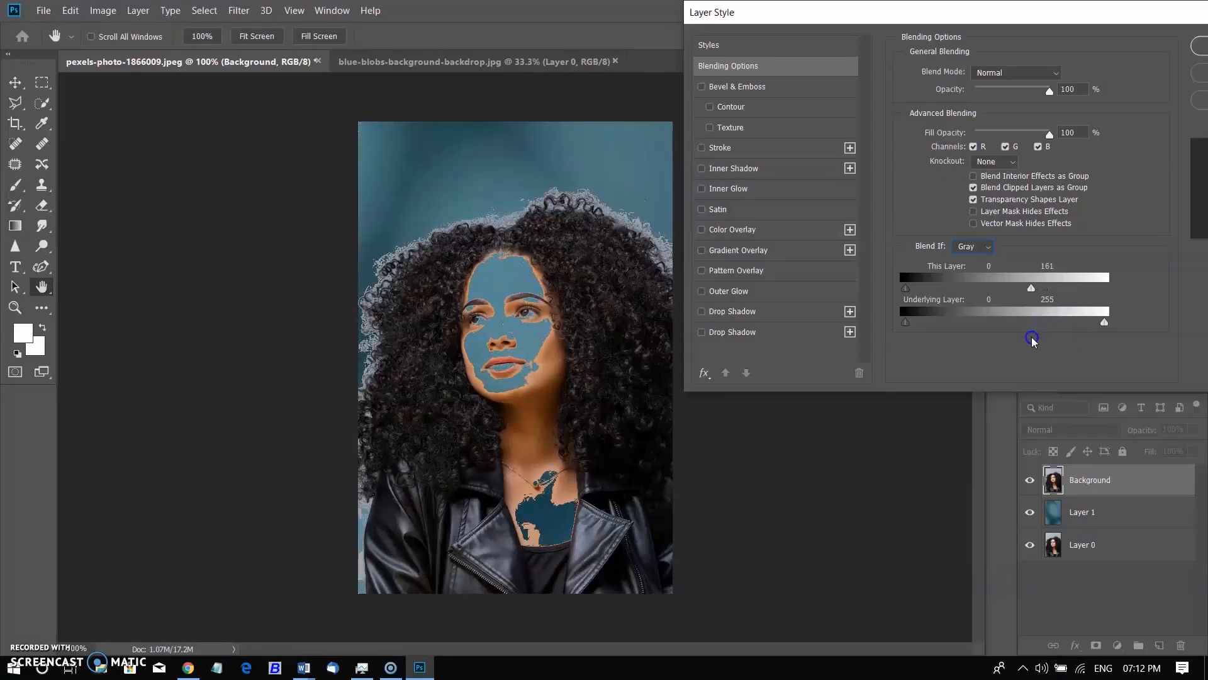
- Adjust the Blend If tones on a portrait and auto-select the woman with Select Subject
left_click_drag(1054, 287, 1024, 287)
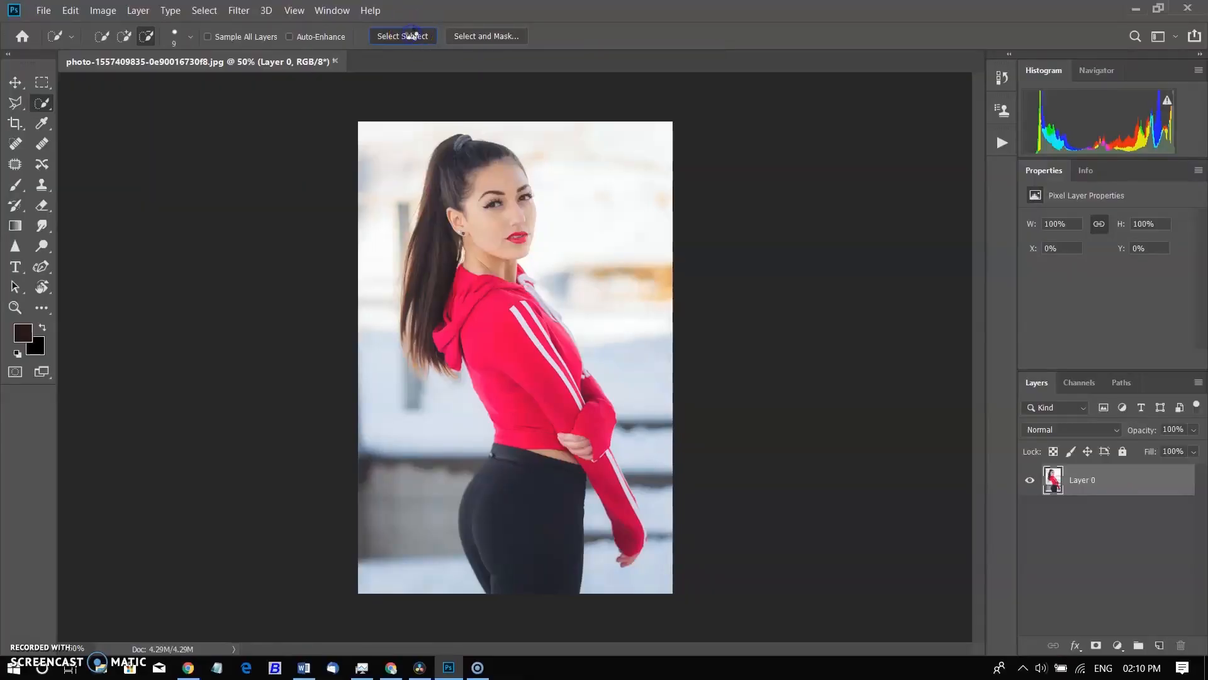
left_click(403, 37)
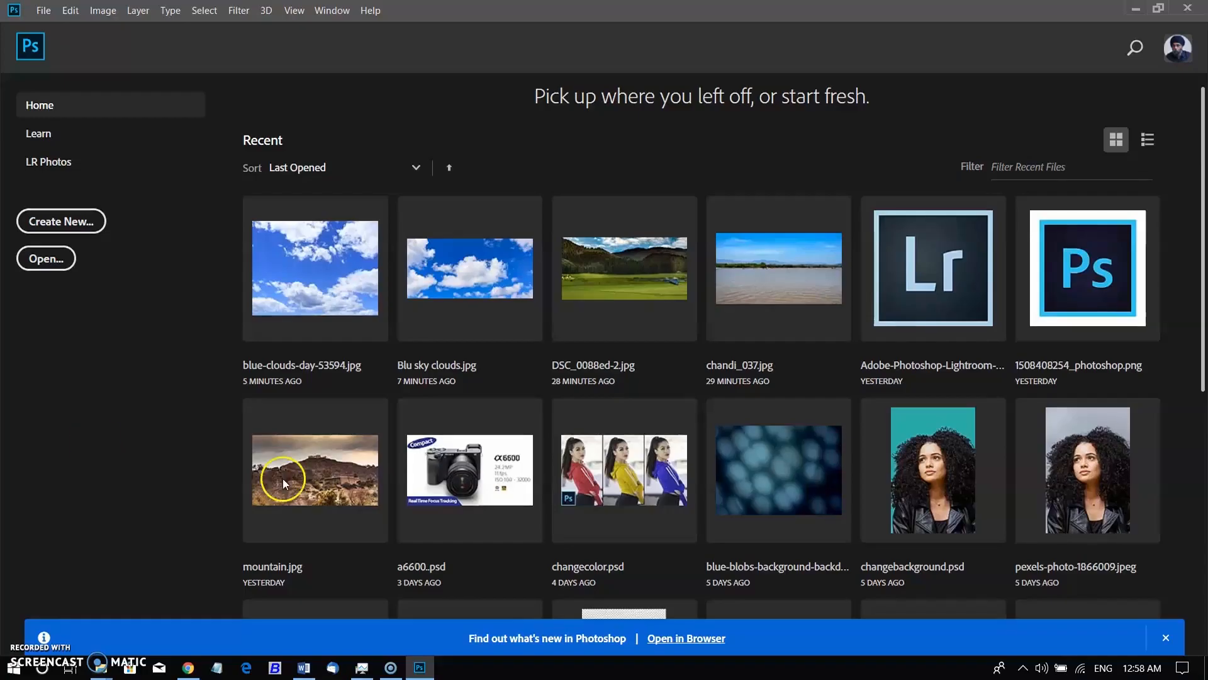
mouse_move(629, 268)
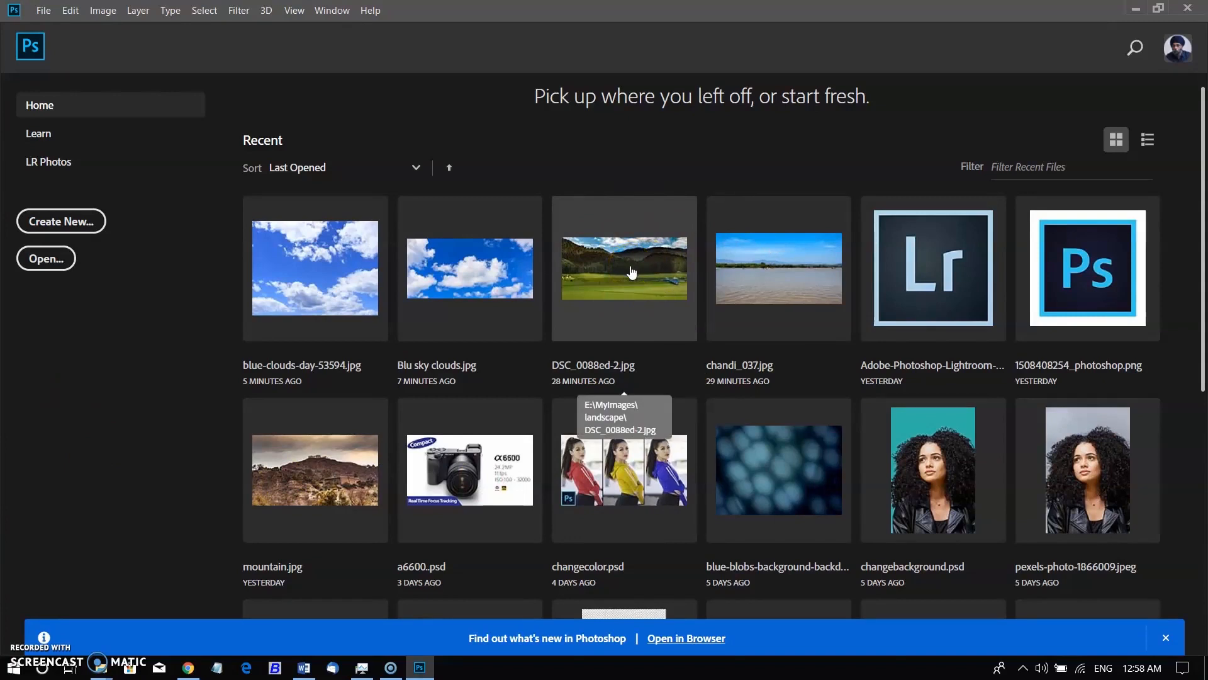
- Open the meadow landscape photo DSC_0088ed-2.jpg from Recent files
double_click(623, 268)
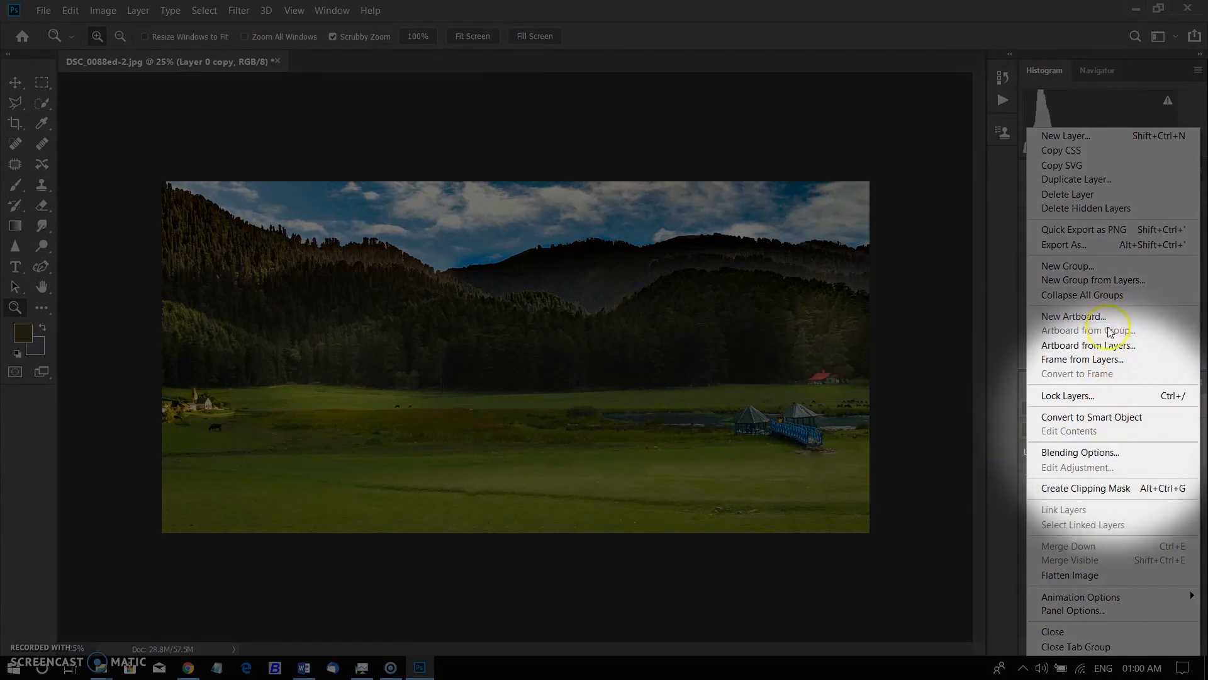
- In Blending Options, set Blend If to Blue and pull the white slider left until the sky disappears
left_click(1080, 452)
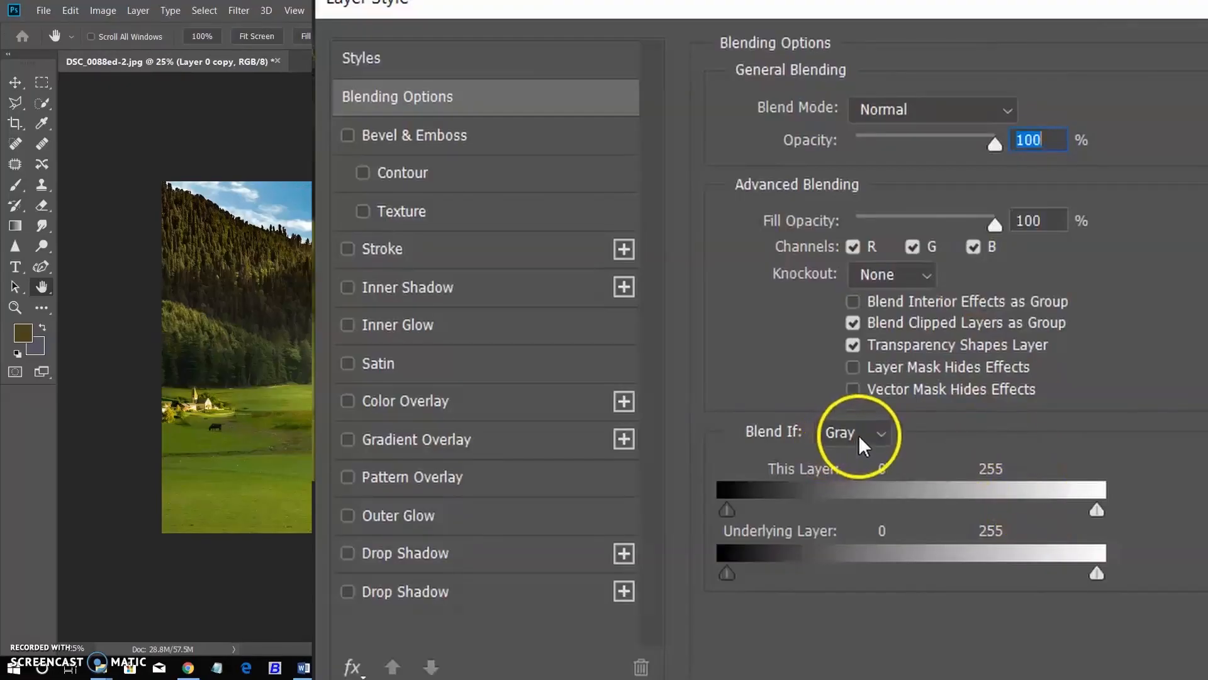
left_click(852, 431)
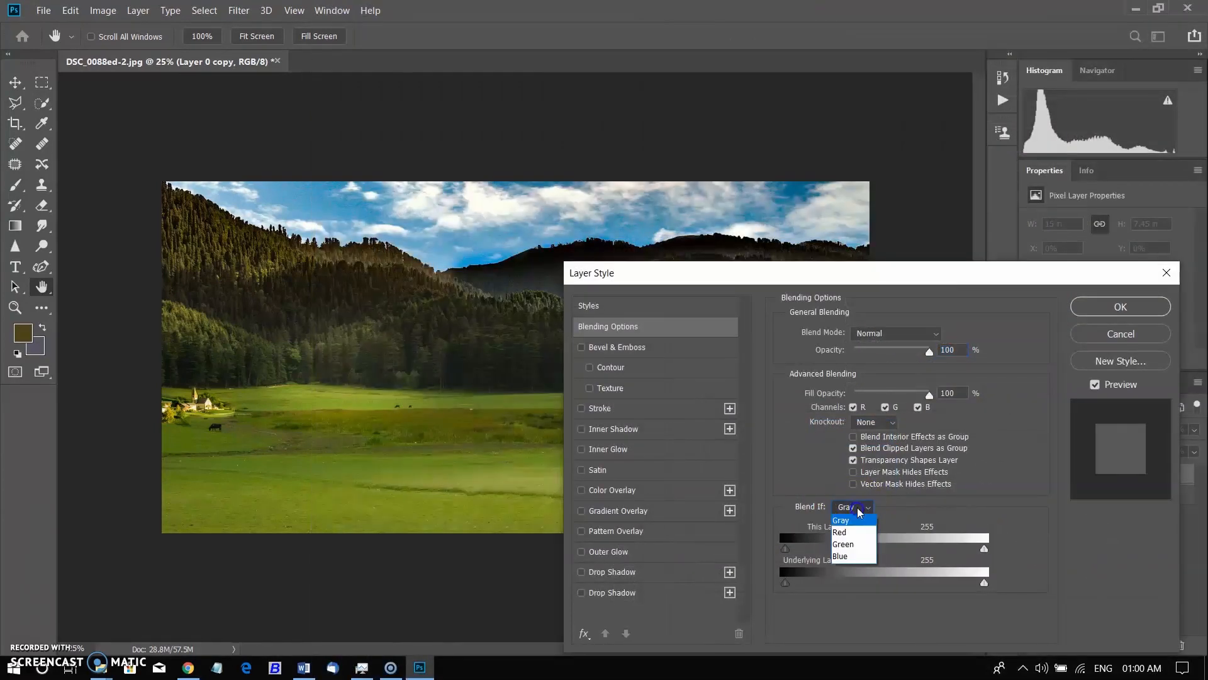
left_click(840, 555)
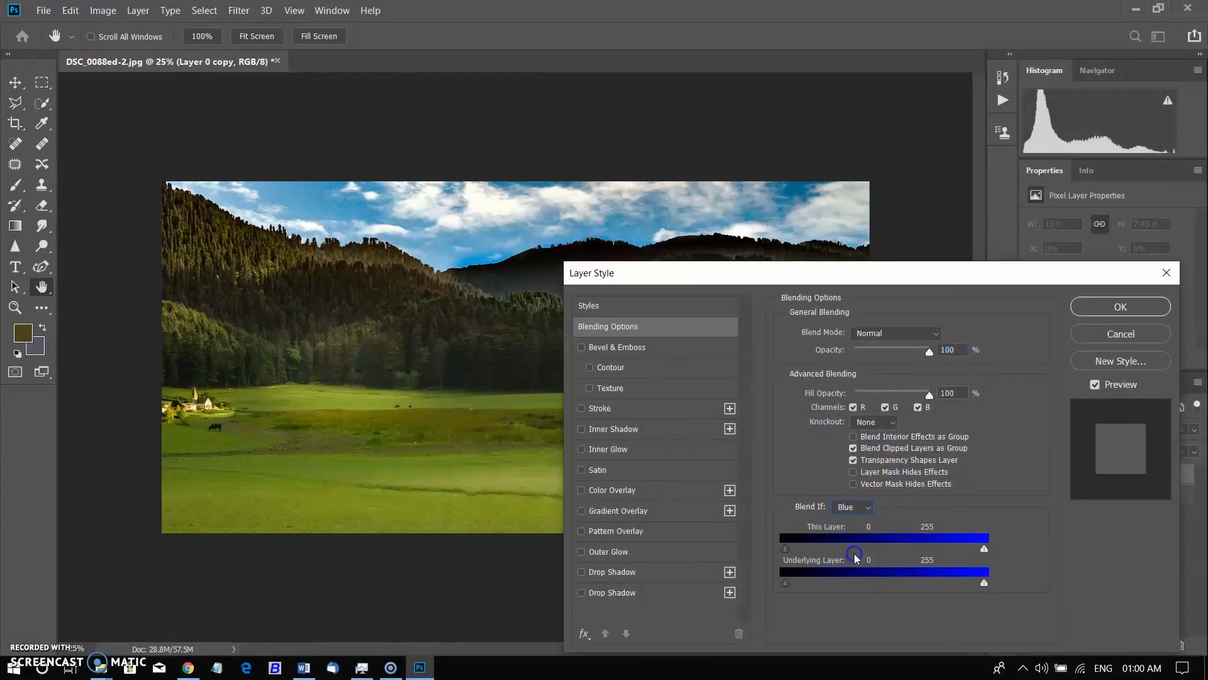
left_click_drag(984, 549, 973, 548)
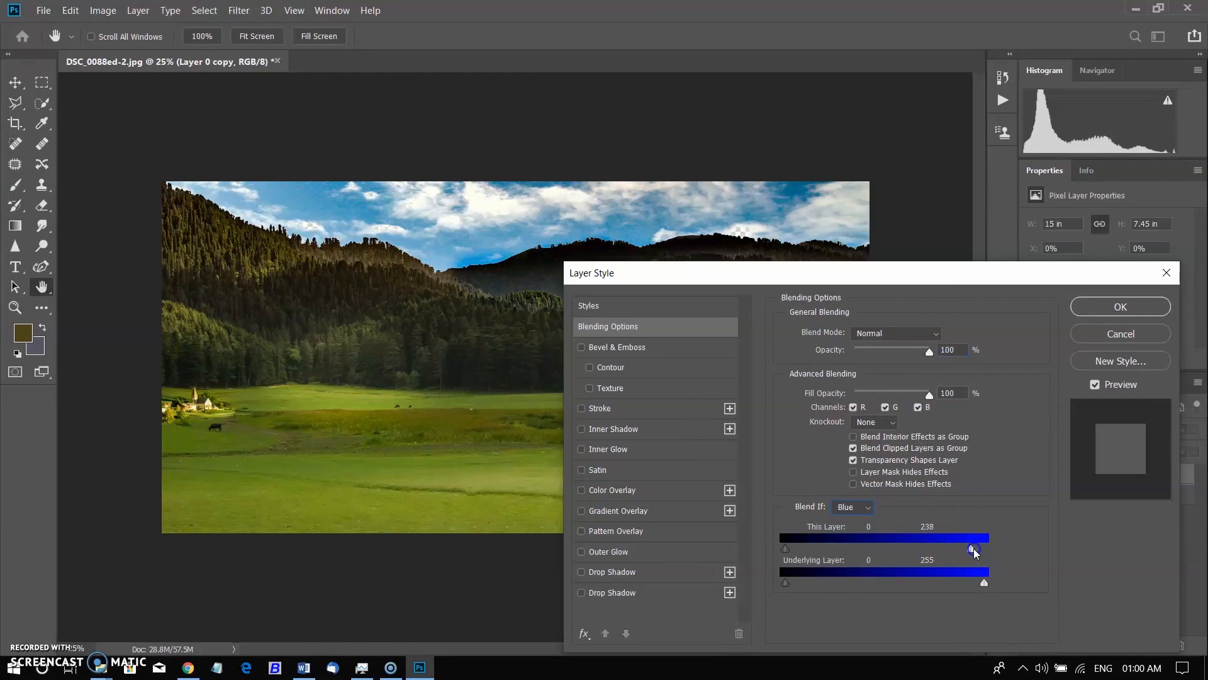
left_click_drag(973, 547, 933, 547)
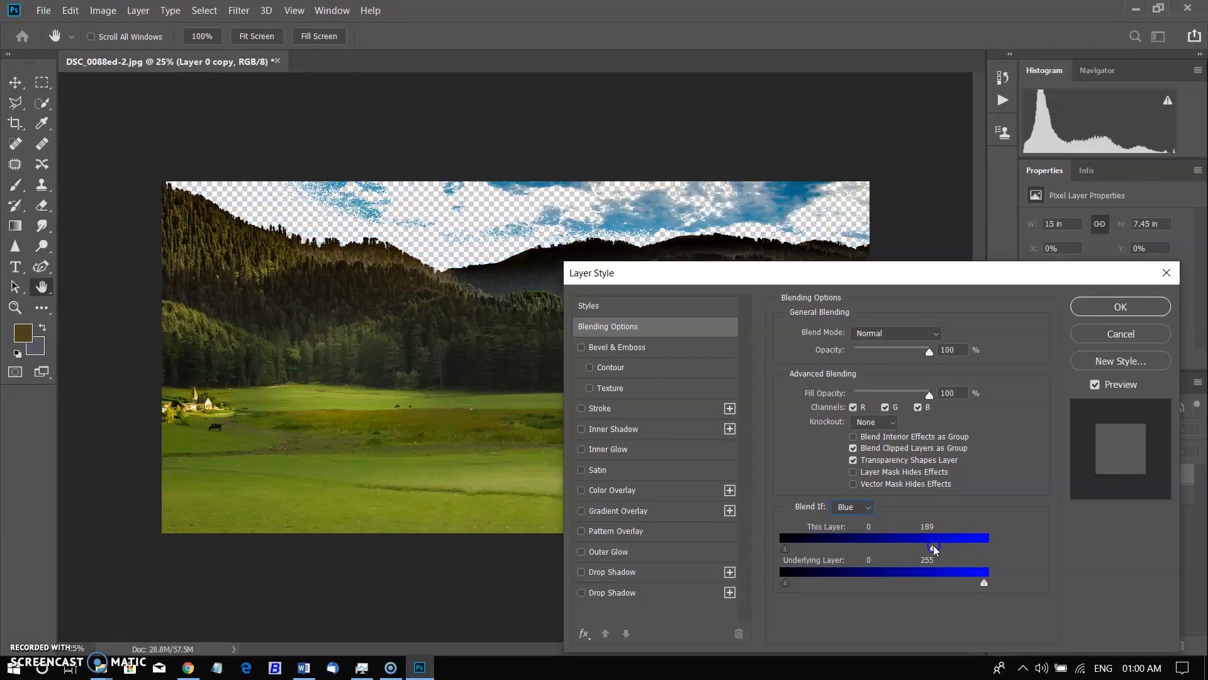
left_click_drag(929, 544, 914, 543)
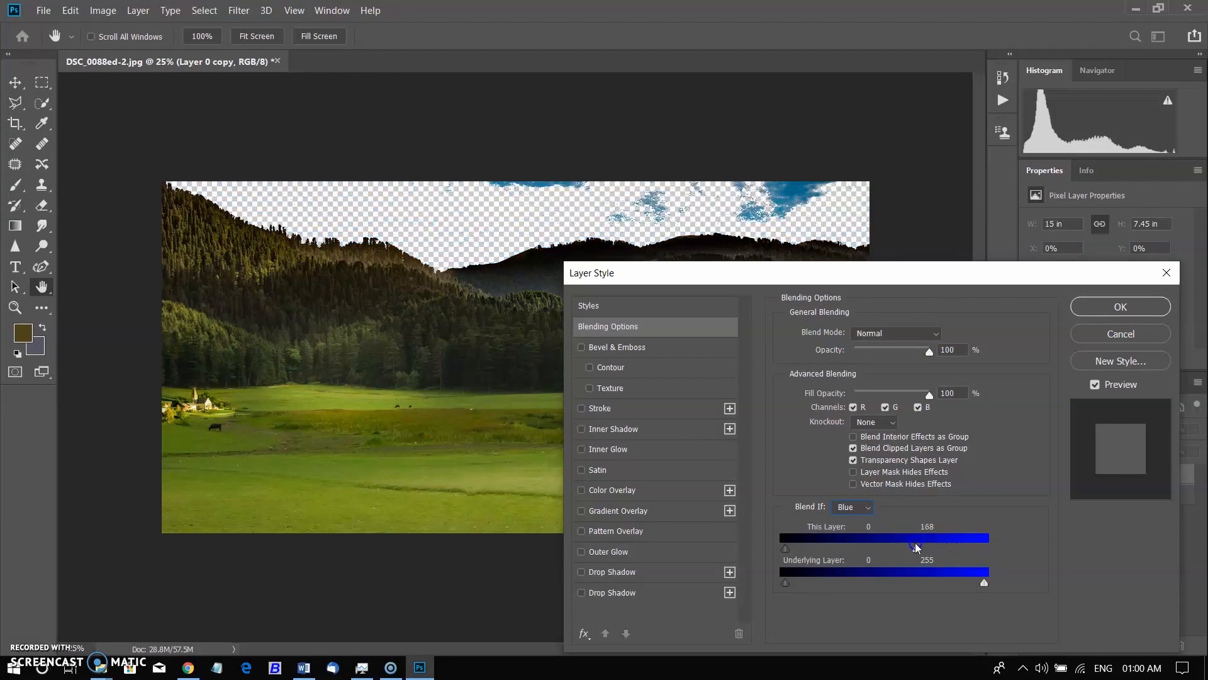
left_click_drag(929, 538, 928, 538)
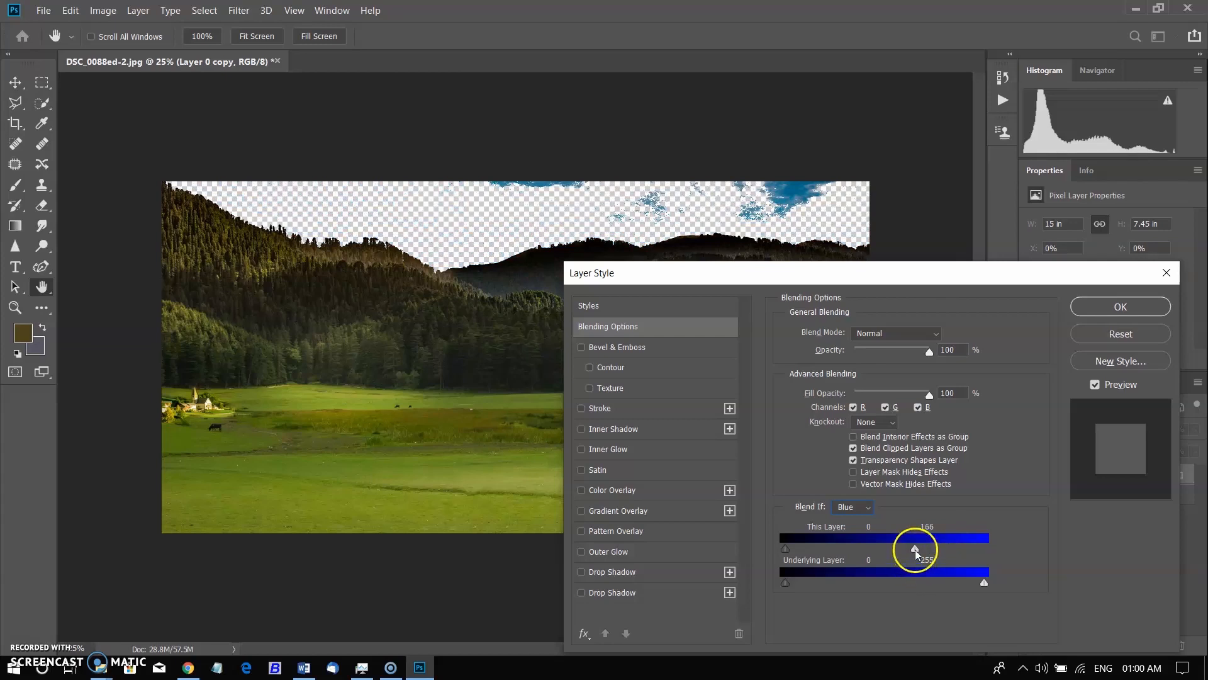
- Alt-split the white slider into a soft transition that clears the last clouds, then apply it
key("alt")
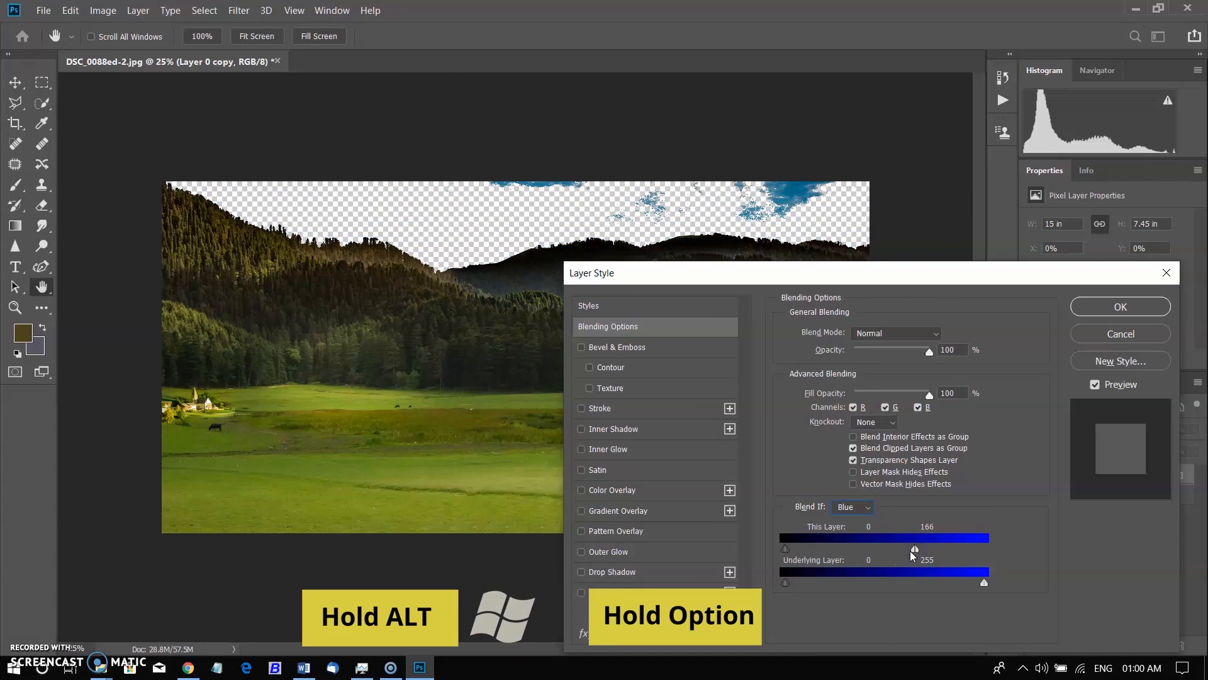
left_click_drag(929, 548, 905, 549)
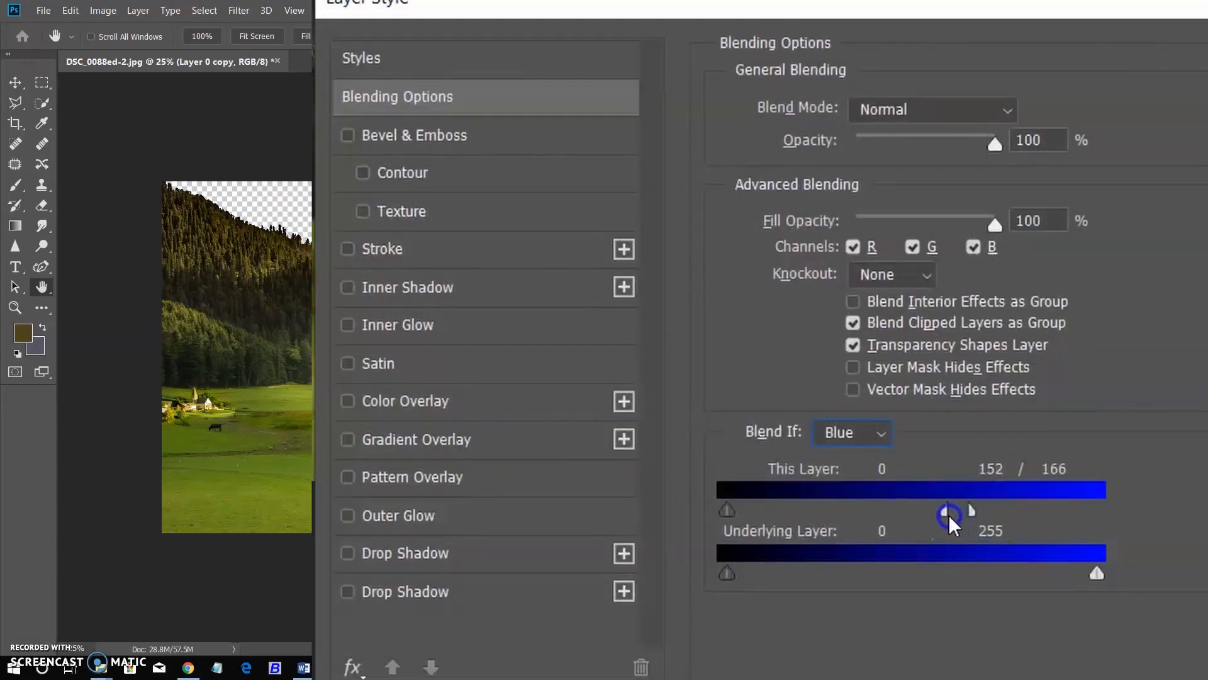
left_click_drag(952, 514, 970, 515)
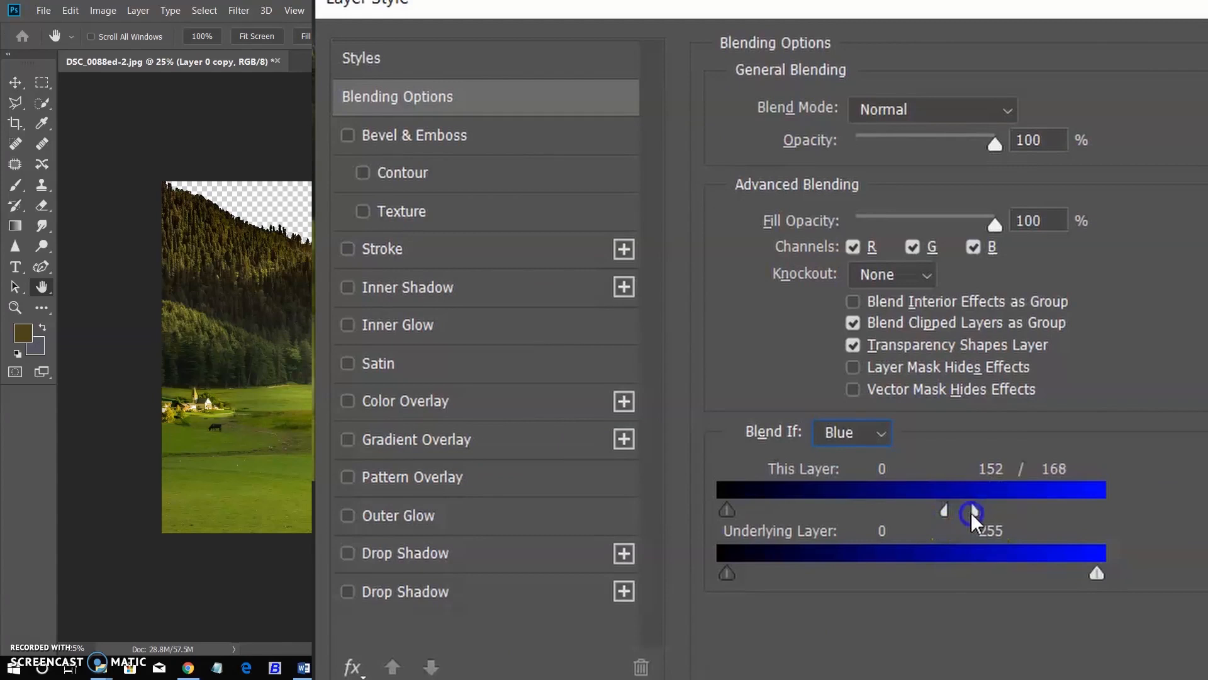
left_click_drag(971, 512, 981, 512)
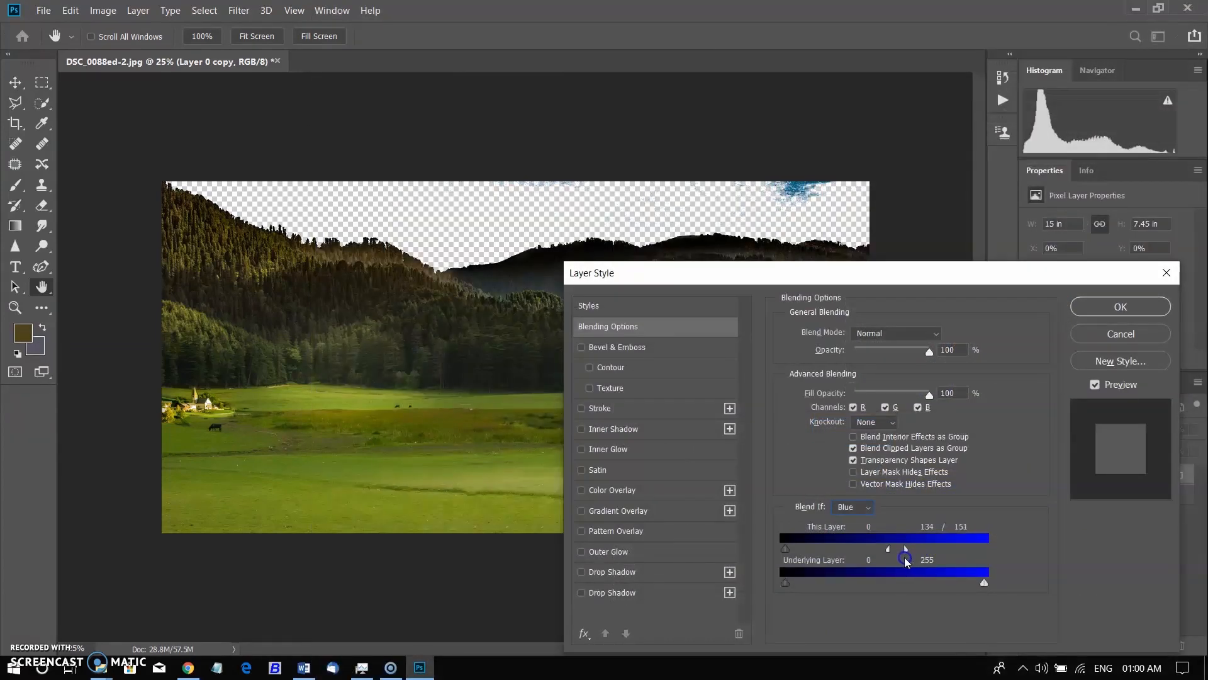
left_click_drag(905, 548, 929, 549)
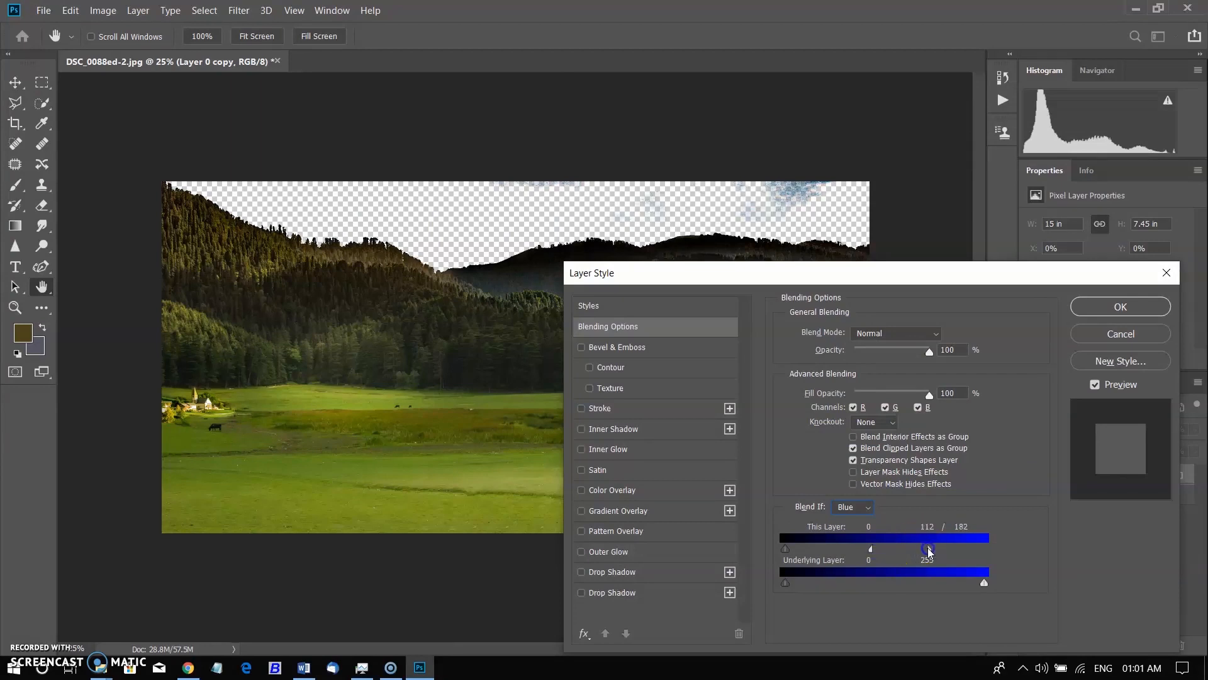
left_click_drag(929, 549, 887, 549)
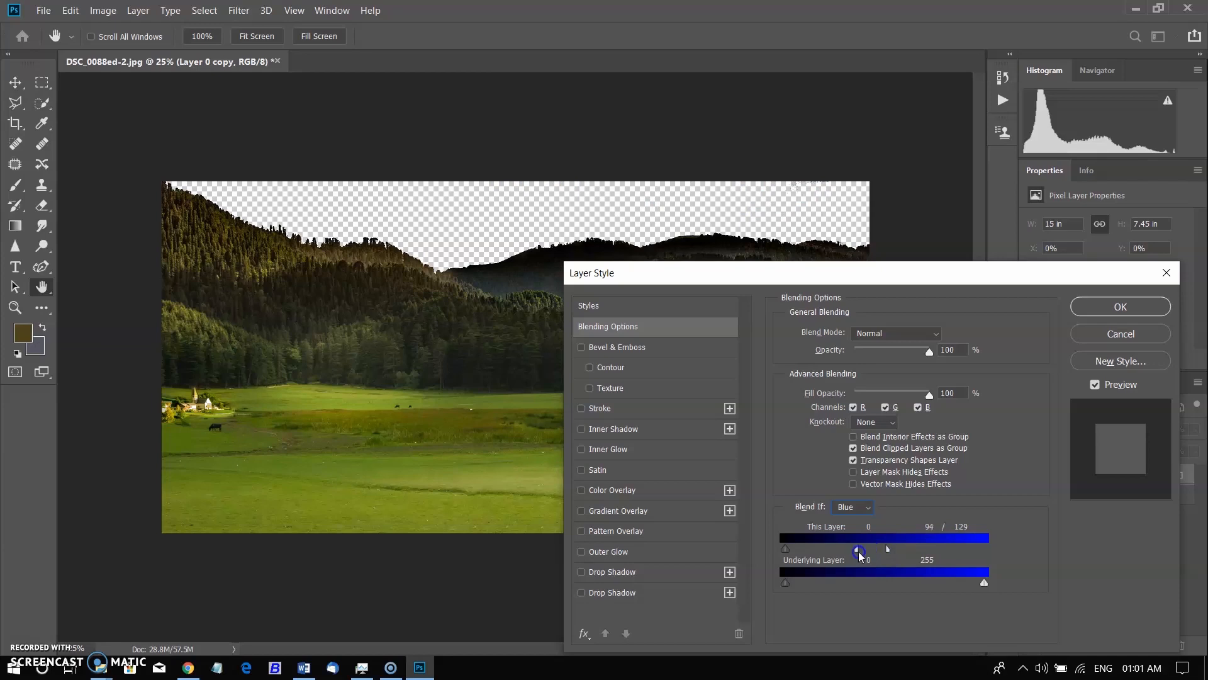
left_click(1120, 306)
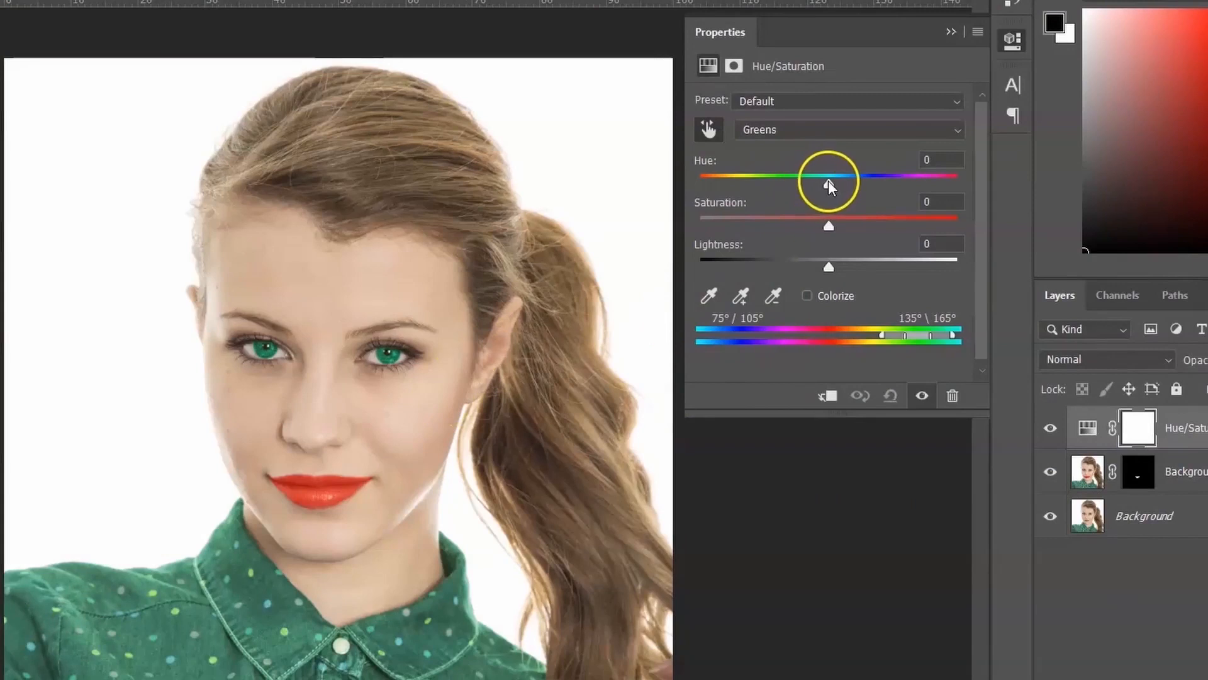
- Shift the hue of the green tones, then return to the flattened landscape document
left_click_drag(828, 178, 891, 190)
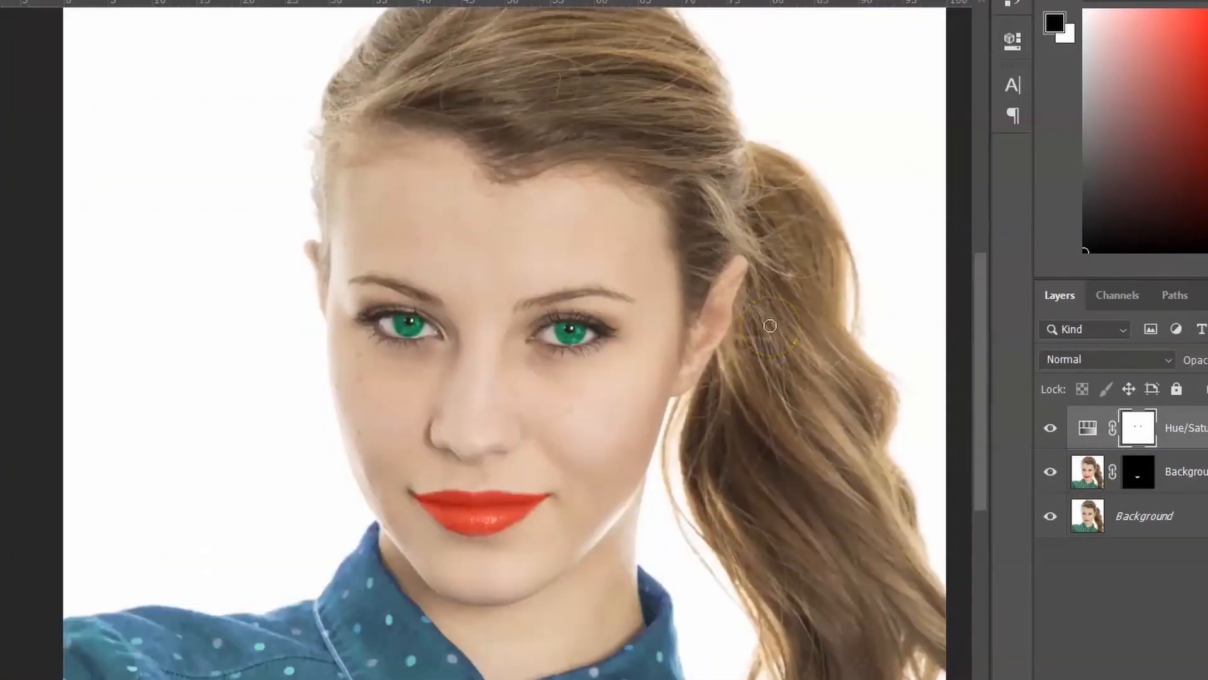
left_click(561, 321)
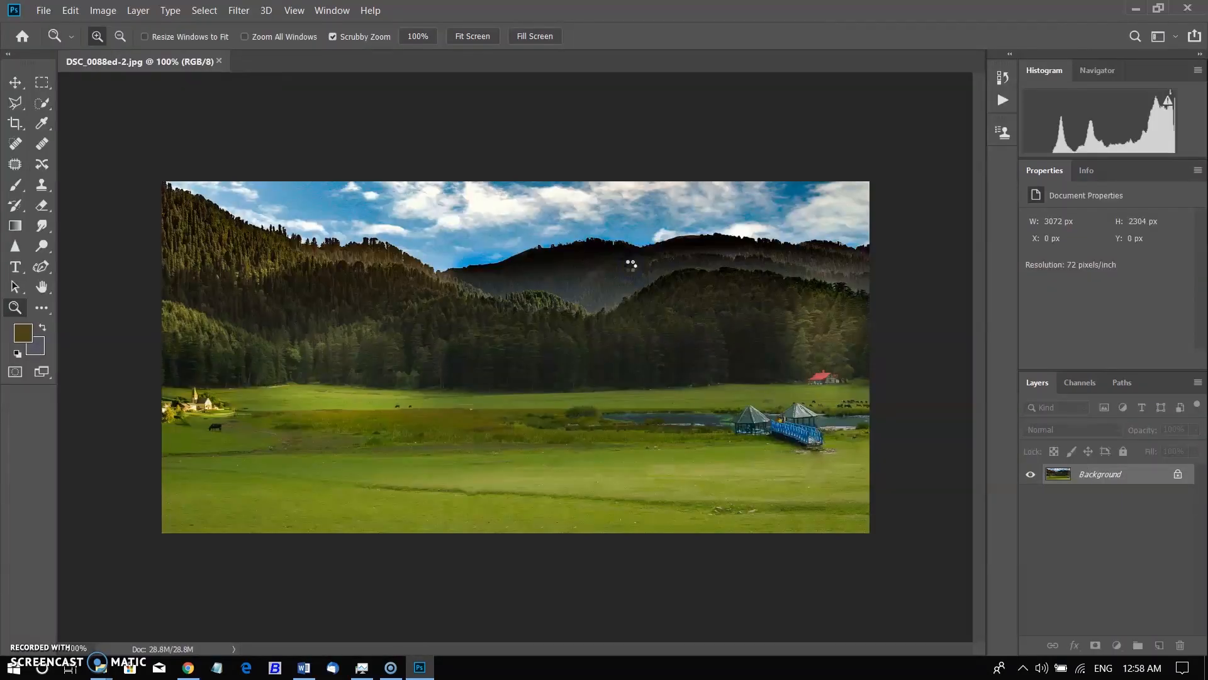
- Duplicate the landscape layer with Ctrl+J, add a black hiding mask, and reset colours to paint white
key("ctrl+j")
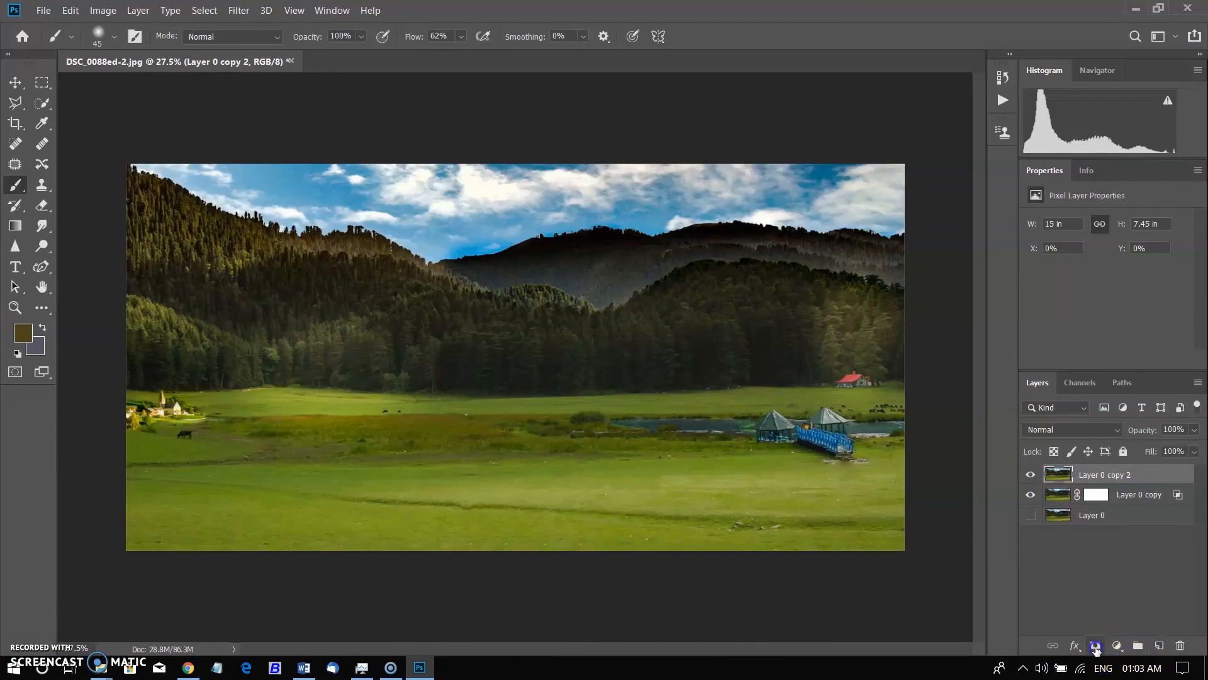
left_click(1095, 646)
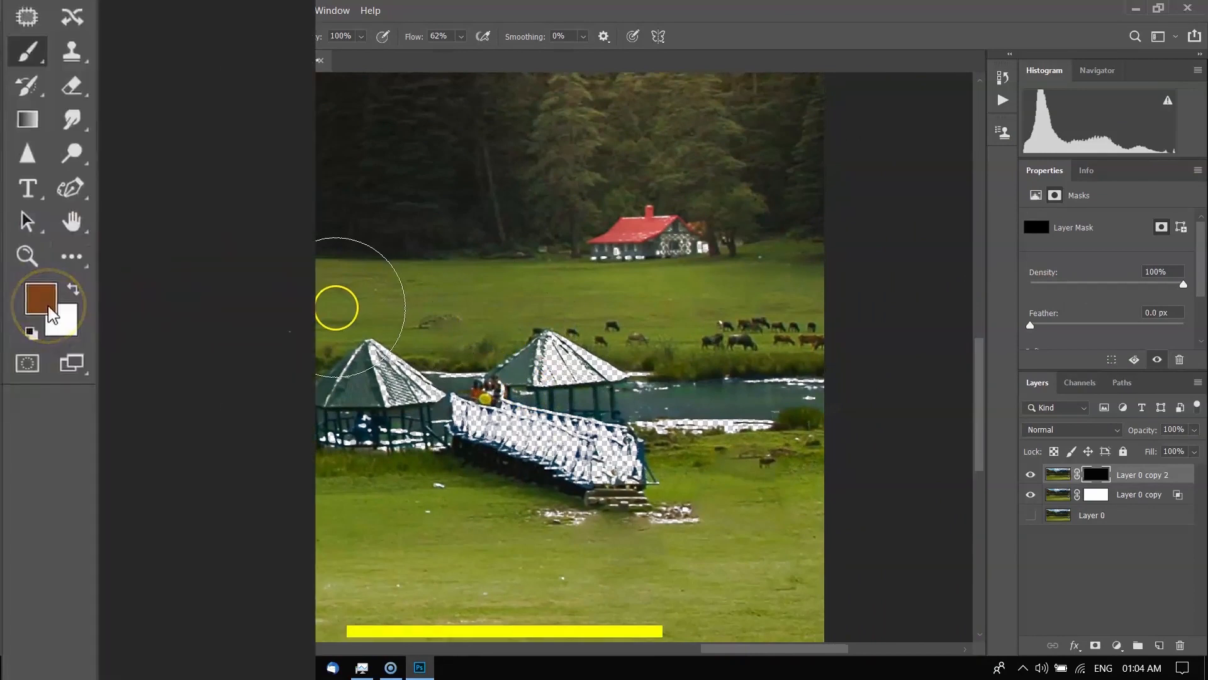
key("d")
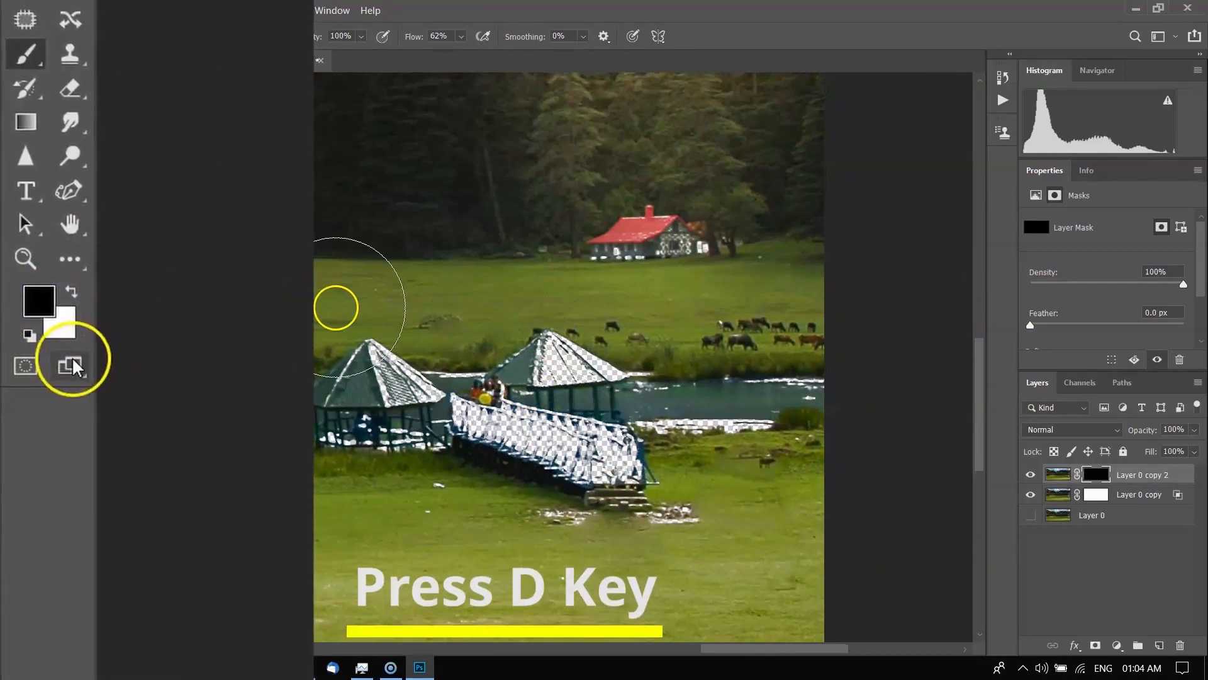
key("x")
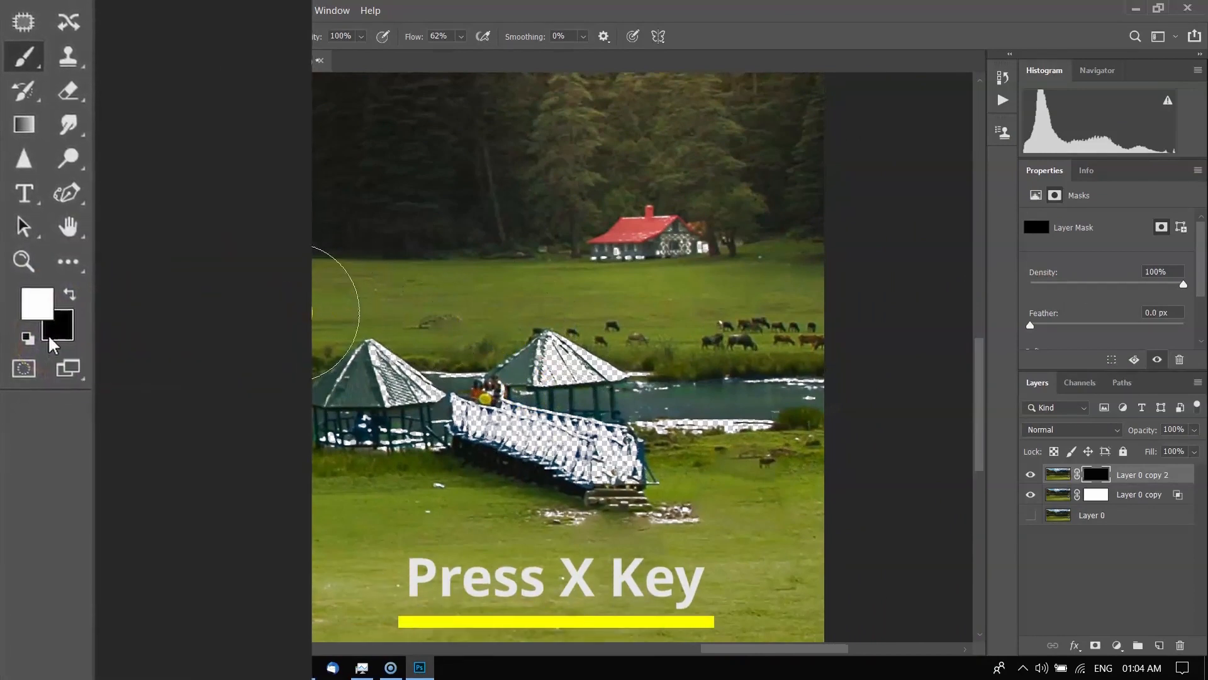
key("x")
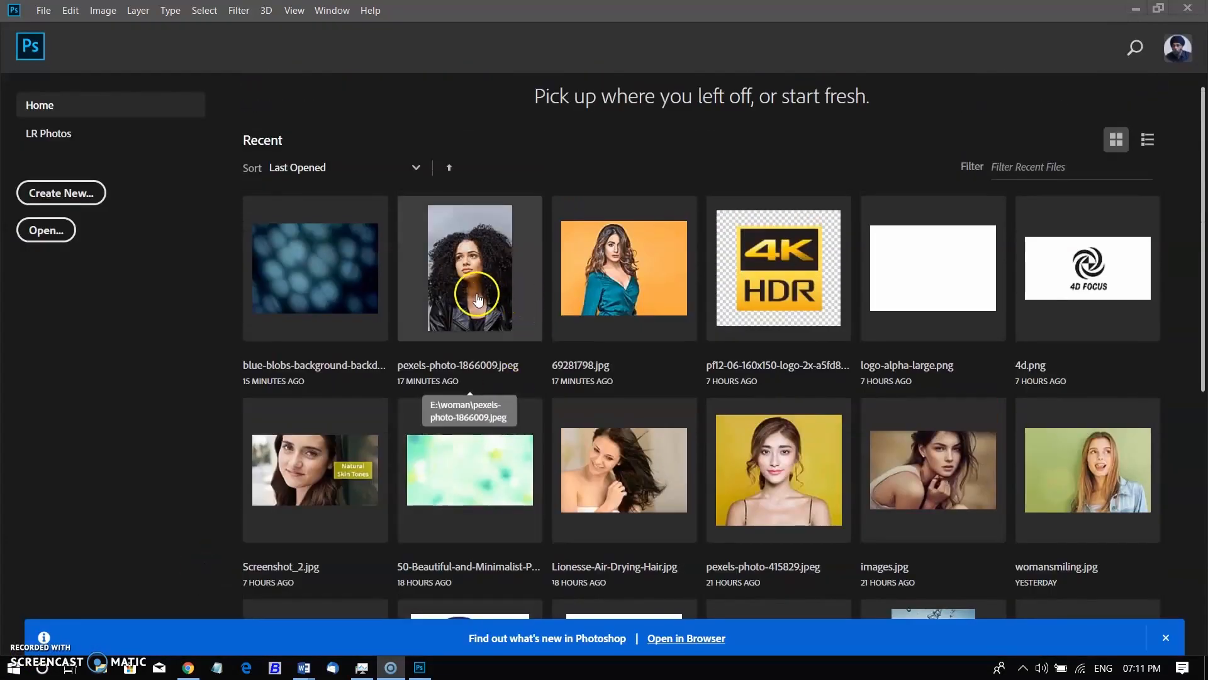
- Open the curly-haired portrait and blue bokeh backdrop, move the backdrop into the portrait, and duplicate the portrait layer
double_click(469, 266)
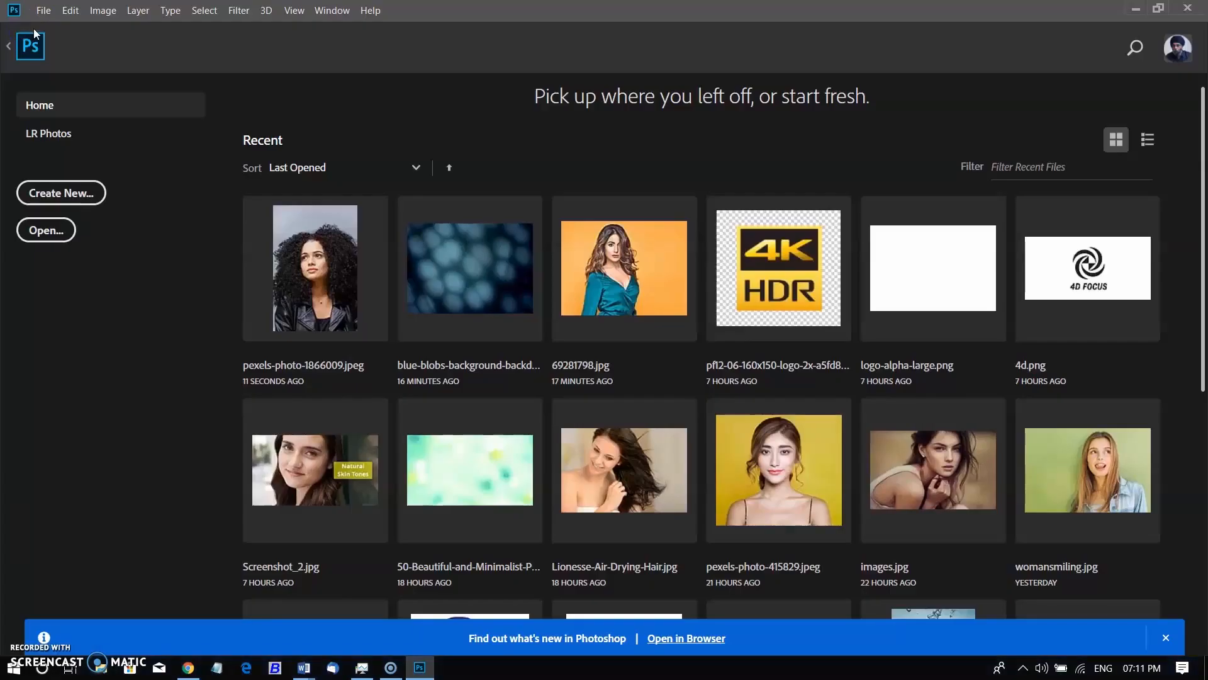
double_click(469, 267)
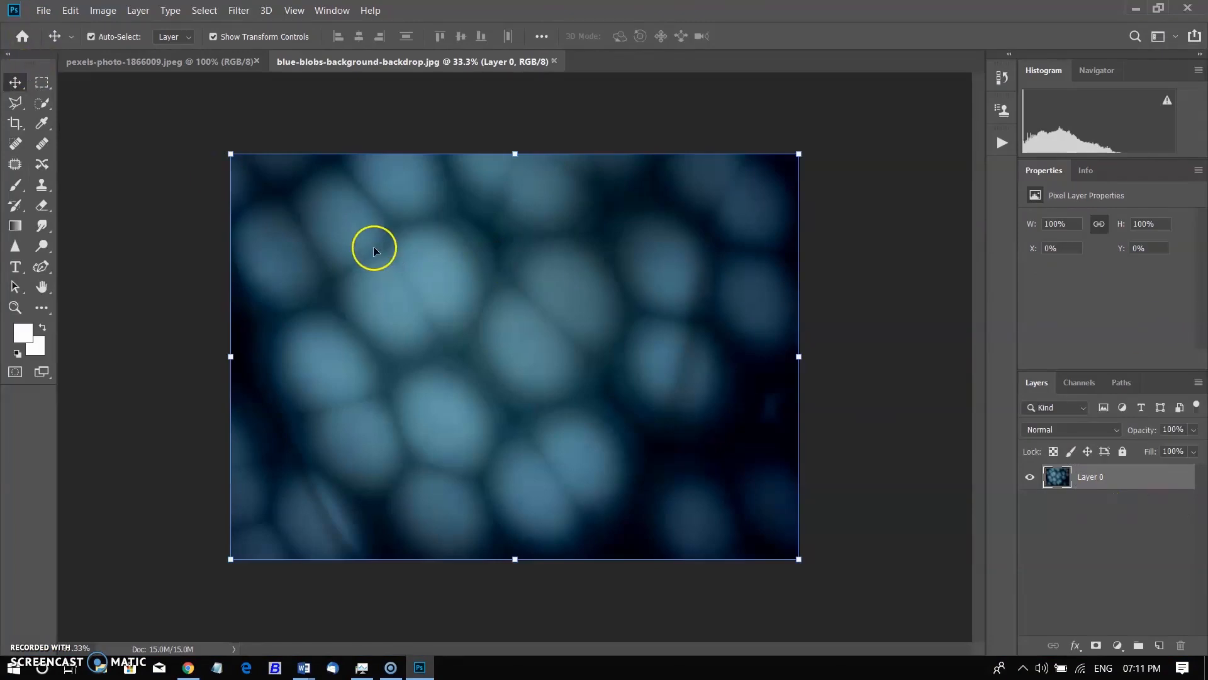
left_click(125, 62)
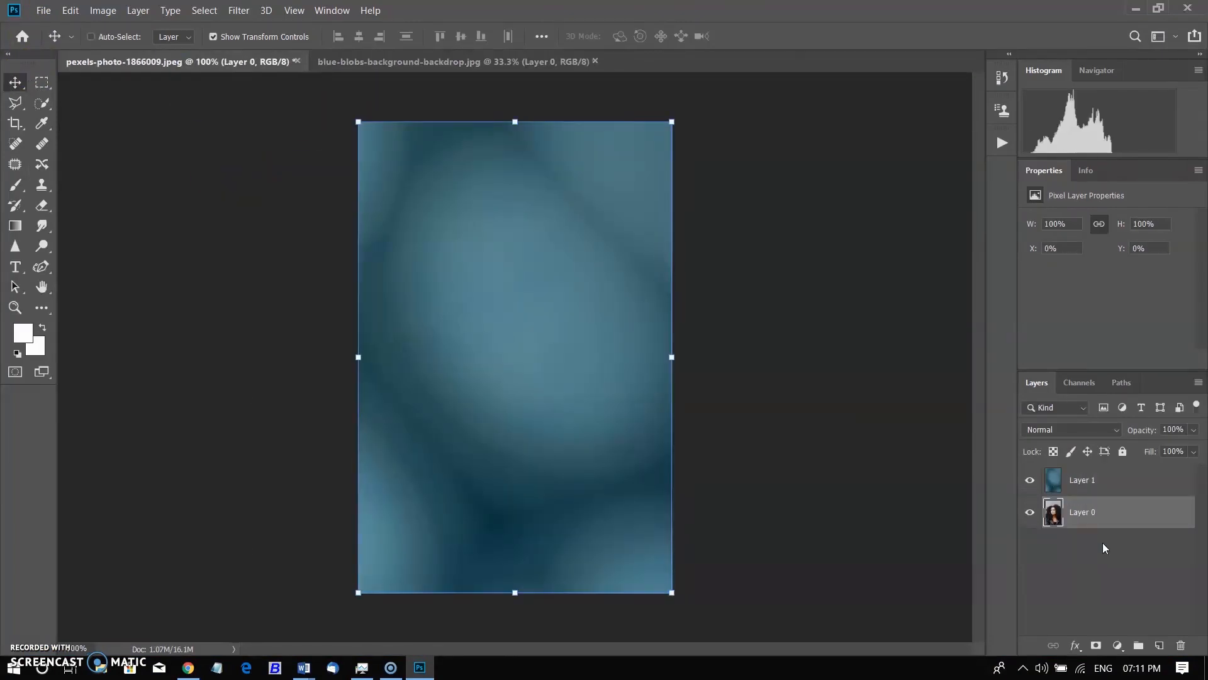
key("ctrl+j")
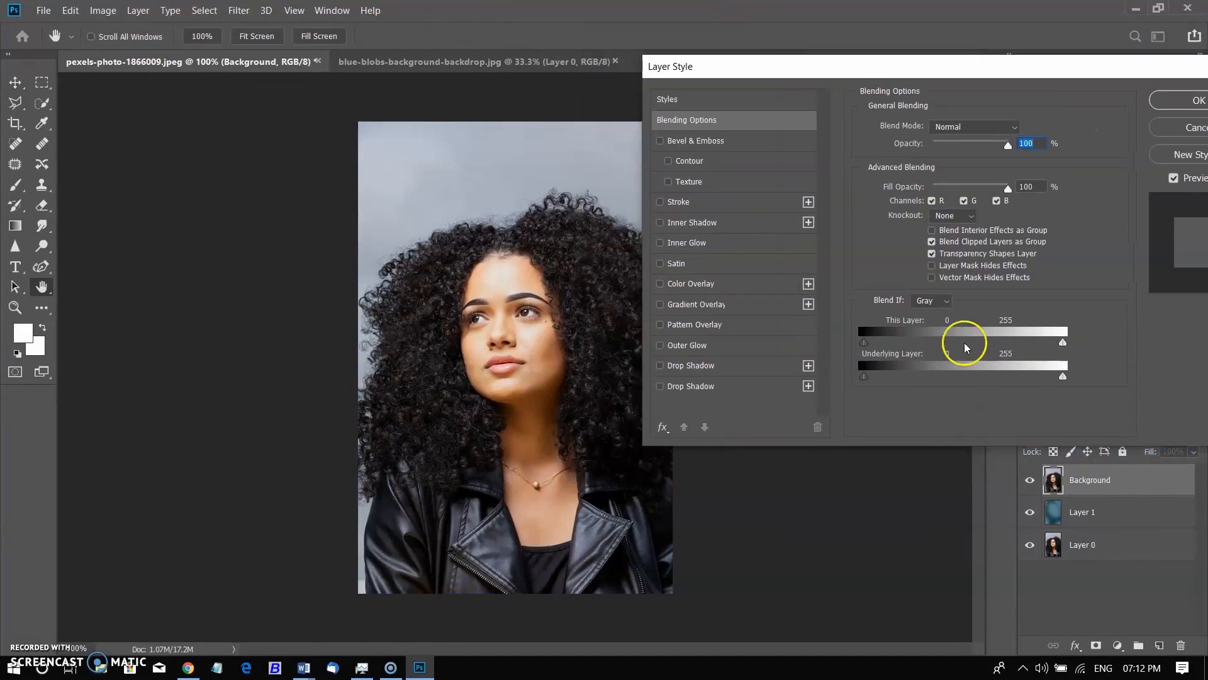
- Split the top layer's white Blend If slider so its light tones fade smoothly into the blue backdrop
left_click(931, 301)
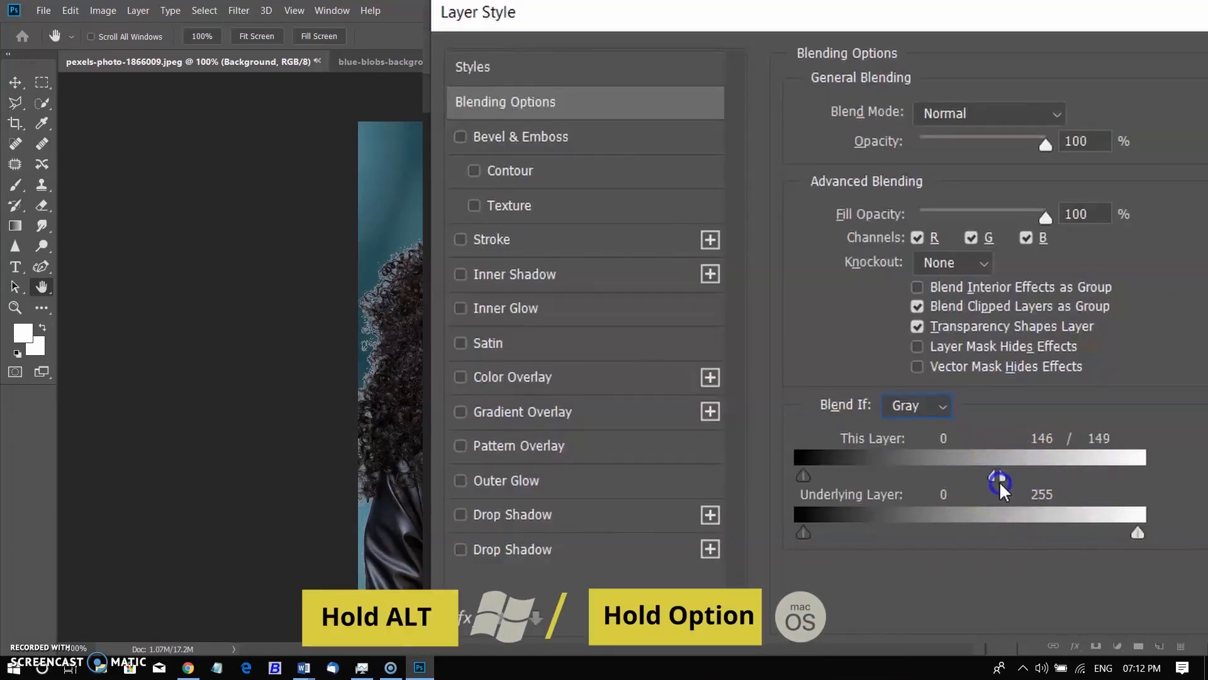
left_click_drag(1001, 479, 1009, 484)
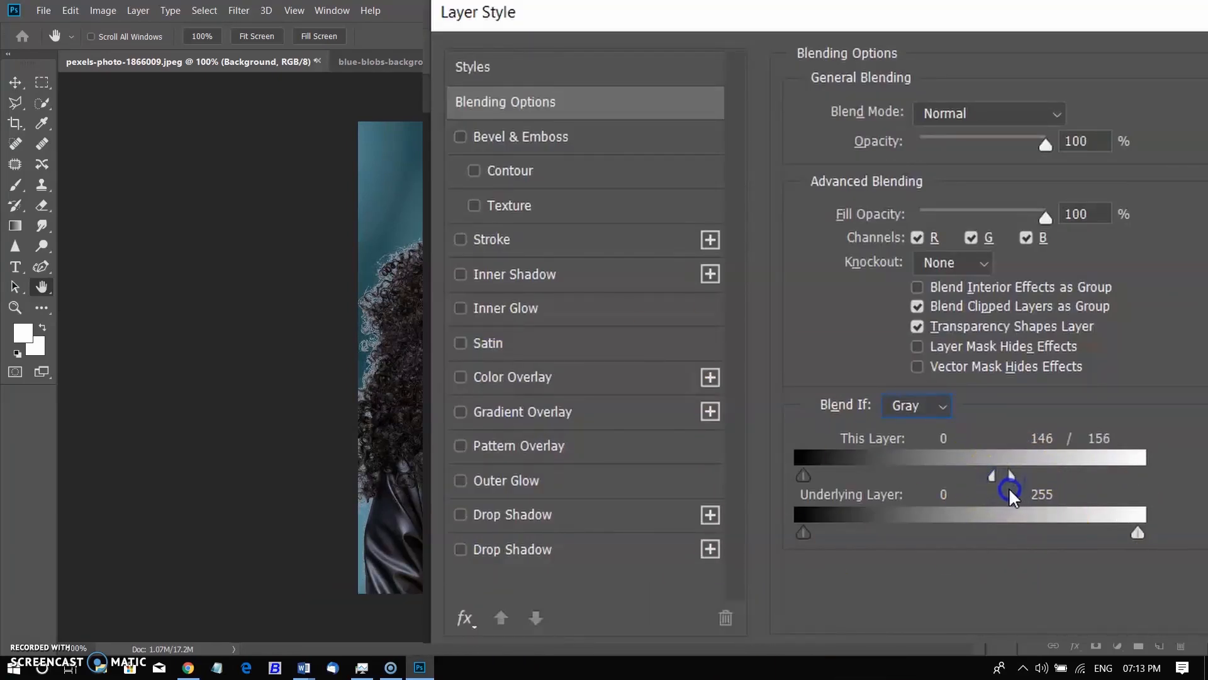
left_click_drag(1011, 476, 968, 487)
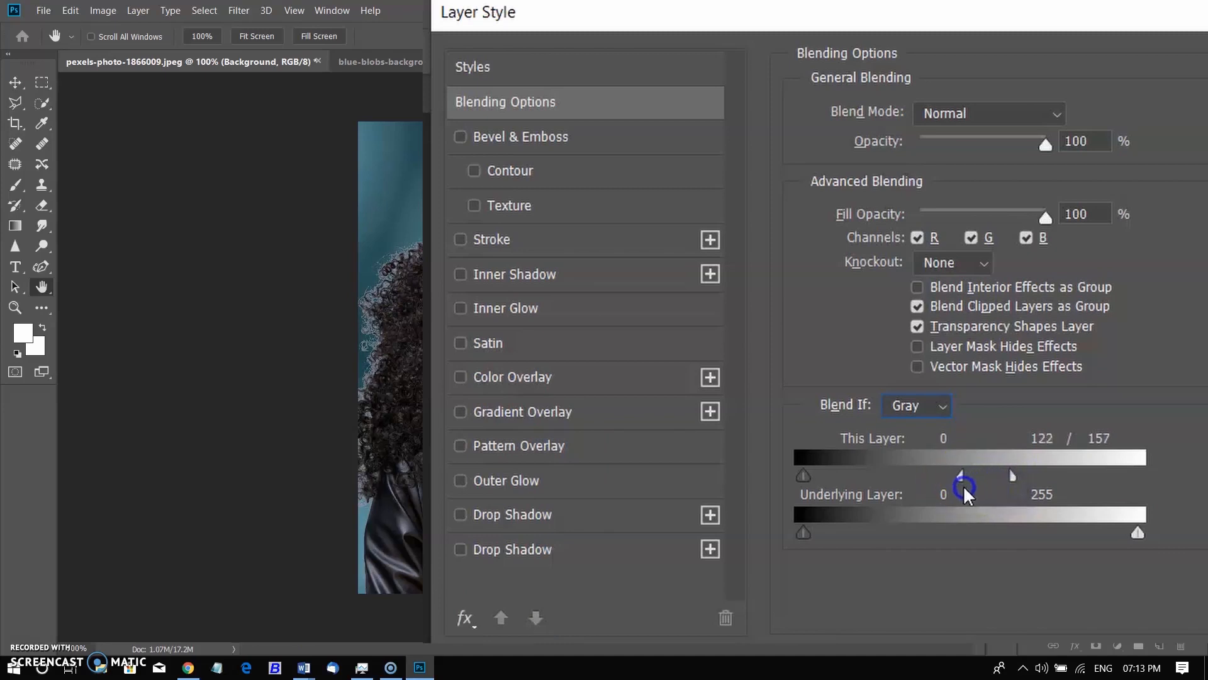
left_click_drag(968, 487, 957, 497)
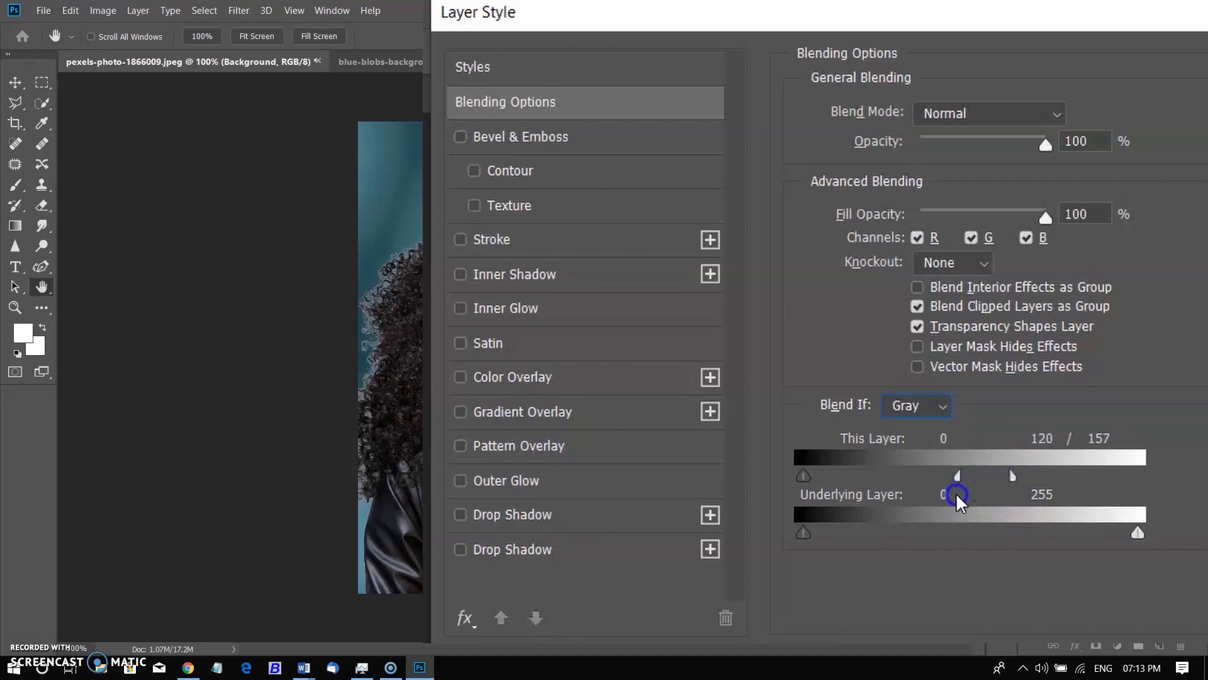
left_click_drag(958, 475, 1032, 479)
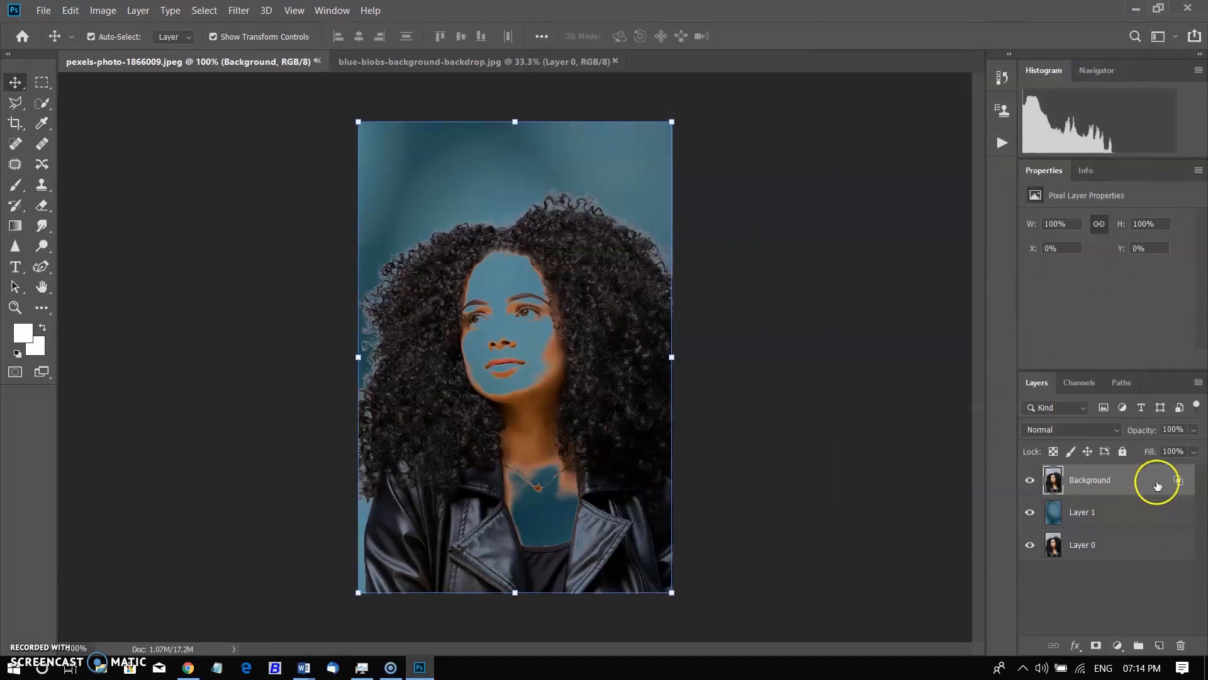
- Reopen and confirm the blending settings, then start a new solid colour fill layer
double_click(1090, 479)
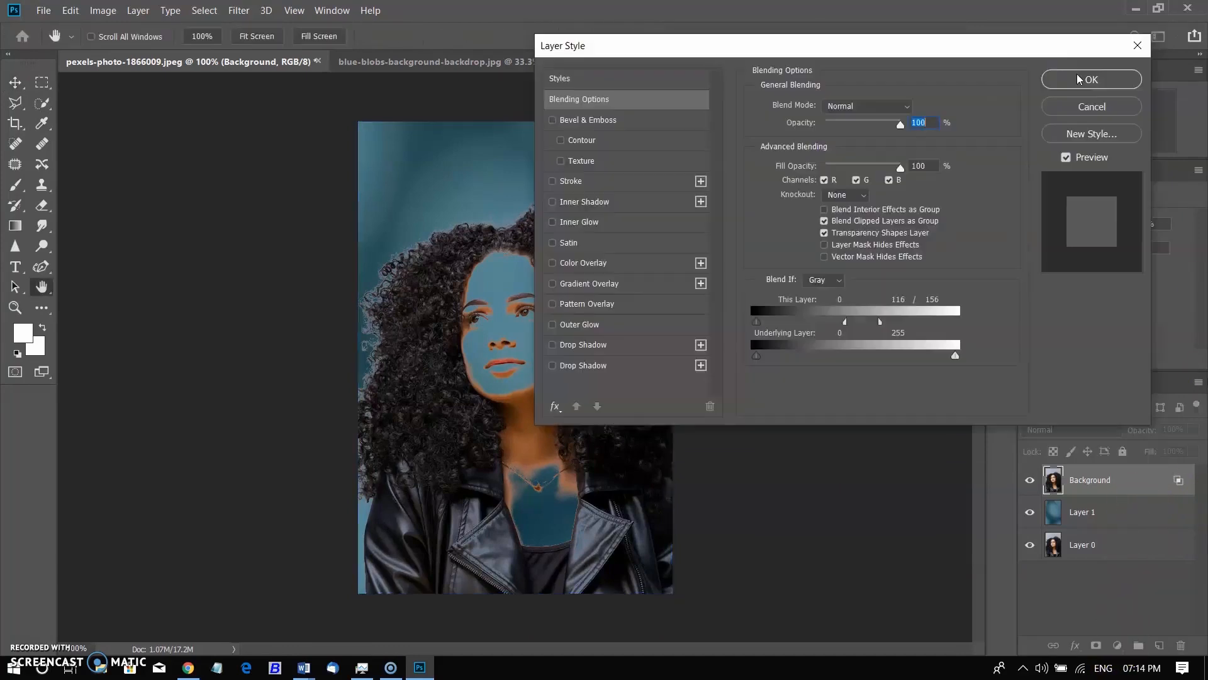
left_click(1090, 78)
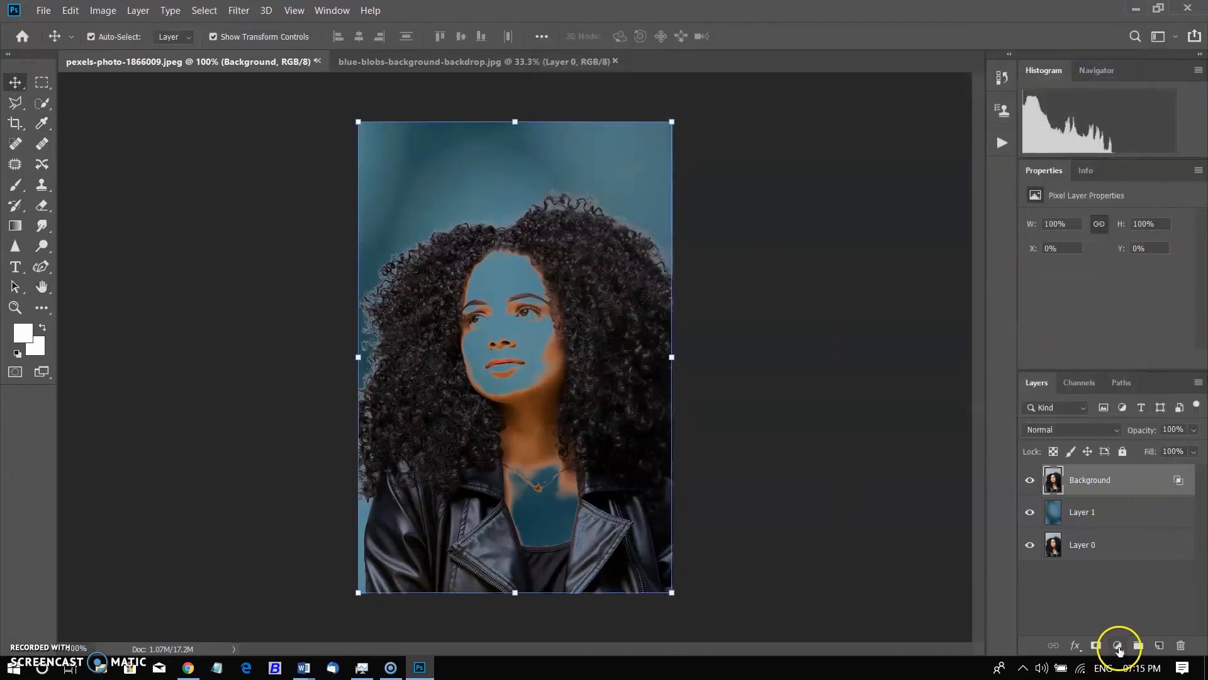
left_click(1082, 512)
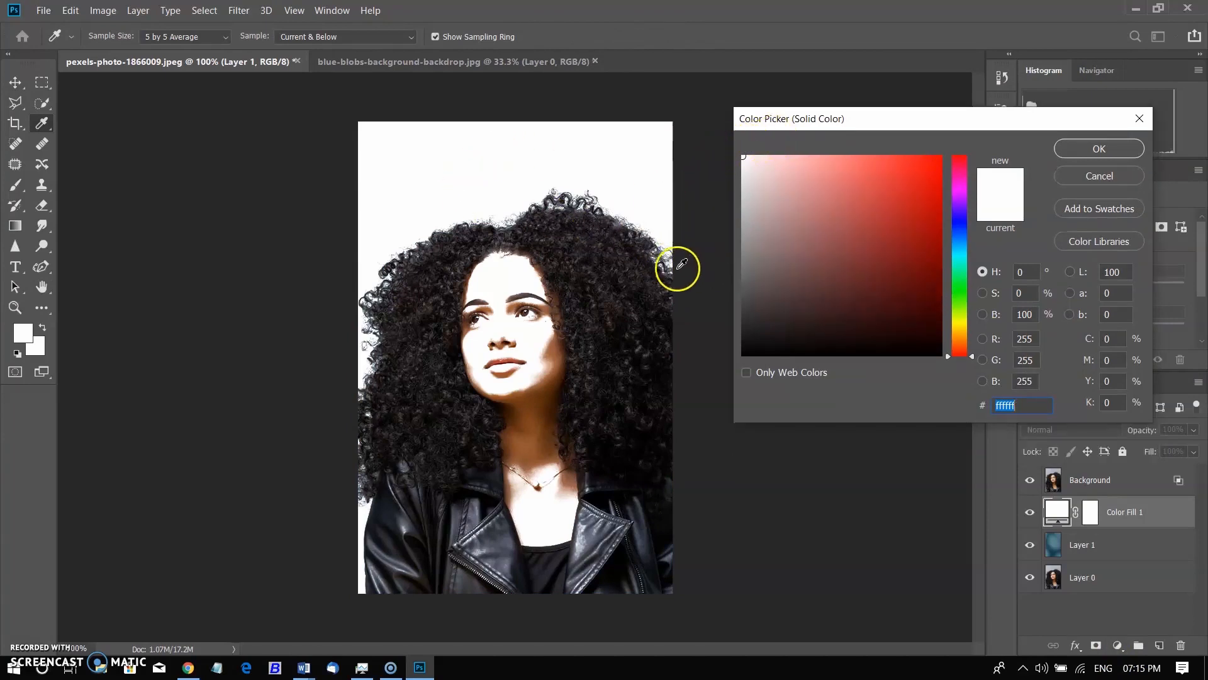
mouse_move(386, 363)
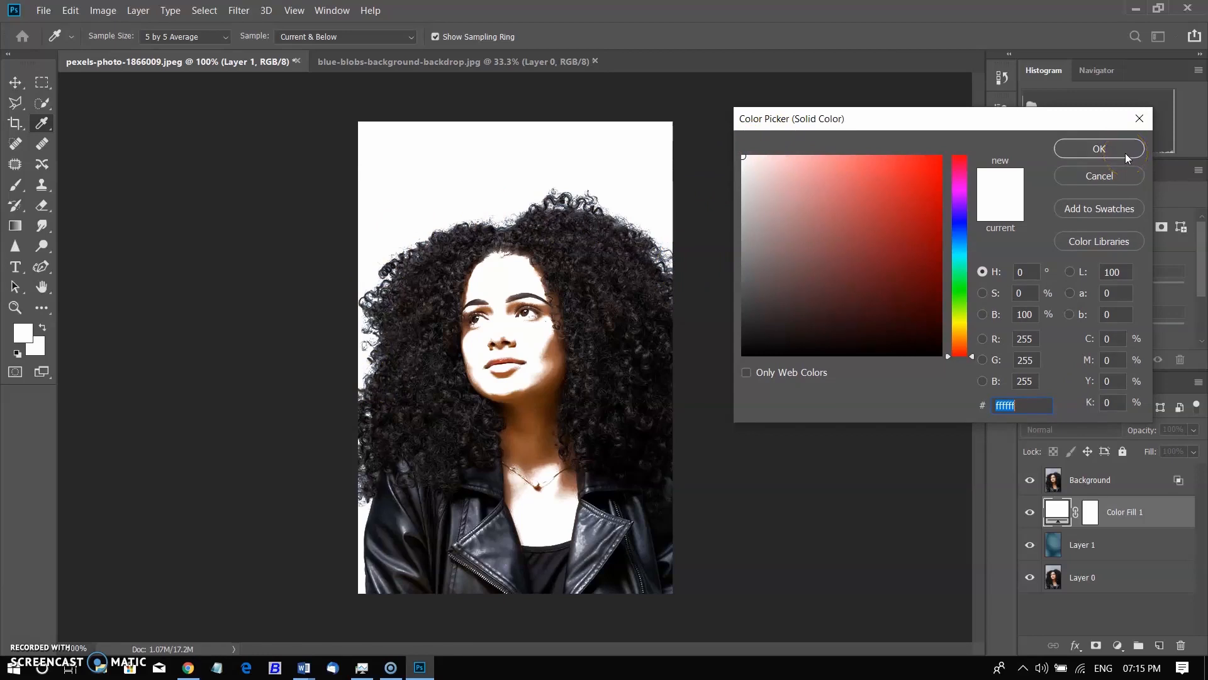
left_click(751, 337)
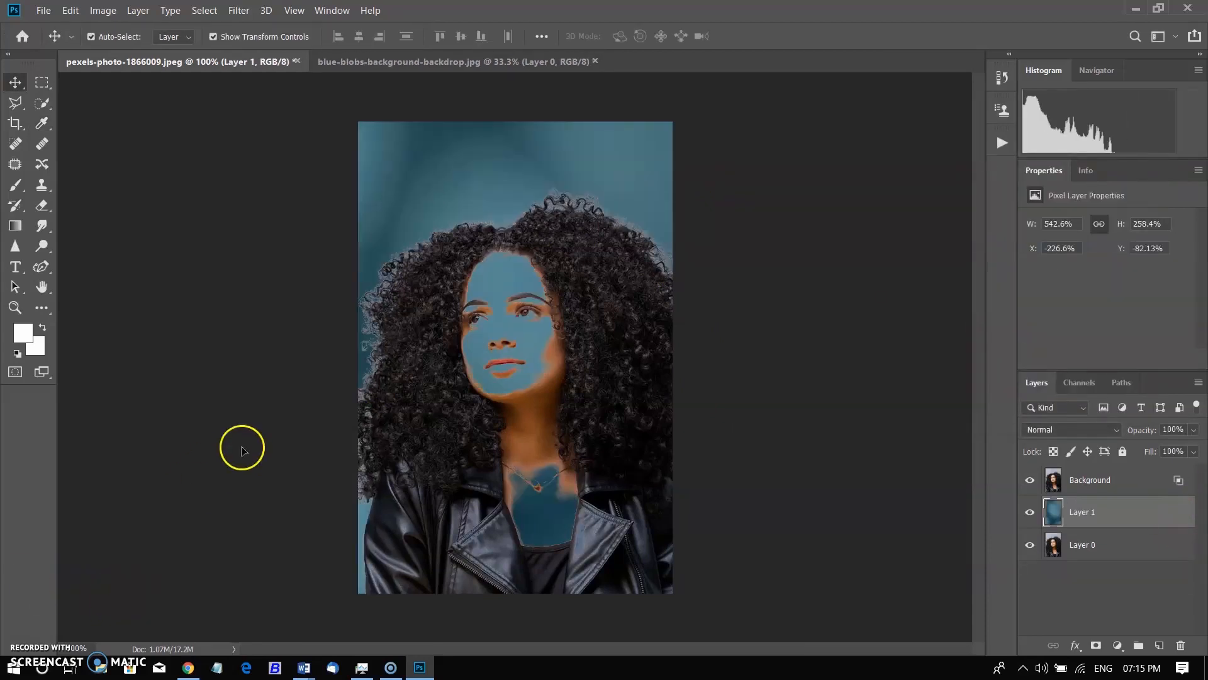
- Add a layer mask to the original photo layer and invert it with Ctrl+I to hide the whole photo
left_click(1090, 480)
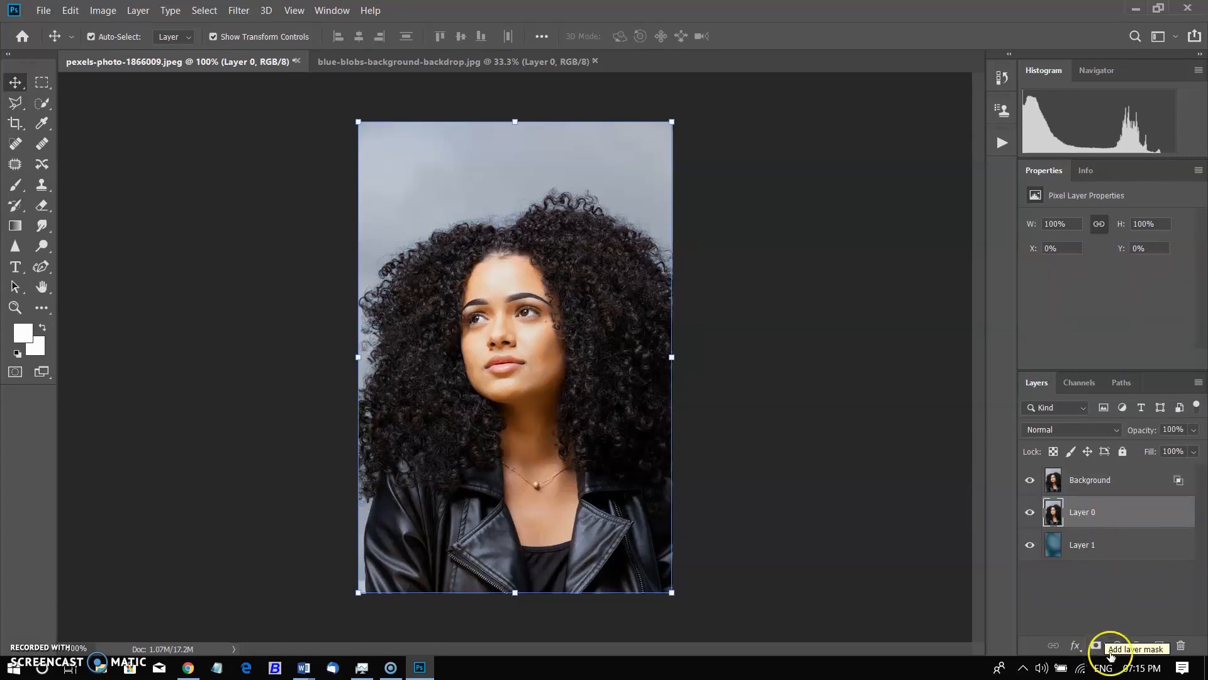
left_click(1096, 645)
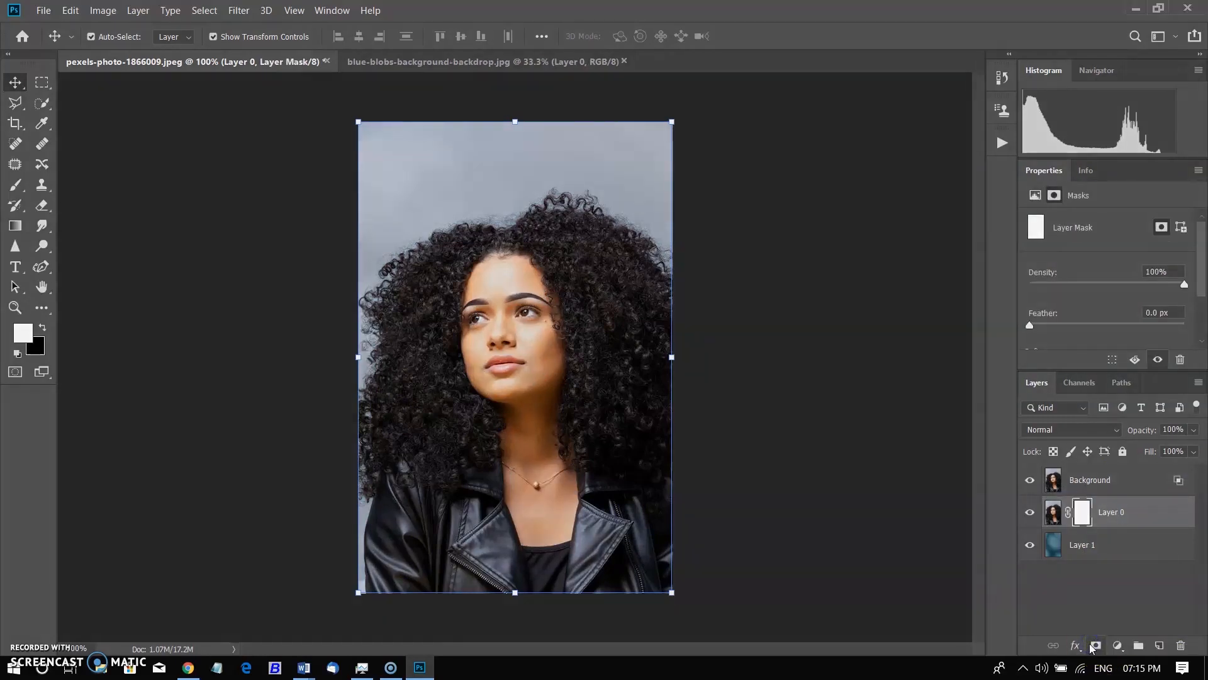
key("ctrl+i")
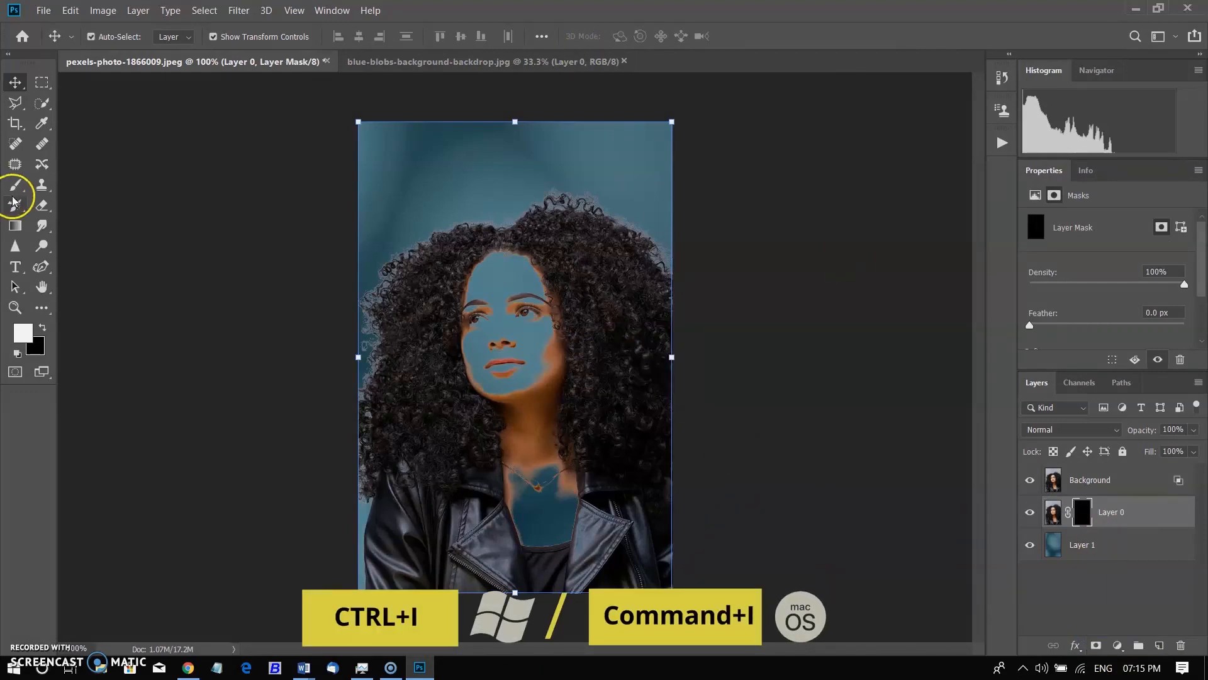
- Paint white on the mask with the Brush to reveal the woman's face and skin
left_click(15, 185)
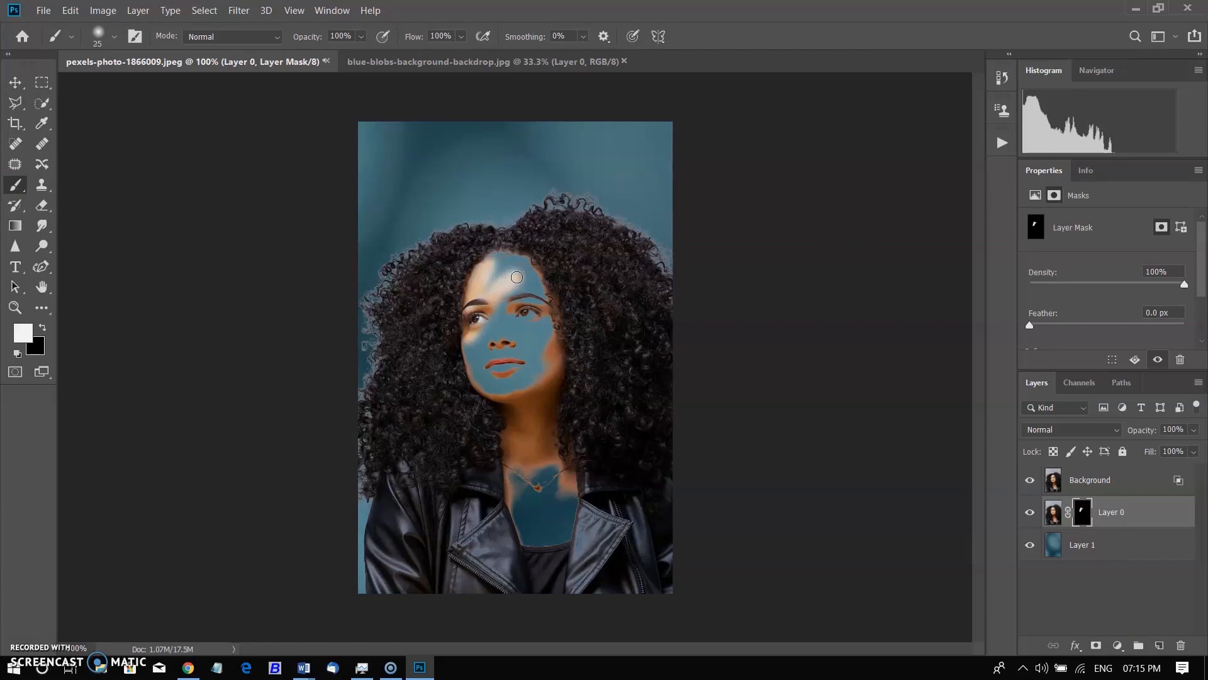
left_click_drag(516, 277, 561, 312)
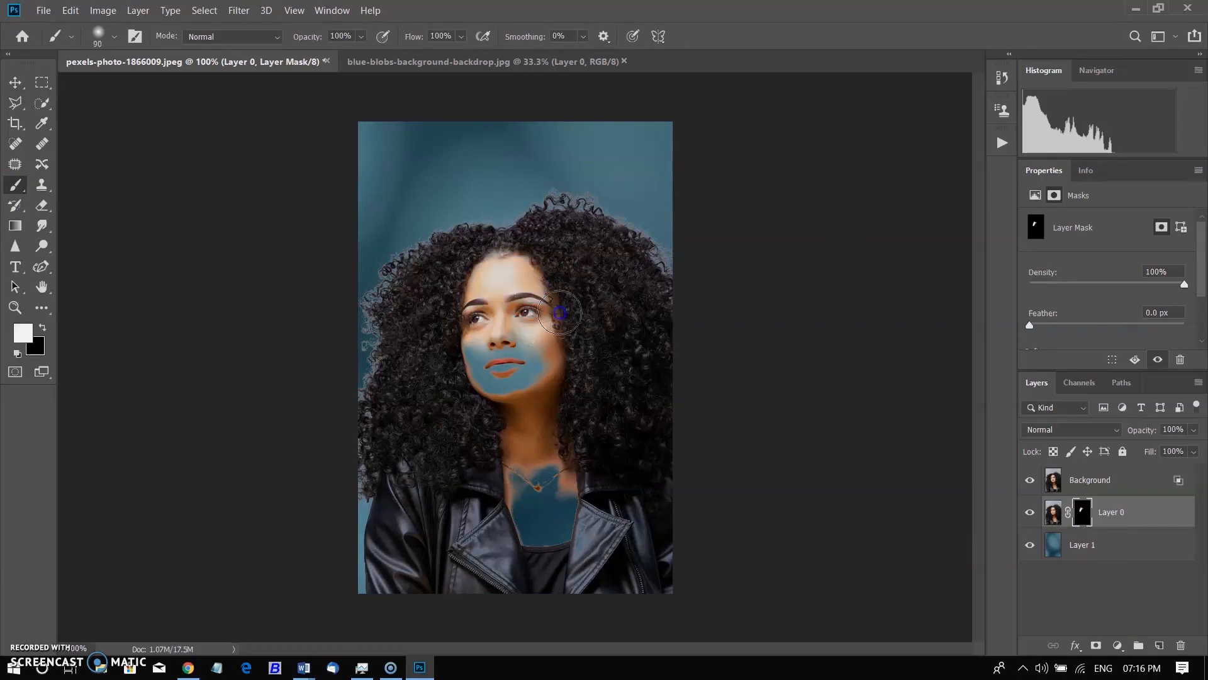
key("x")
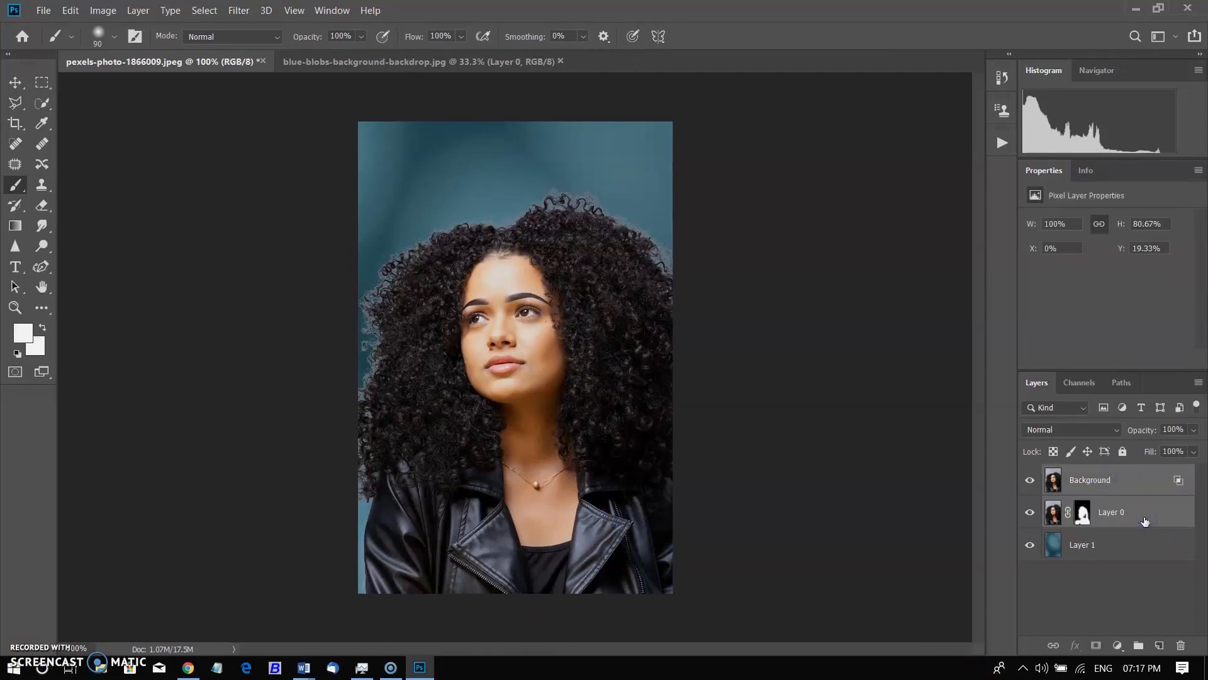
- Create a clipped layer, paint black along the top hair edges, and set it to Soft Light
right_click(1110, 512)
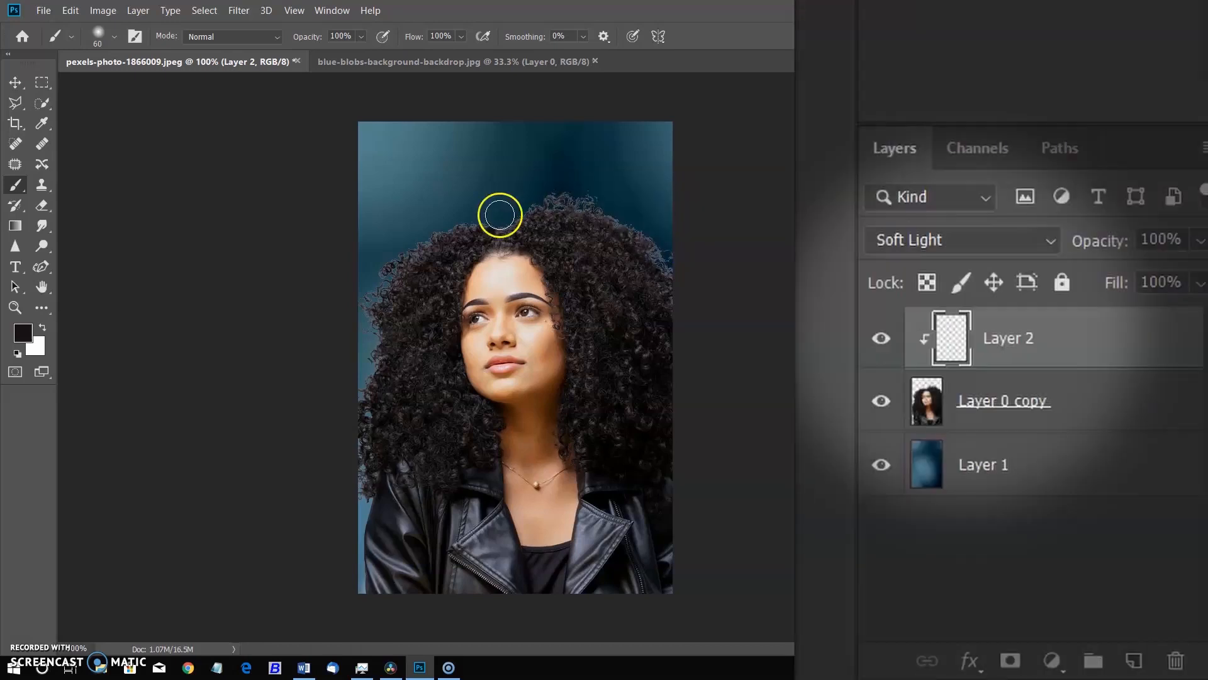
left_click_drag(500, 214, 605, 205)
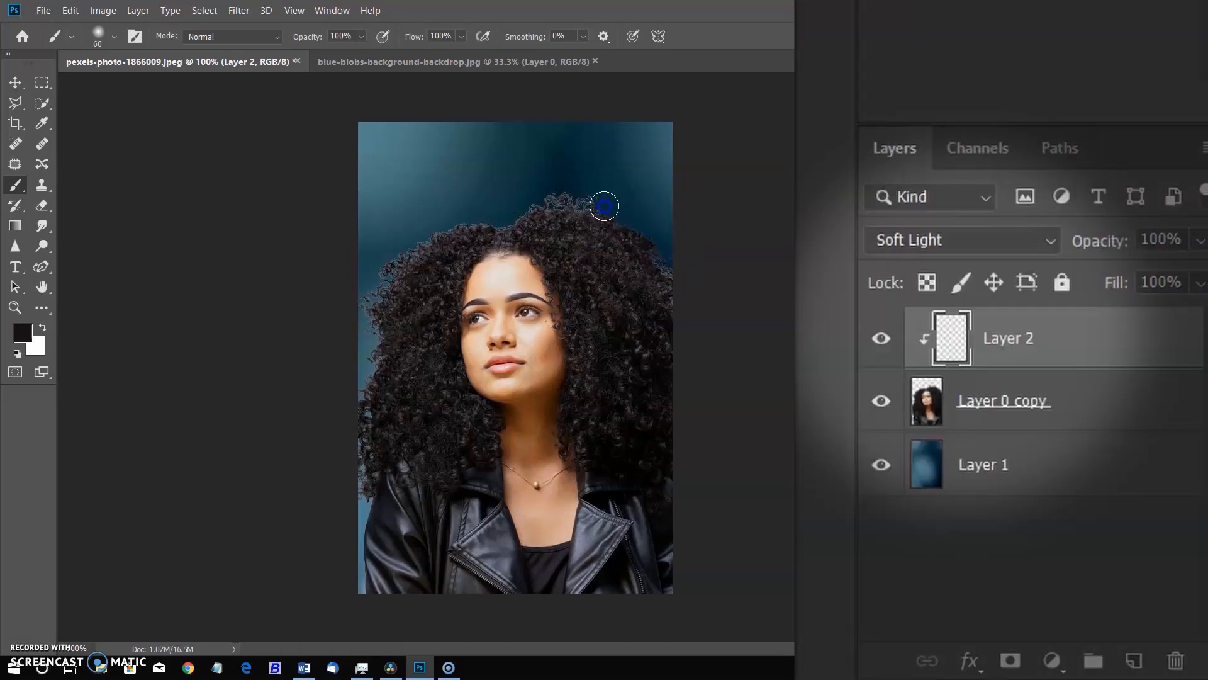
left_click_drag(605, 205, 378, 276)
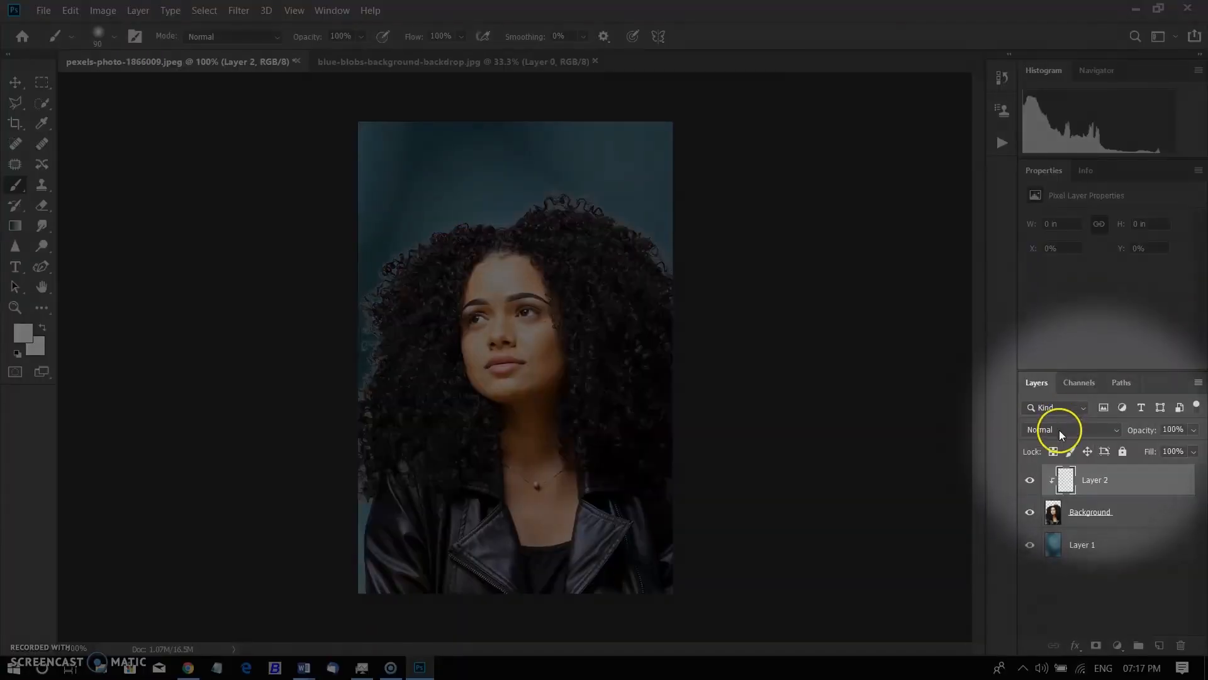
left_click(1071, 429)
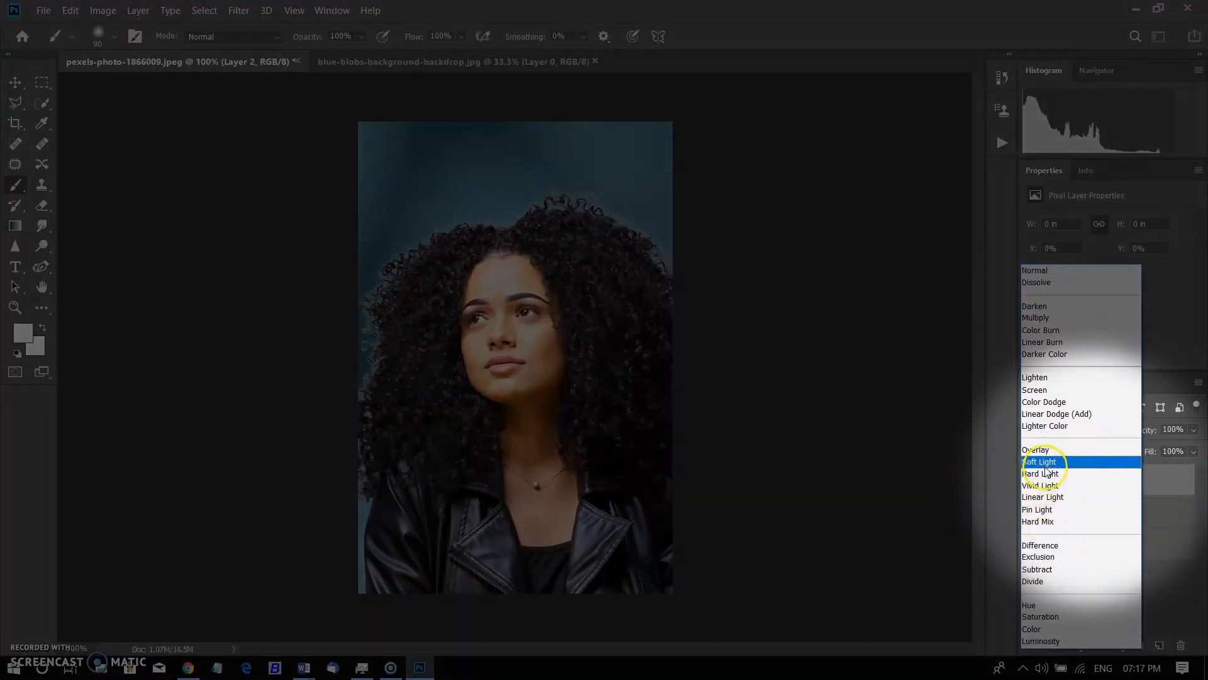
left_click(1040, 460)
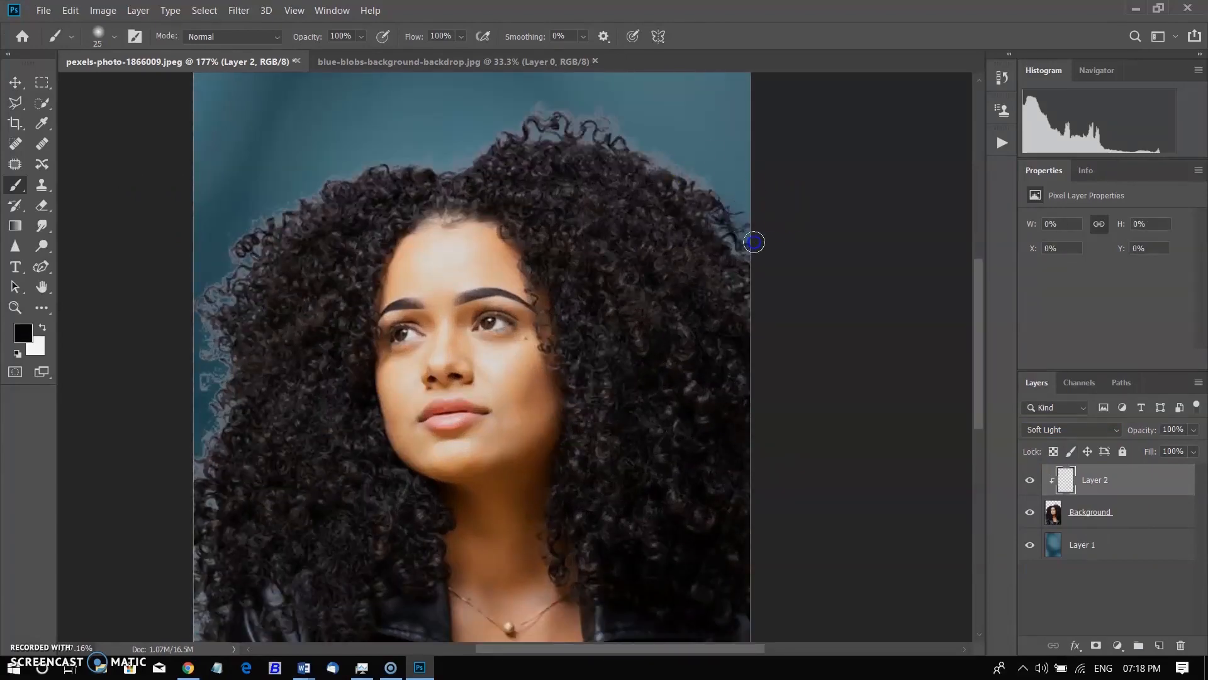
- Darken the pale halo around the right-side curls and lower the layer to 67% opacity
left_click_drag(754, 242, 473, 146)
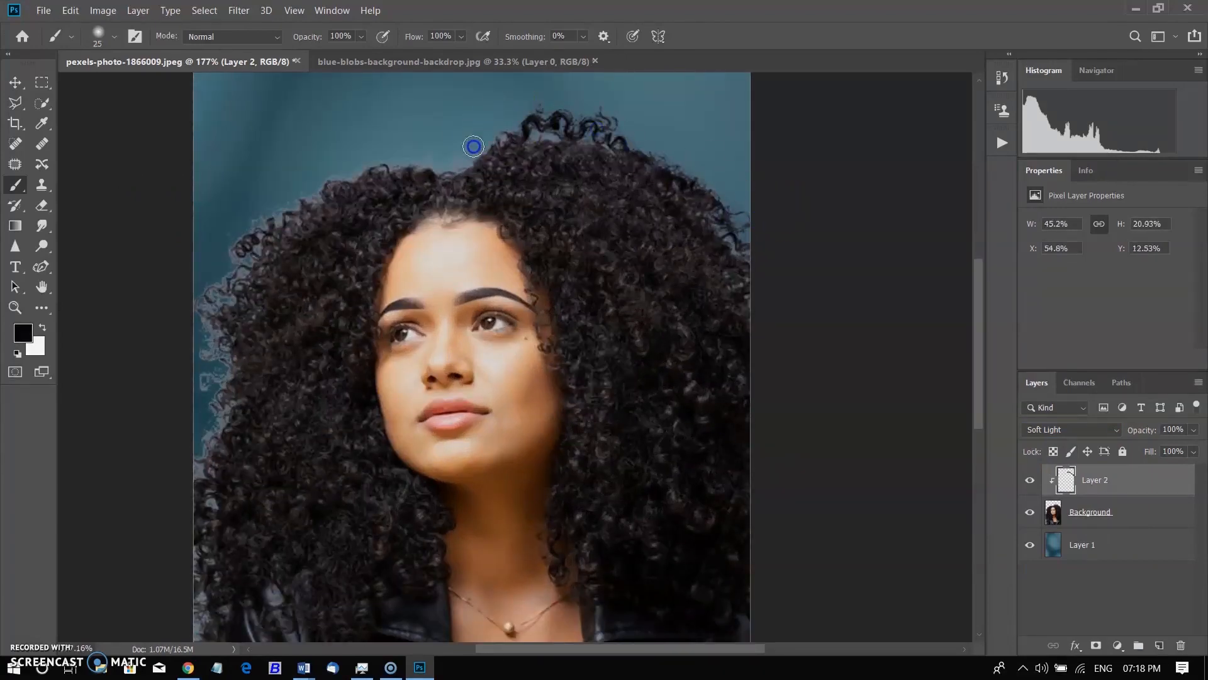
left_click_drag(474, 146, 311, 196)
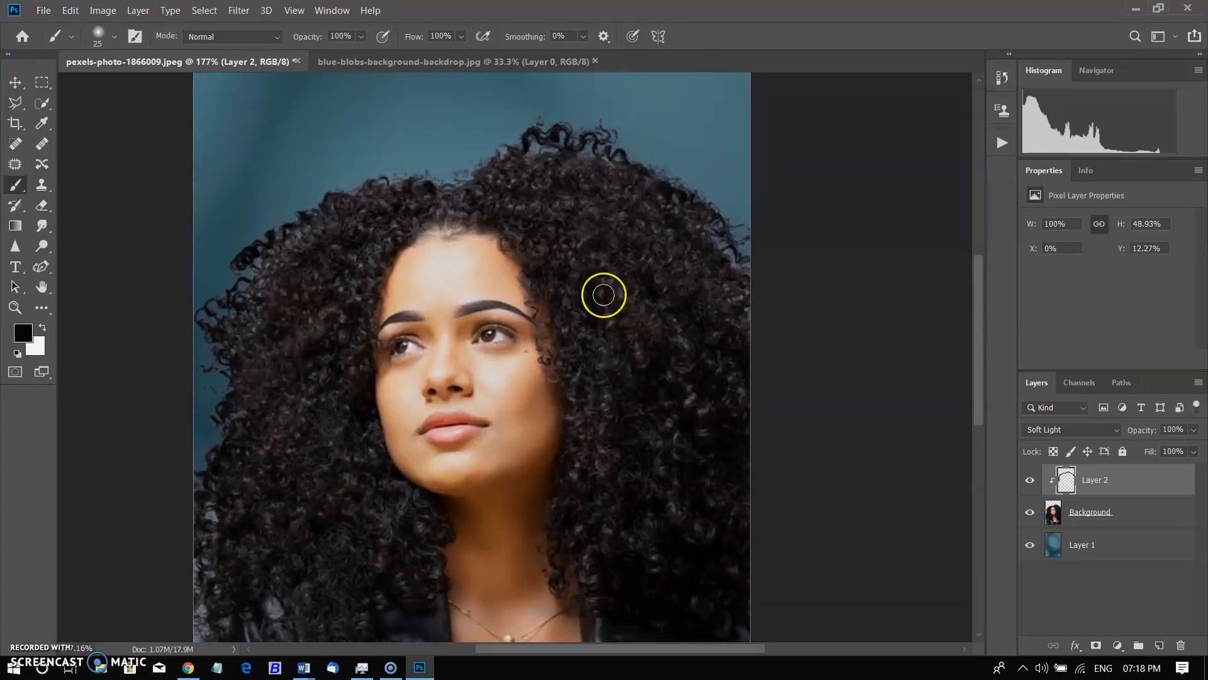
scroll("down", 3)
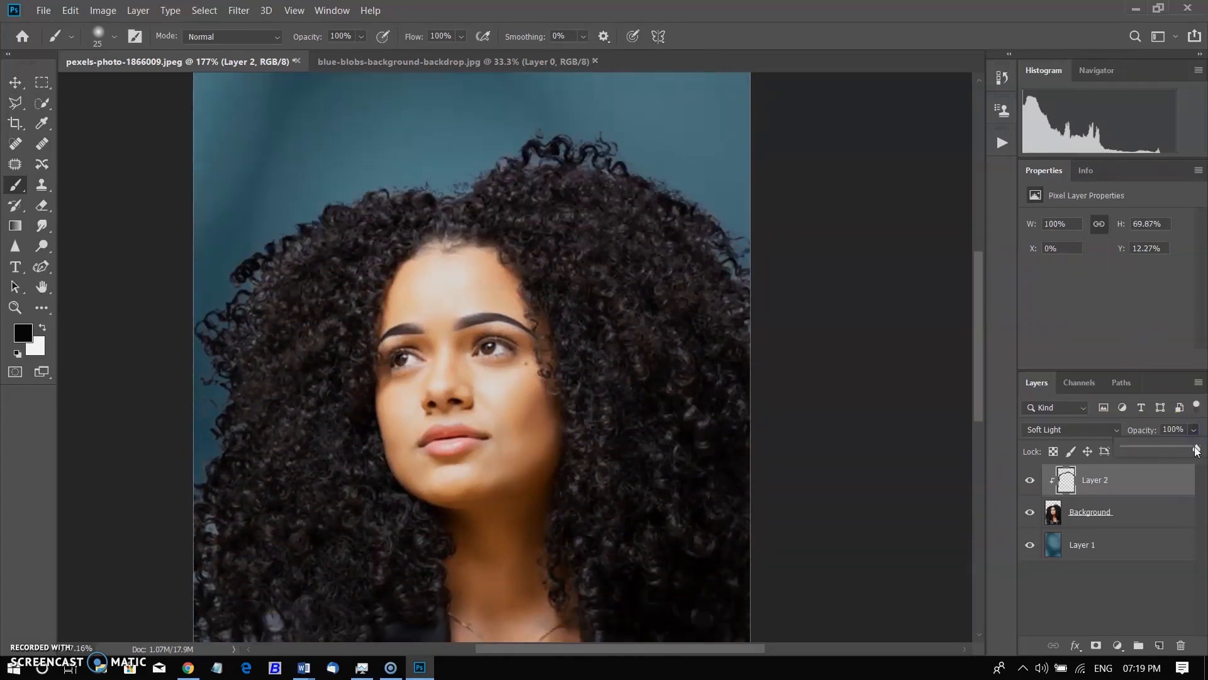
left_click_drag(1193, 450, 1171, 457)
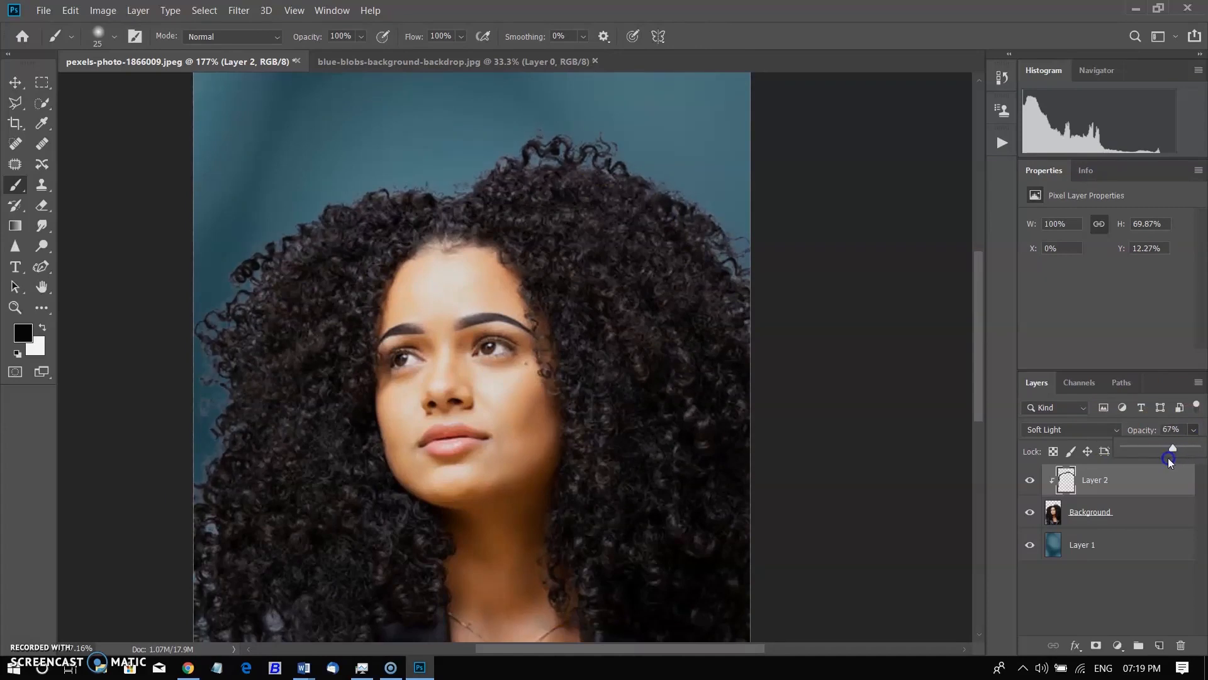
left_click(21, 37)
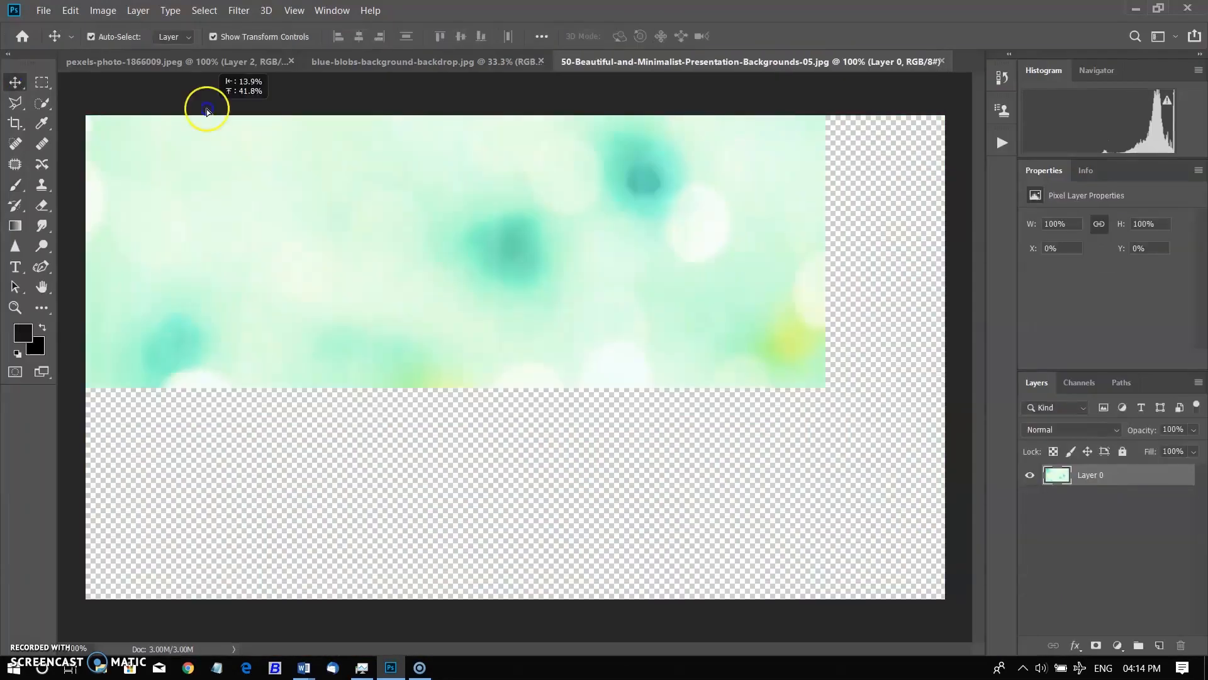
- Move the green bokeh image into the portrait behind the woman and hide the old blue backdrop layer
left_click(123, 60)
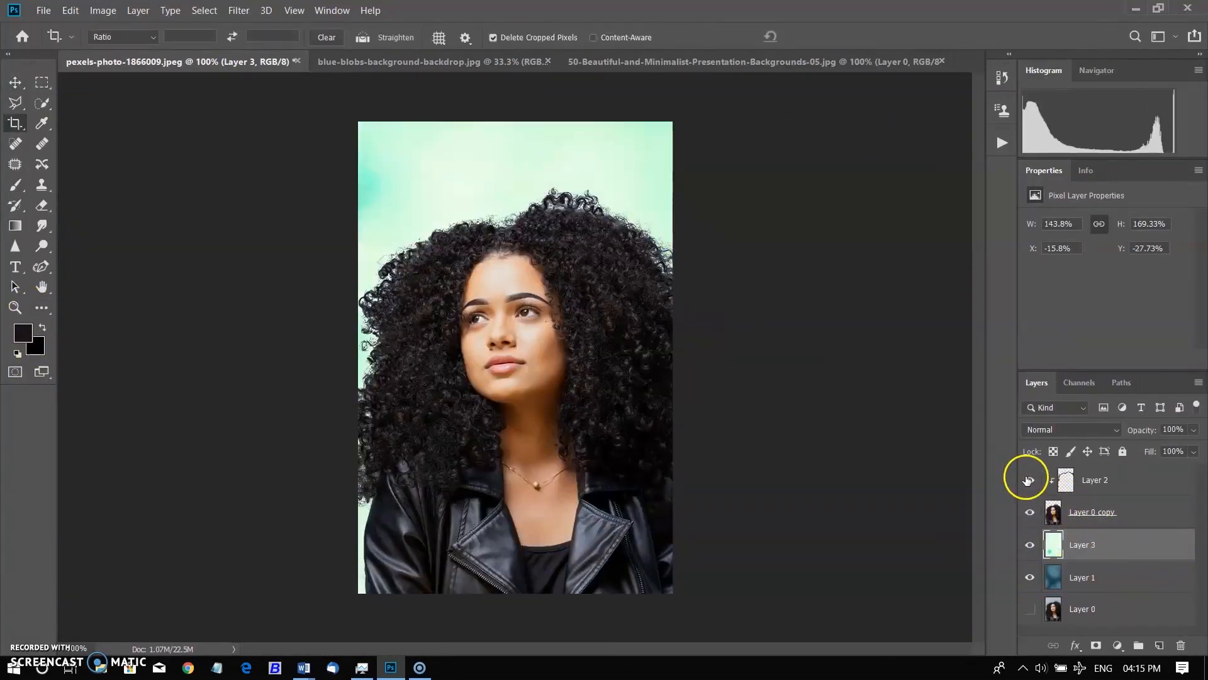
left_click(1028, 479)
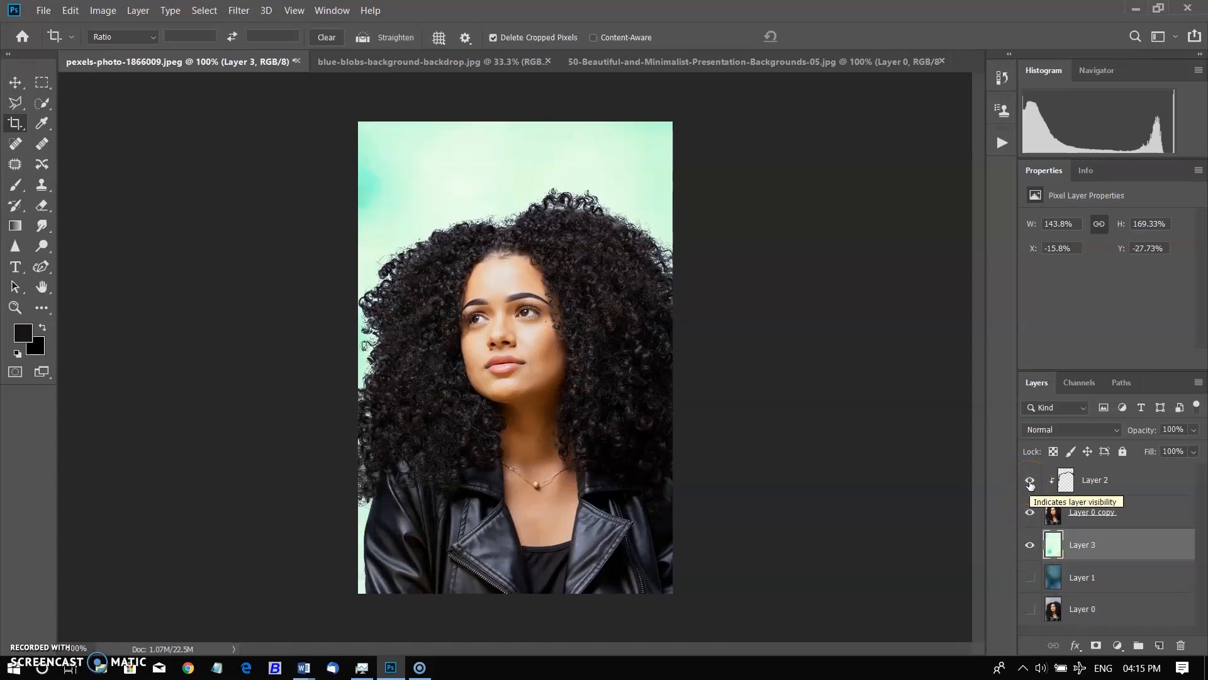
left_click(1030, 480)
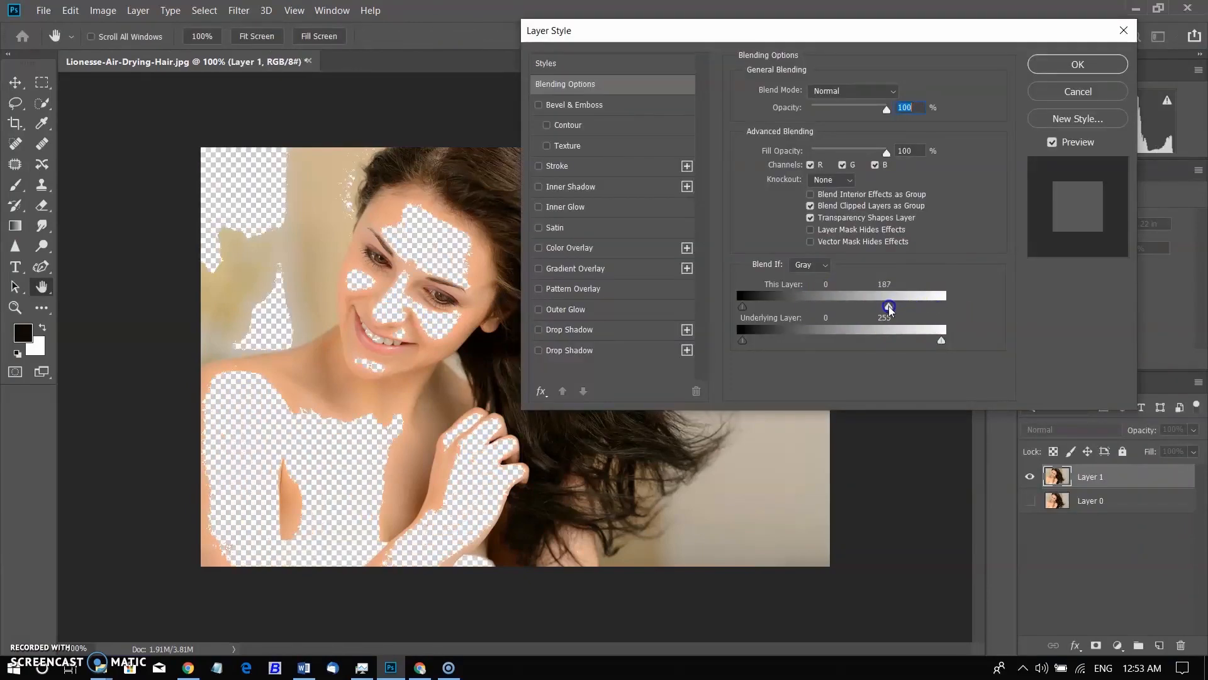
- Test transparency with Blend If on the Blue channel, dropping this layer's brightest blue tones
left_click_drag(890, 307, 871, 307)
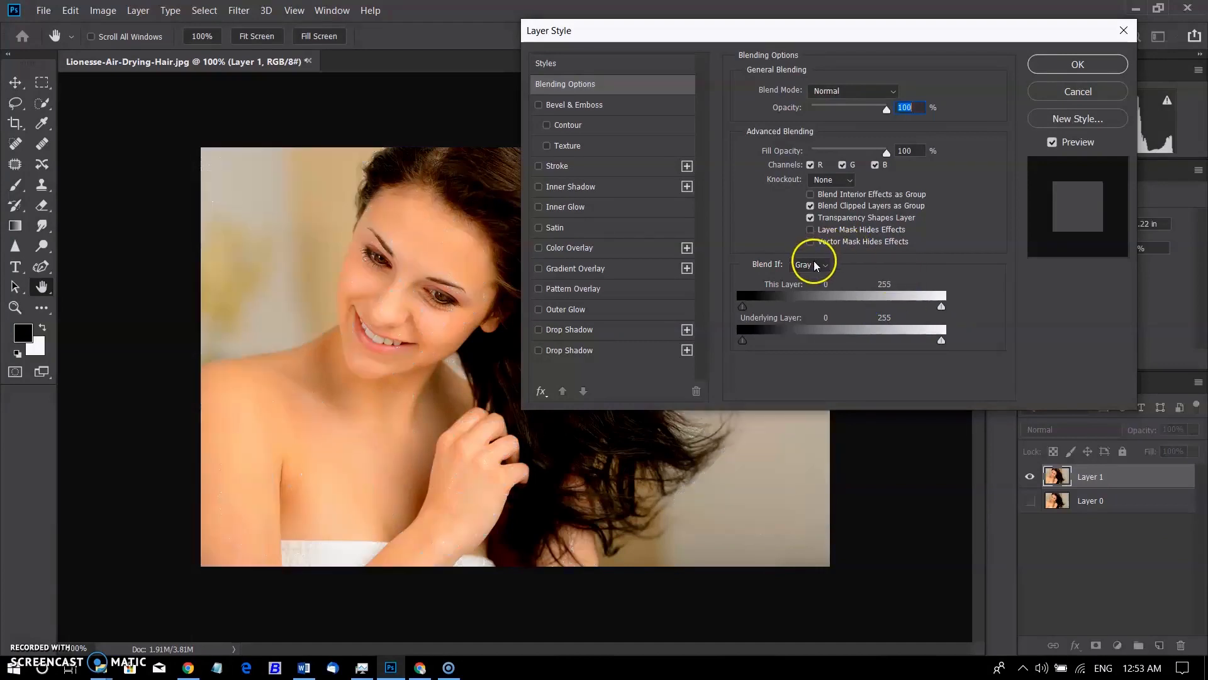
left_click(812, 264)
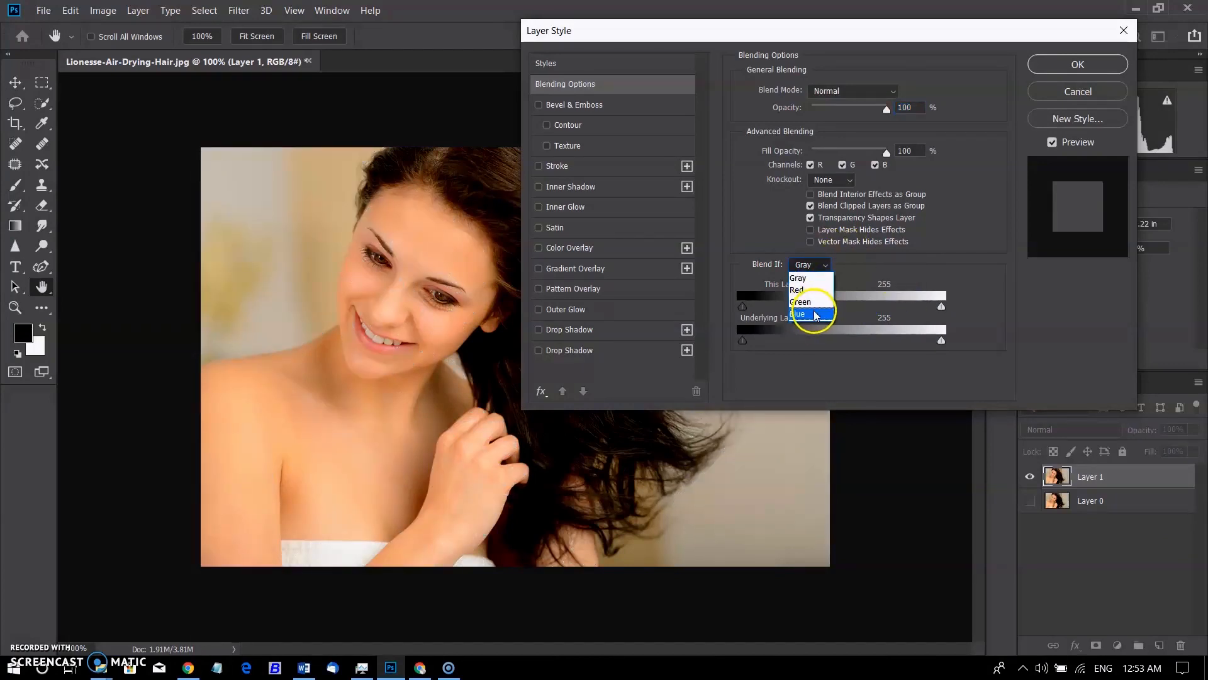
left_click(802, 313)
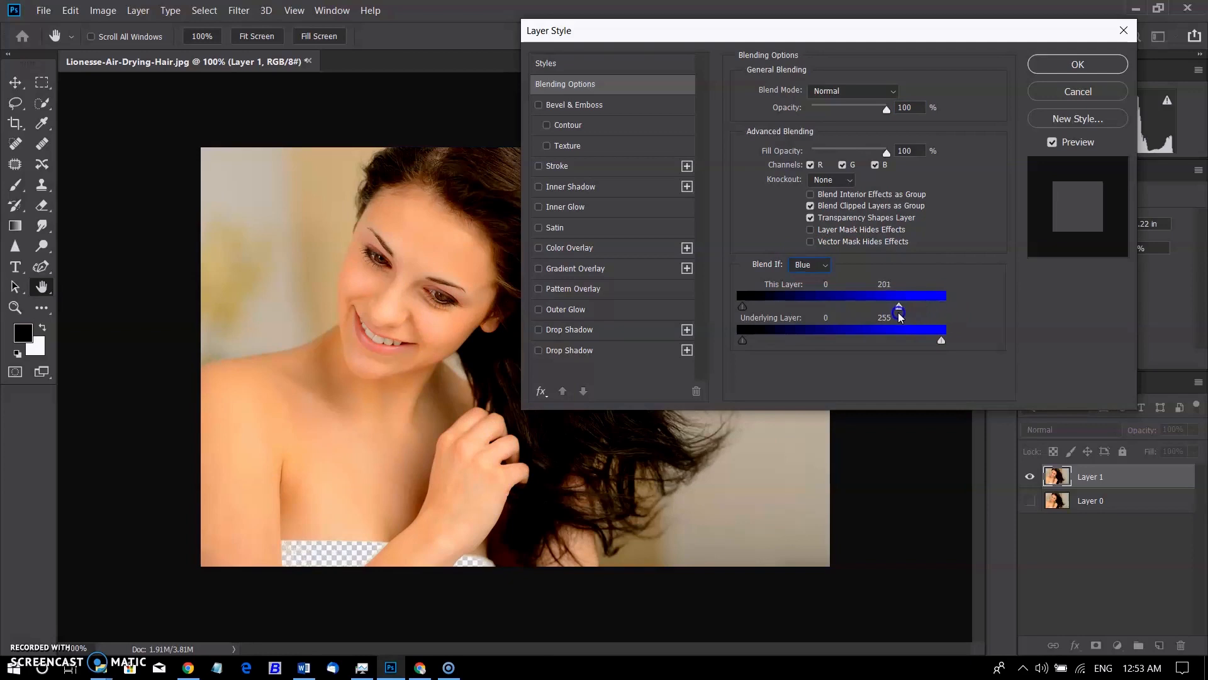
left_click_drag(897, 307, 849, 307)
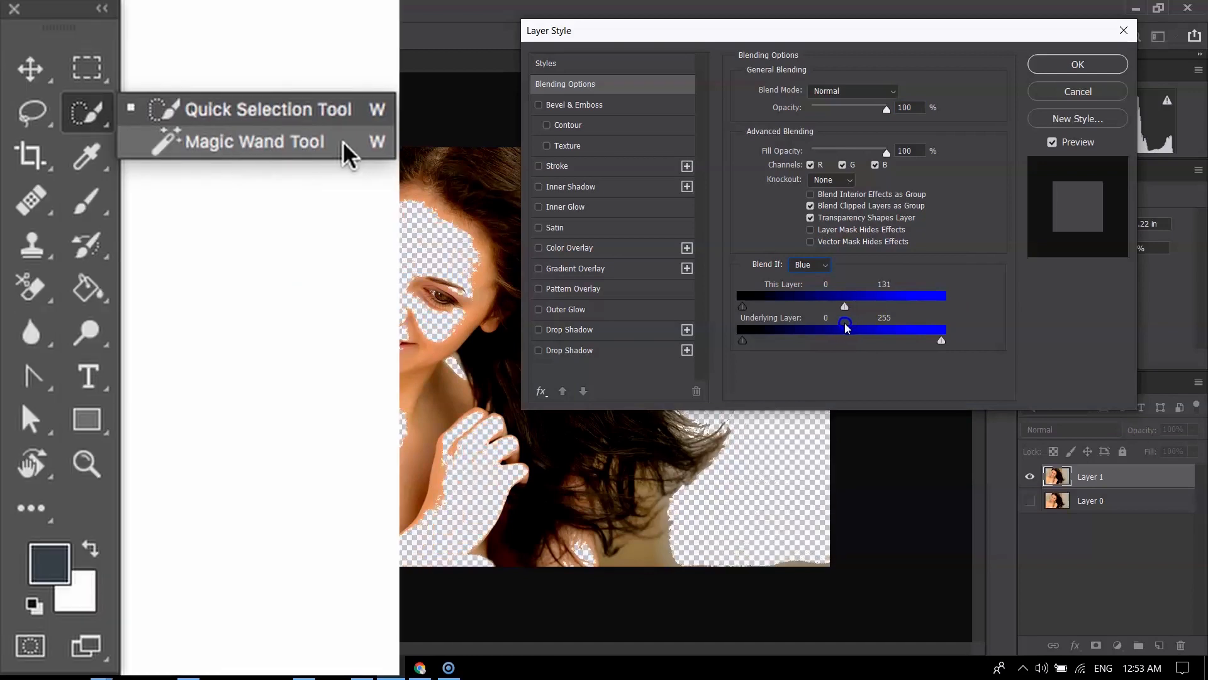
left_click_drag(843, 306, 861, 306)
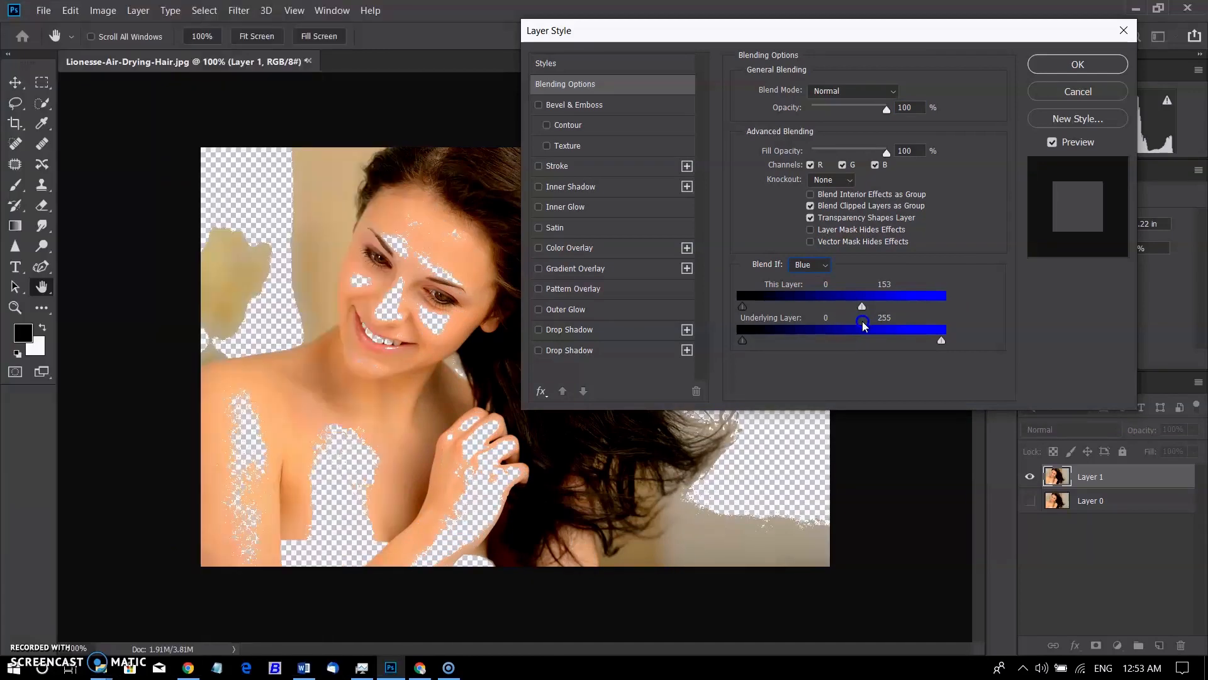
left_click_drag(861, 306, 861, 308)
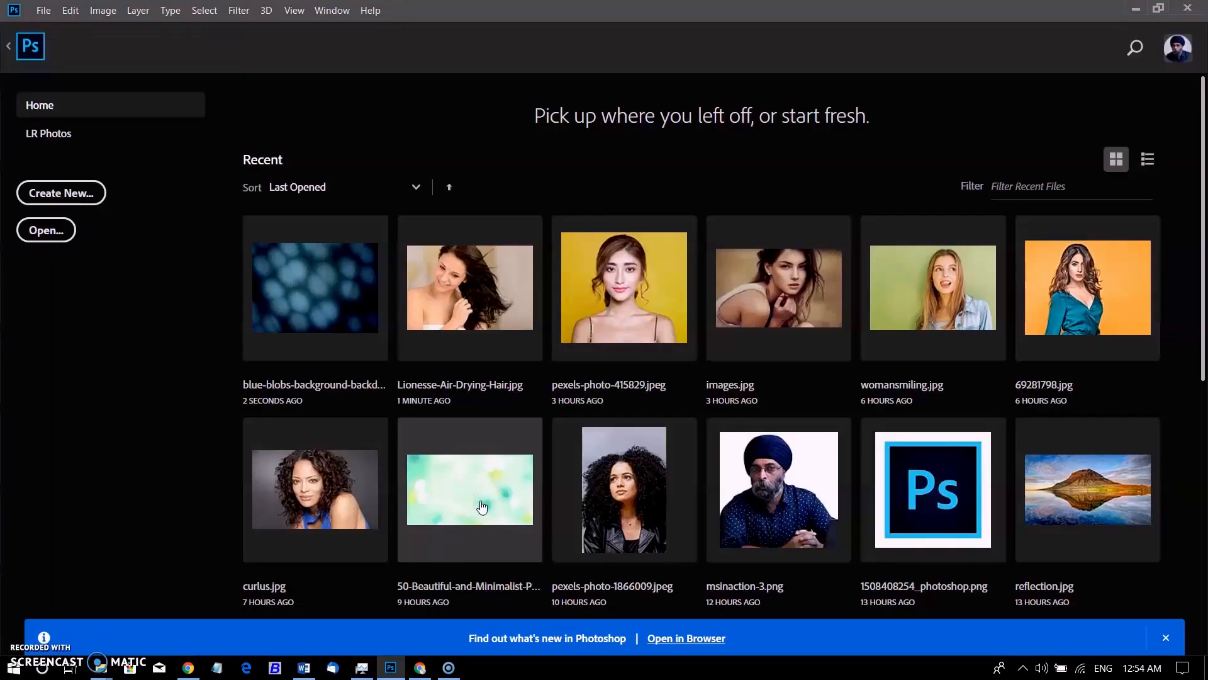
- Bring the pale green background into the document, show the woman's photo layer again and select it
double_click(470, 286)
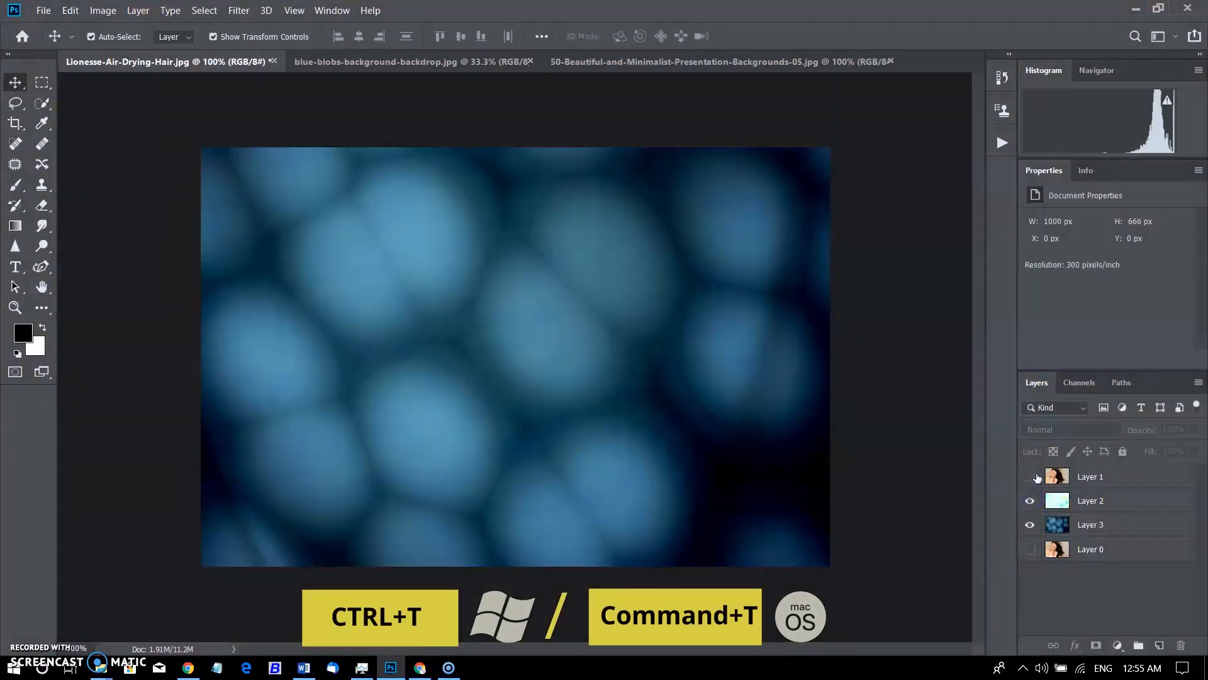
left_click(1029, 476)
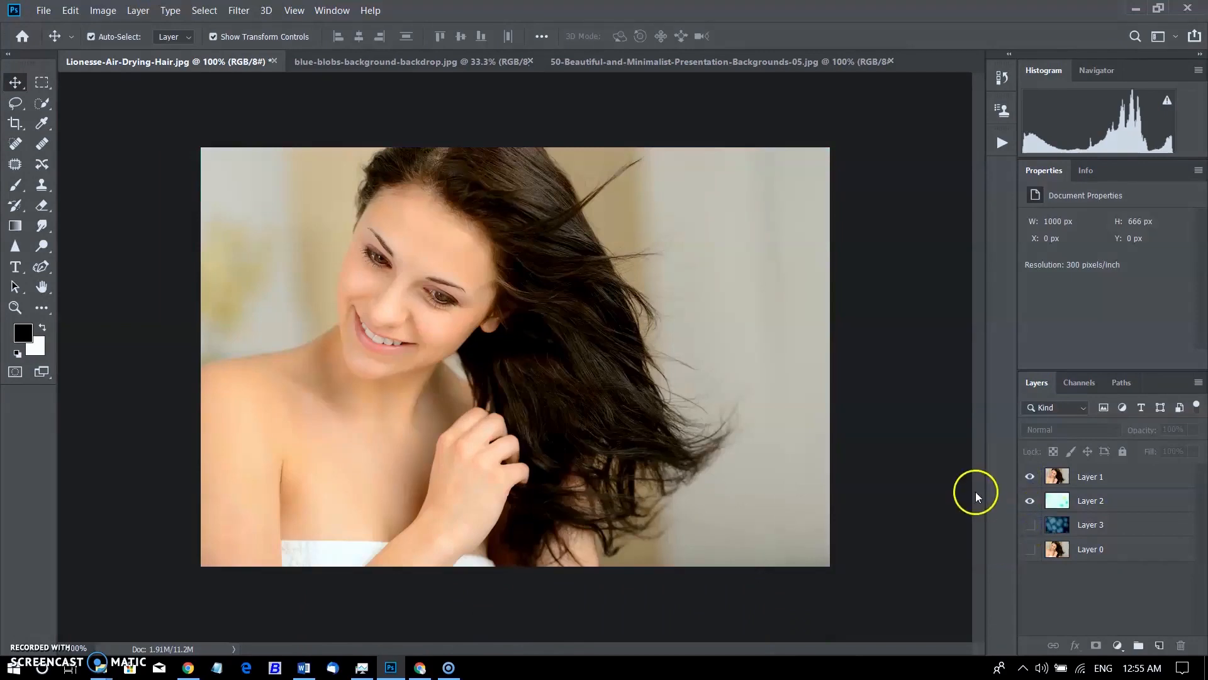
left_click(1090, 476)
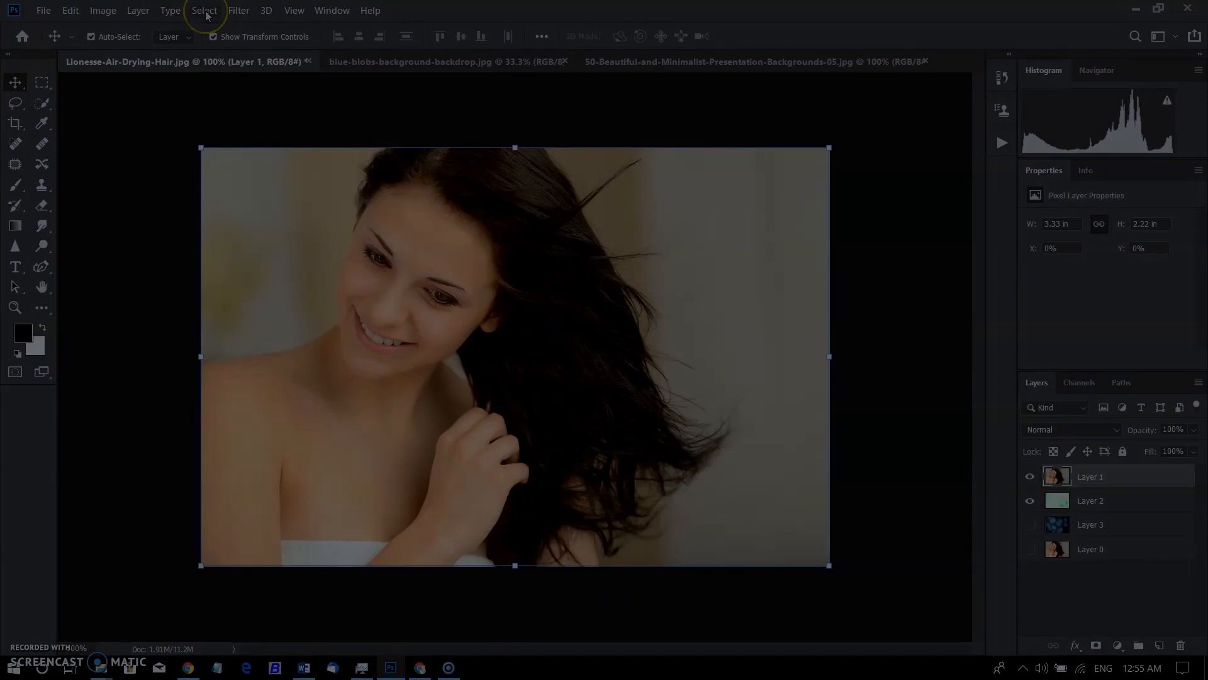
- Start a Color Range selection on the portrait and nudge the fuzziness upward
left_click(204, 10)
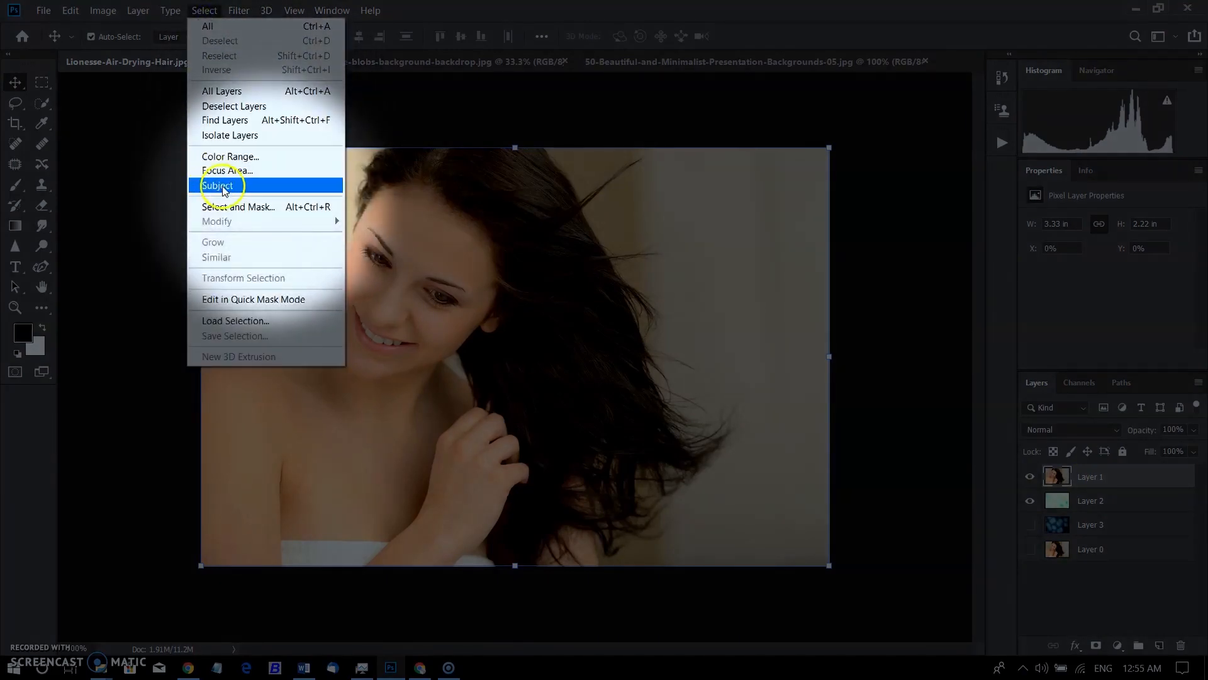
mouse_move(229, 156)
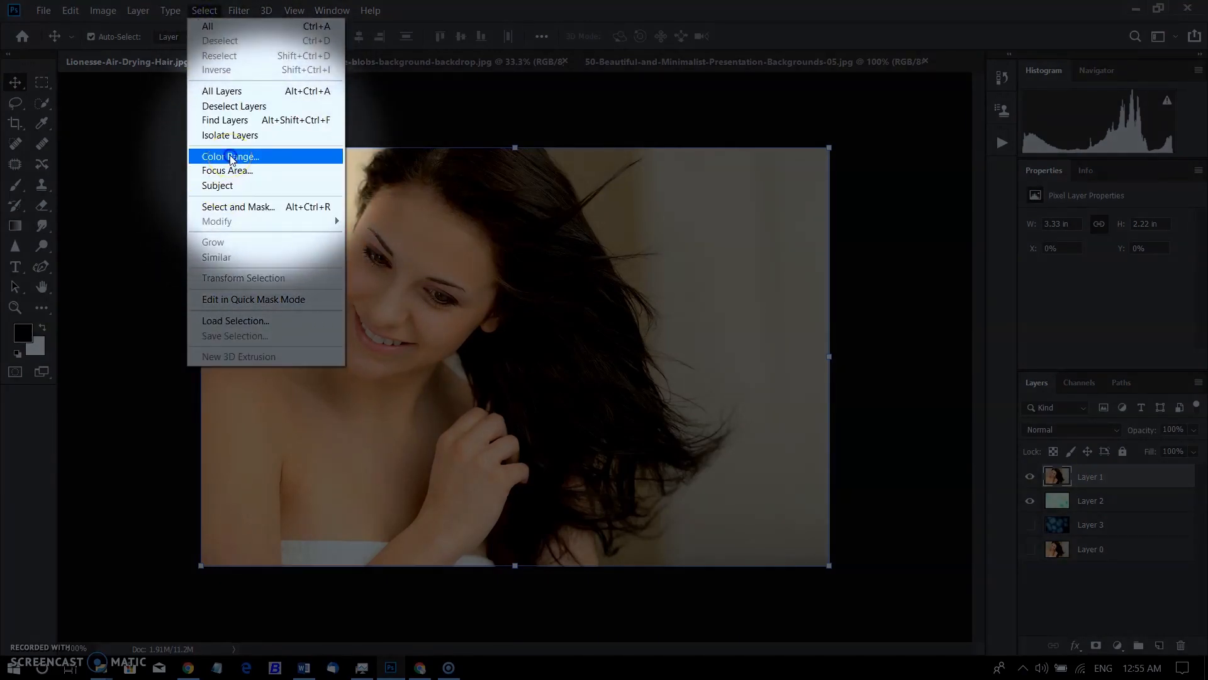
left_click(229, 156)
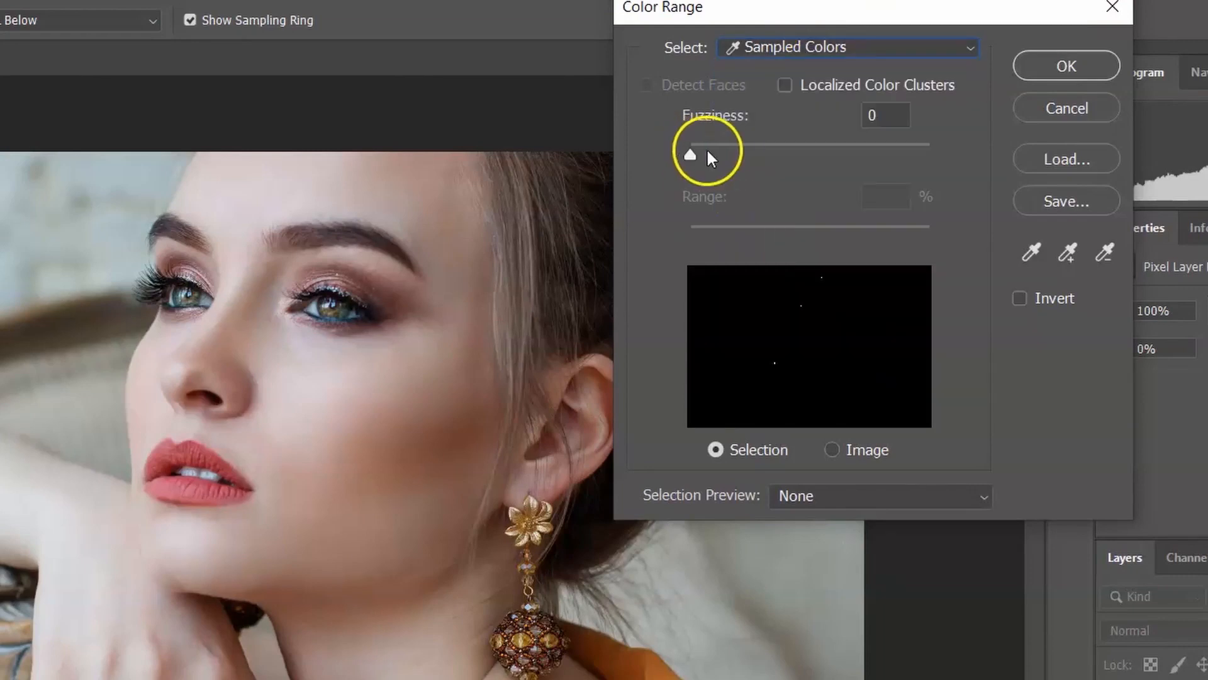
mouse_move(697, 160)
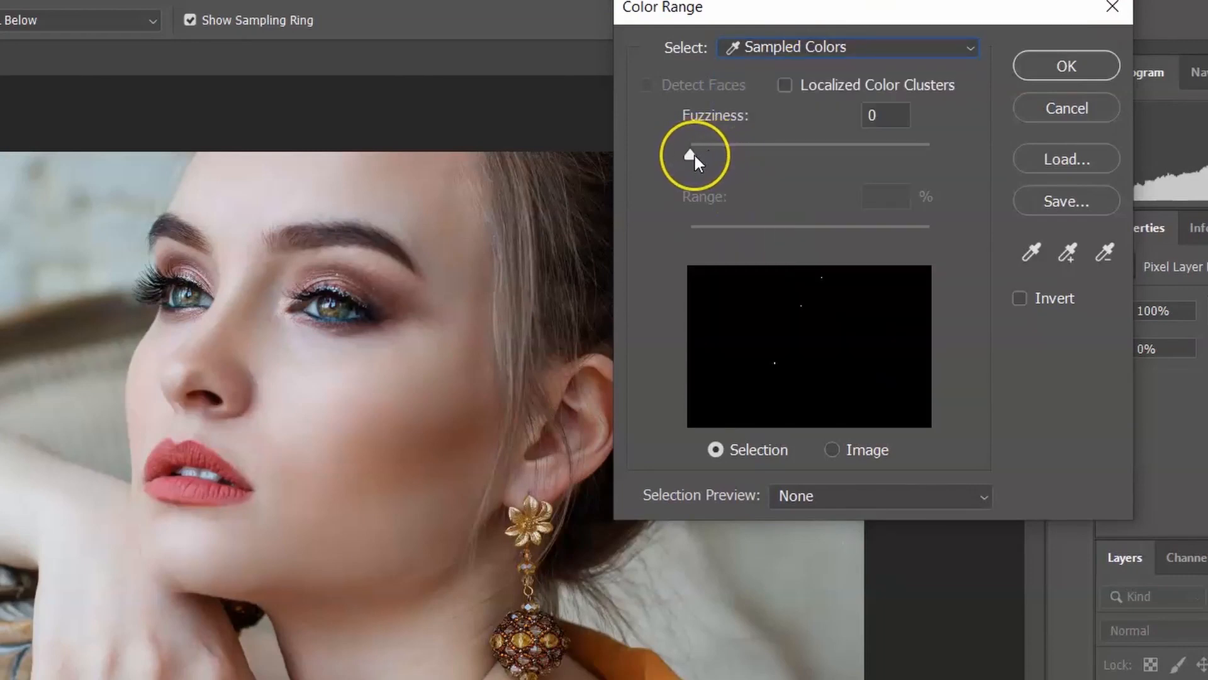
mouse_move(690, 153)
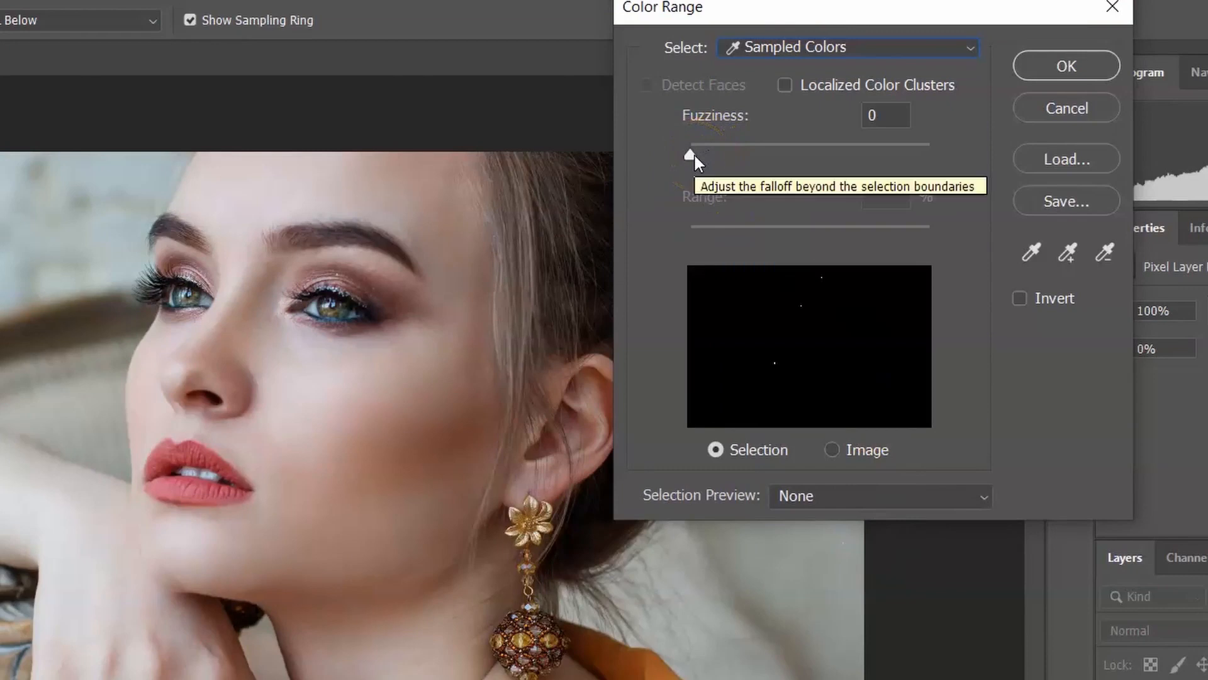
left_click_drag(689, 153, 696, 153)
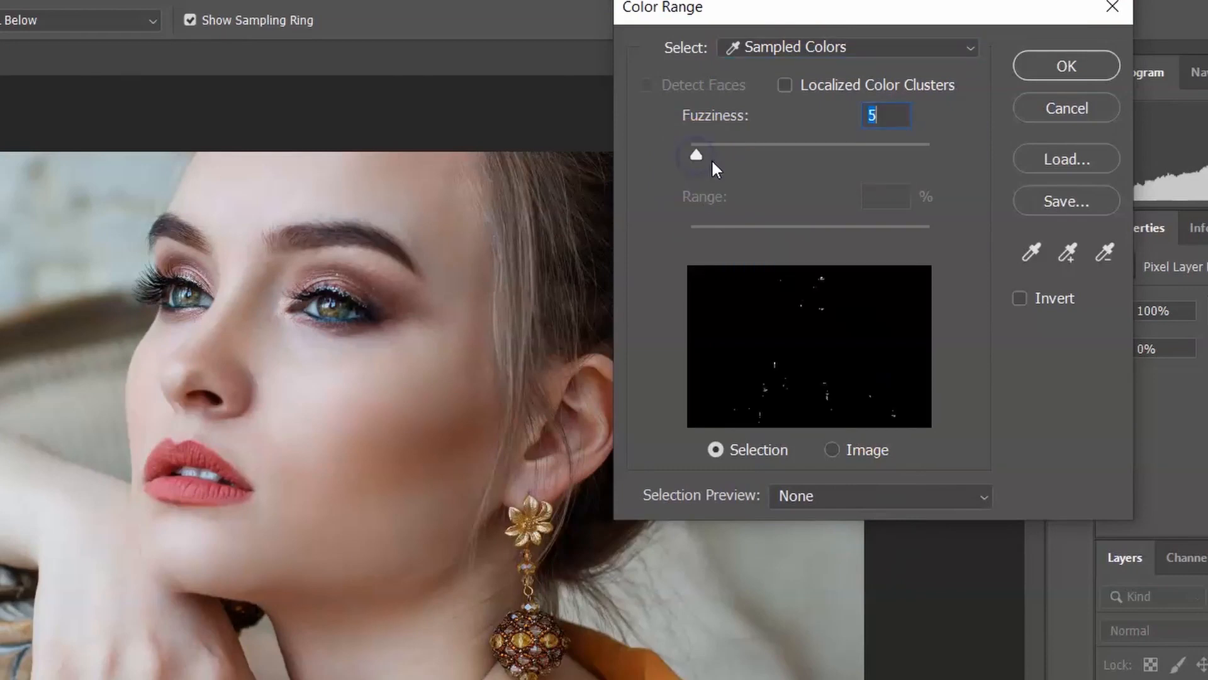
left_click(695, 160)
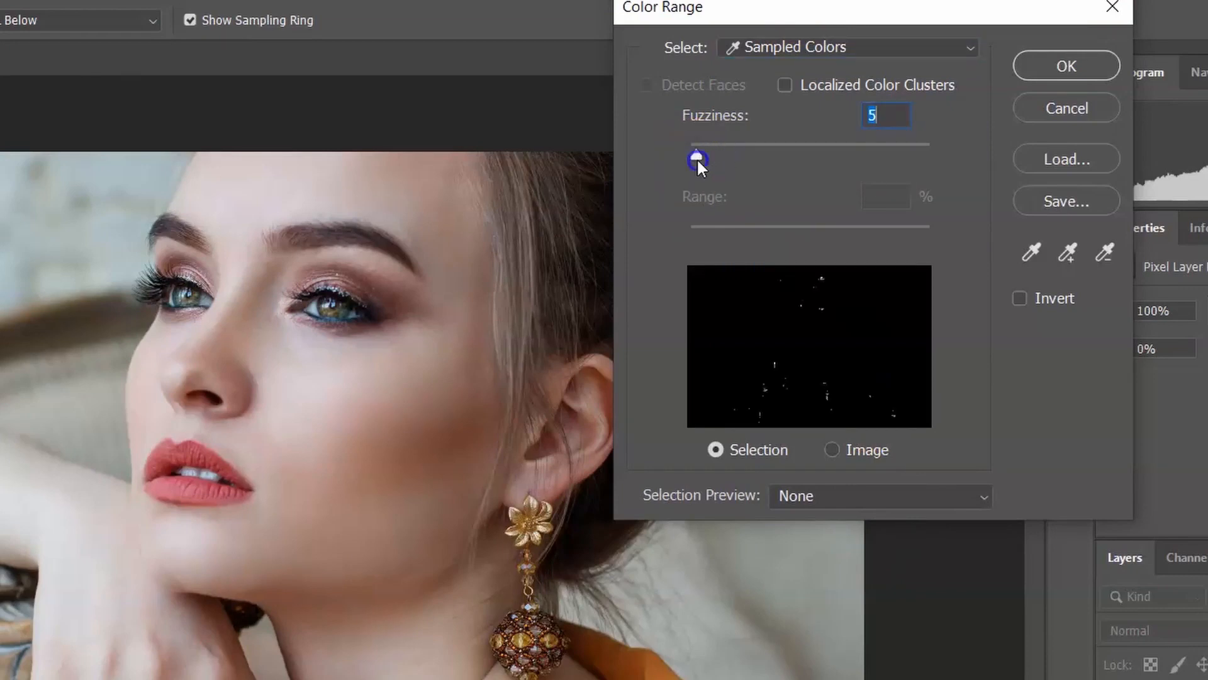
left_click_drag(696, 160, 752, 162)
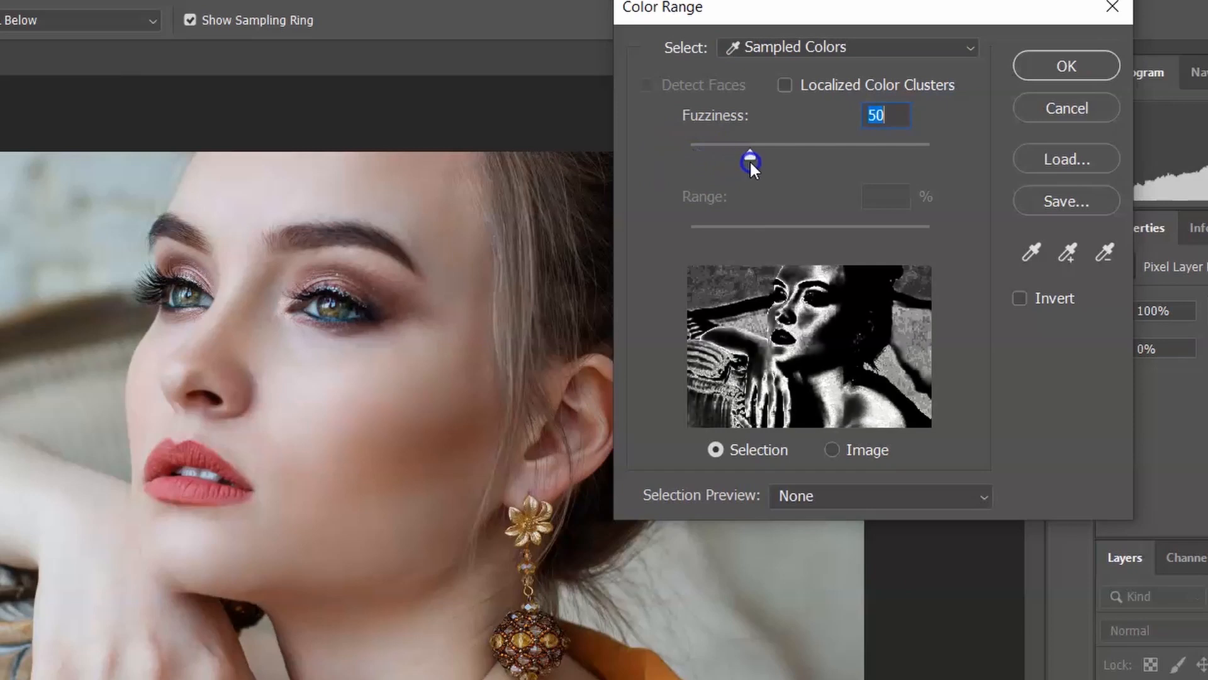
- Try wider and narrower fuzziness values, ending back at 0
left_click_drag(750, 164, 791, 164)
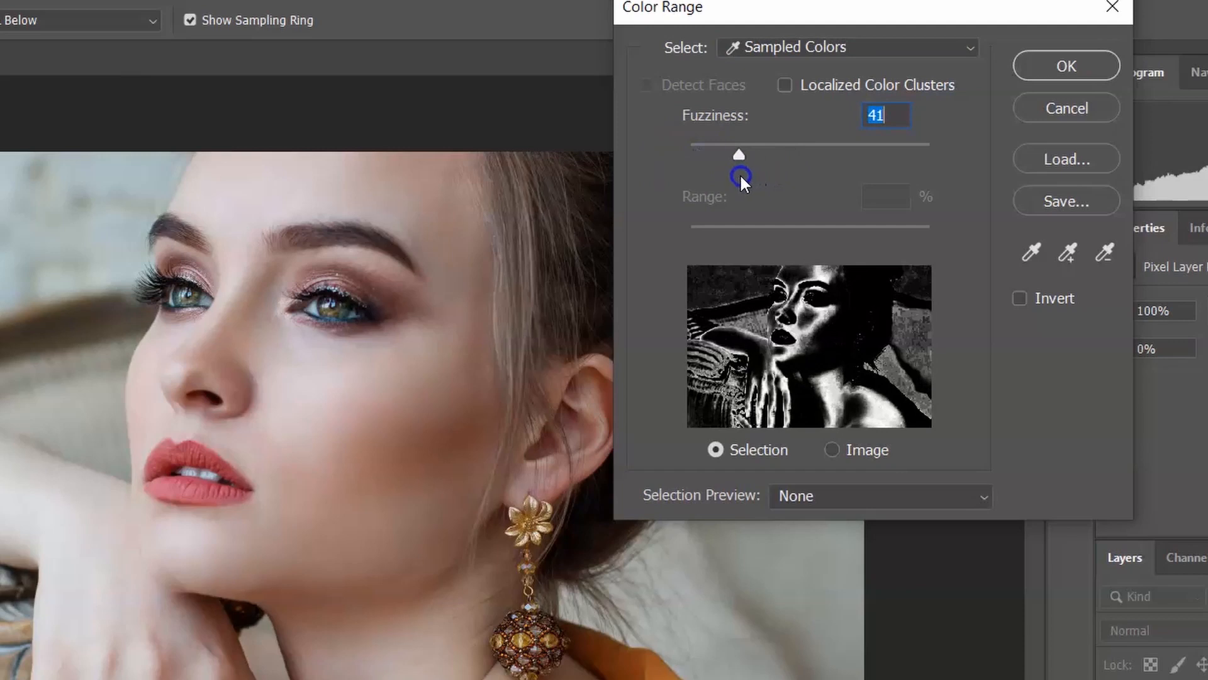
left_click_drag(739, 154, 773, 153)
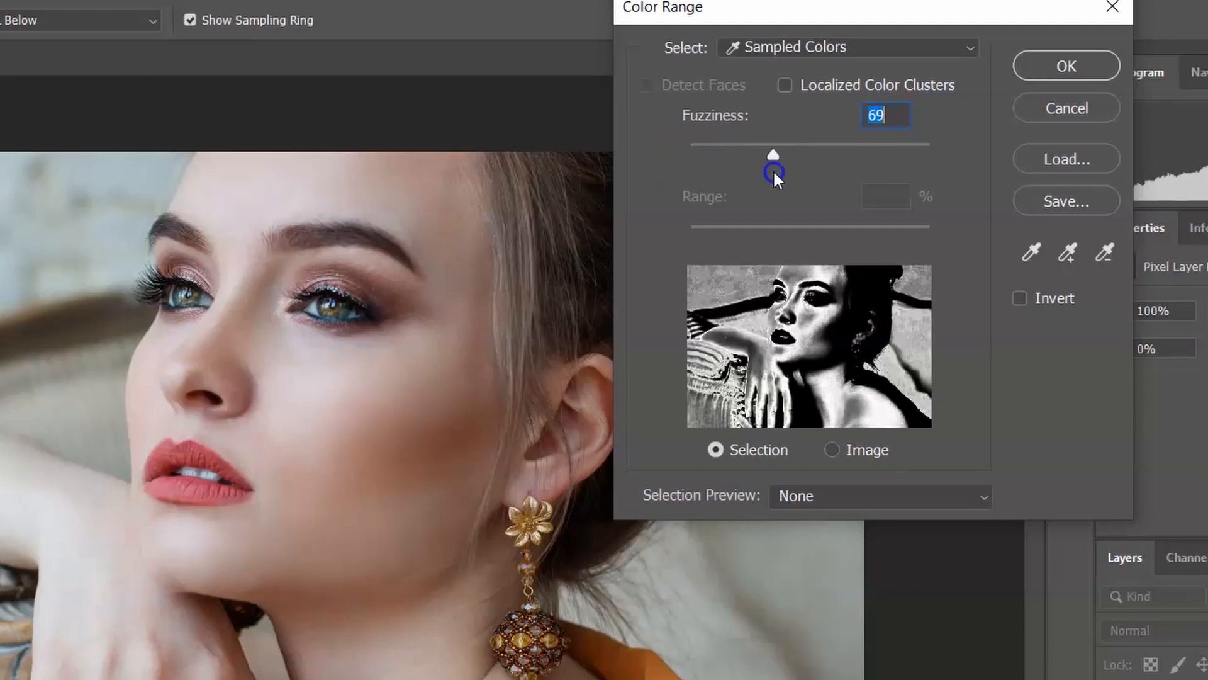
left_click_drag(775, 168, 801, 168)
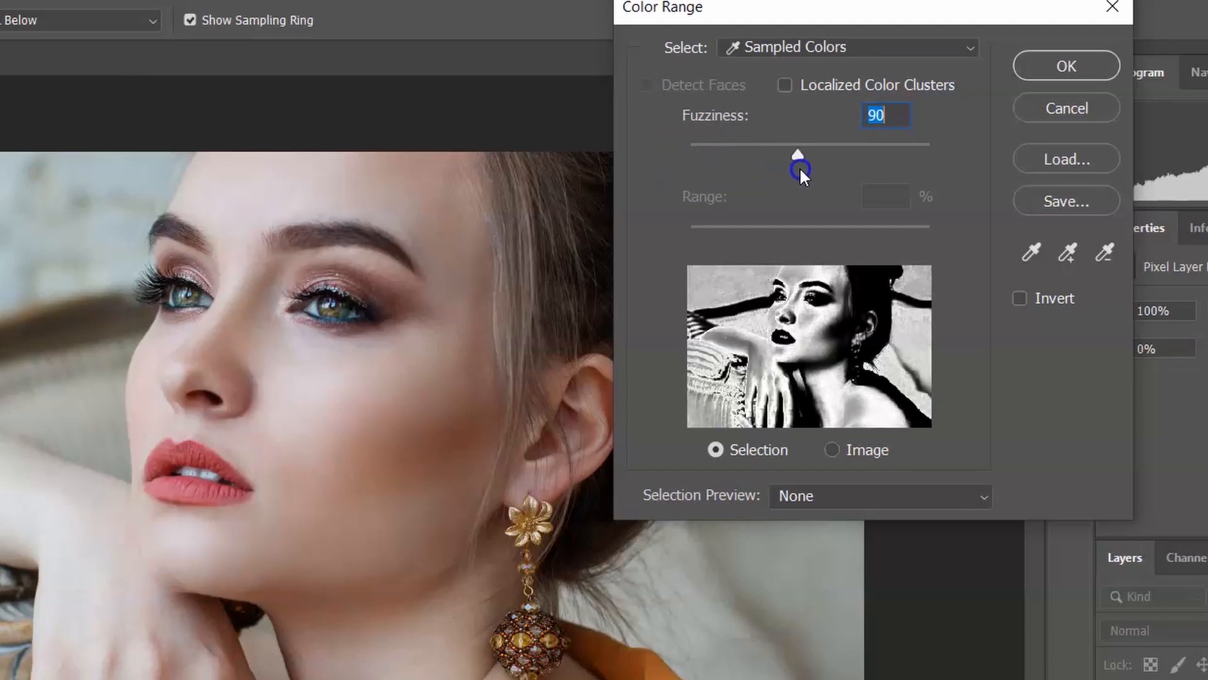
left_click_drag(798, 153, 689, 153)
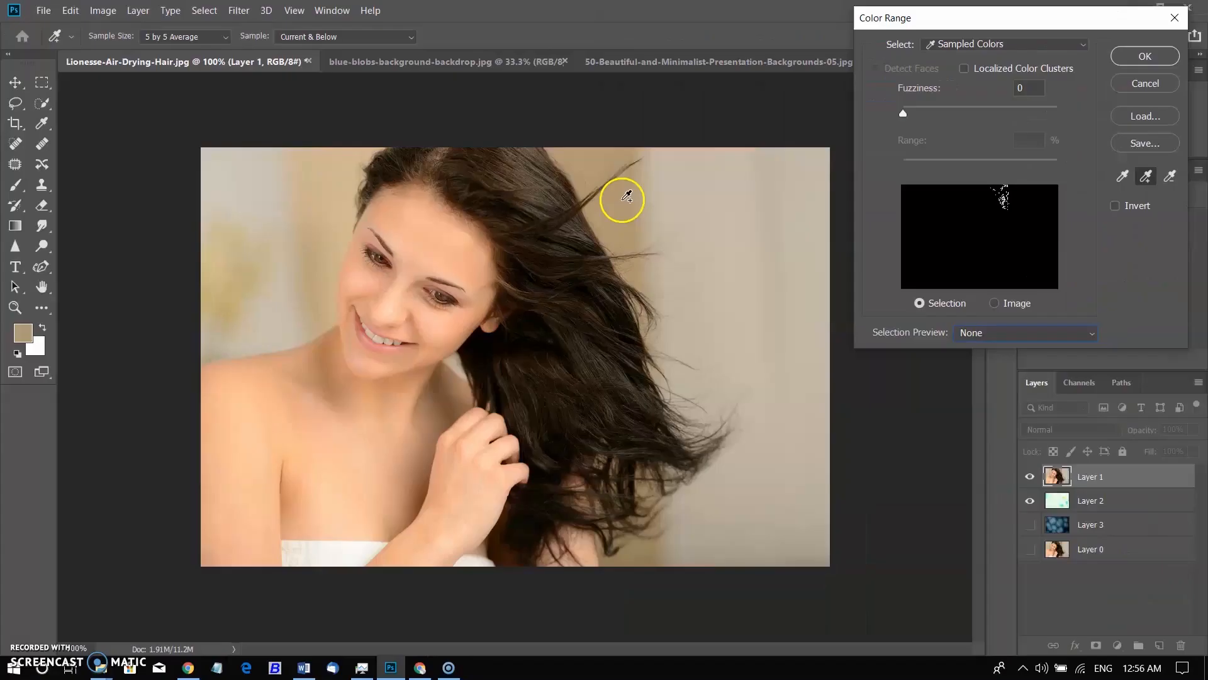
mouse_move(602, 159)
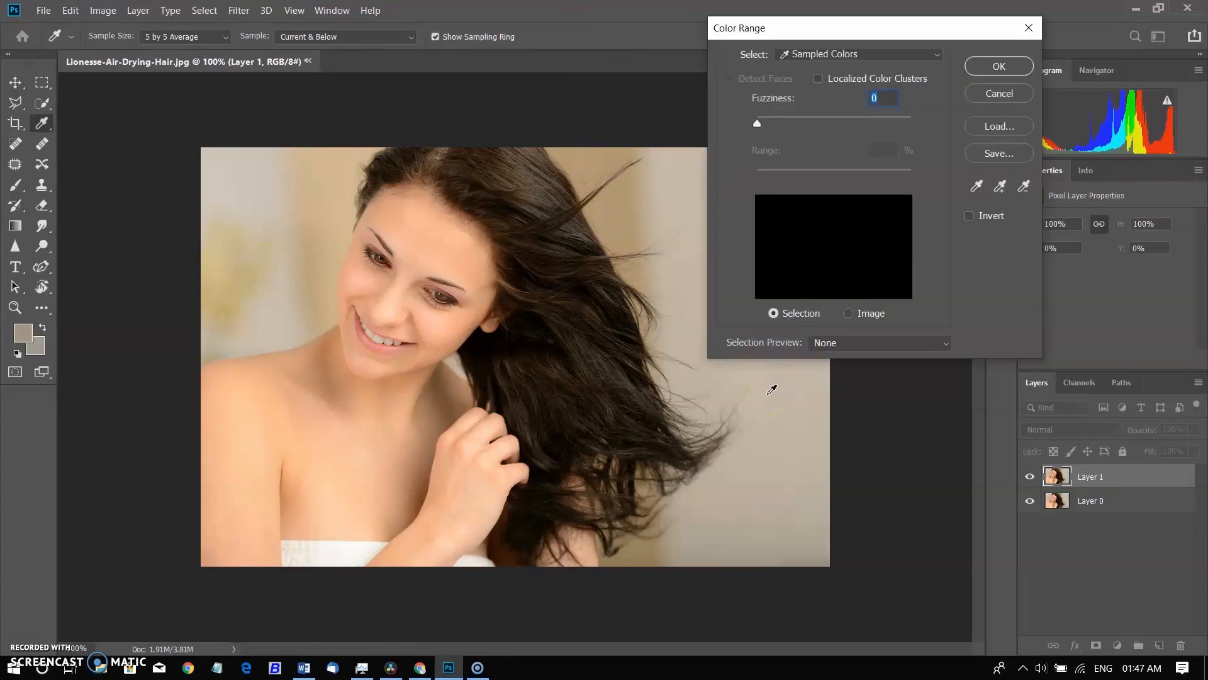
- Sample the light background tones on both sides, restarting the sample once
left_click(770, 392)
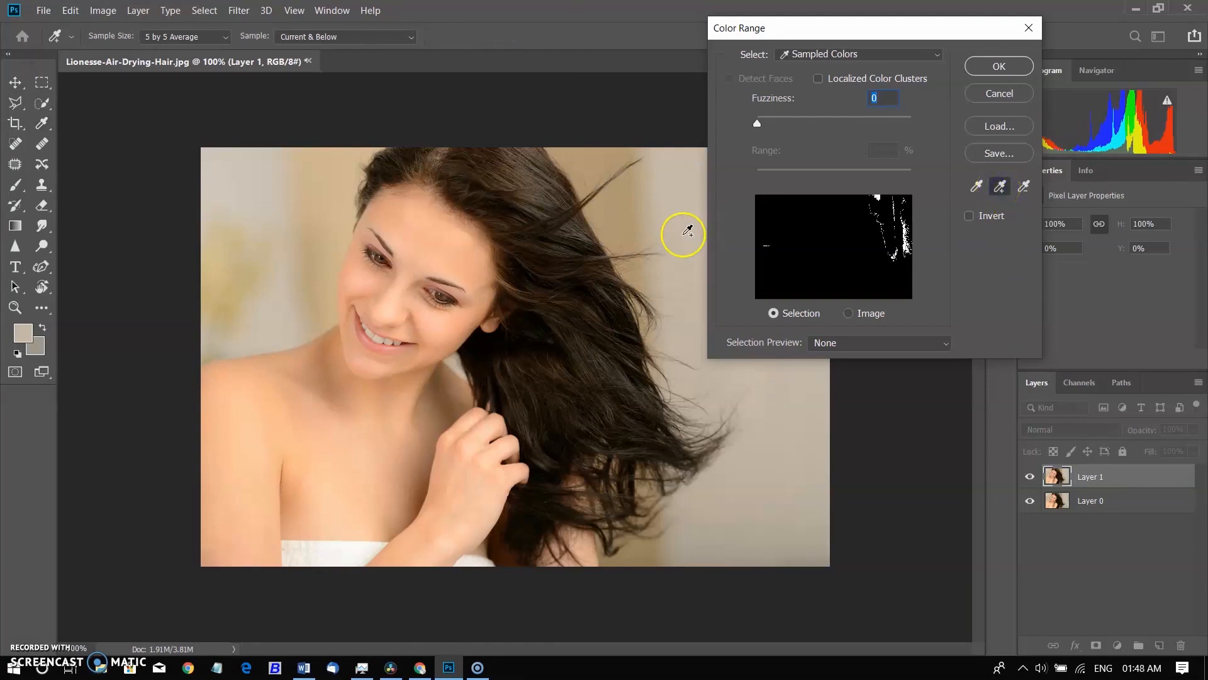
left_click(269, 313)
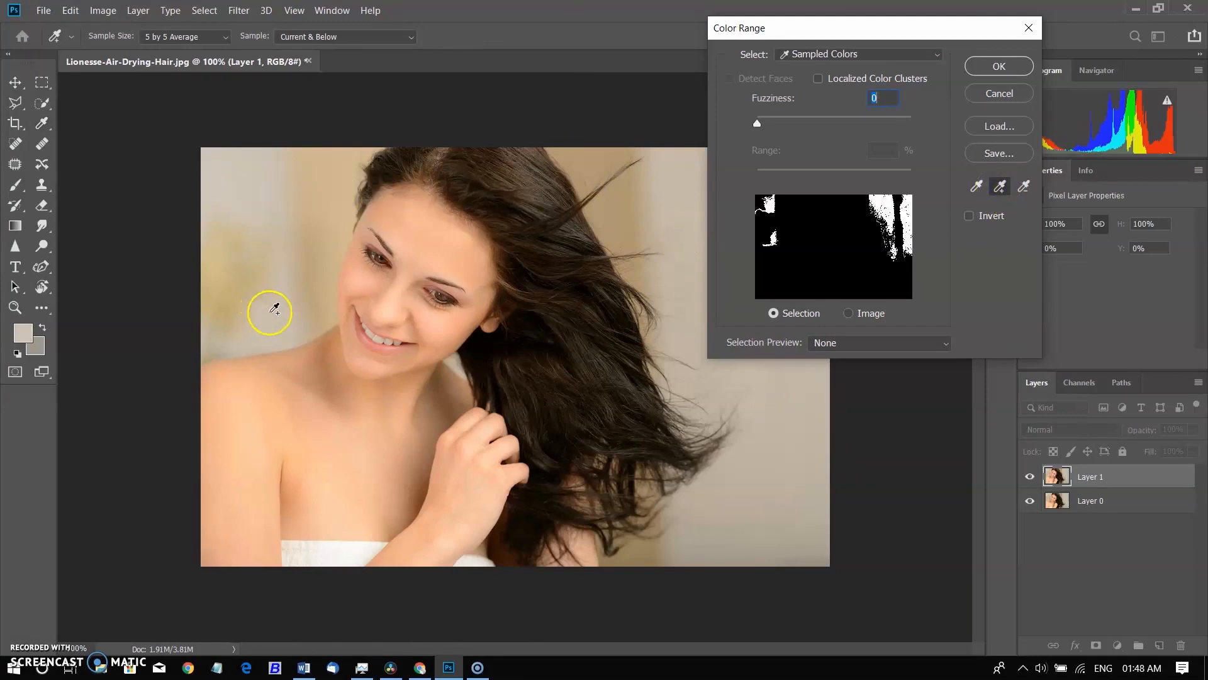
left_click(1024, 186)
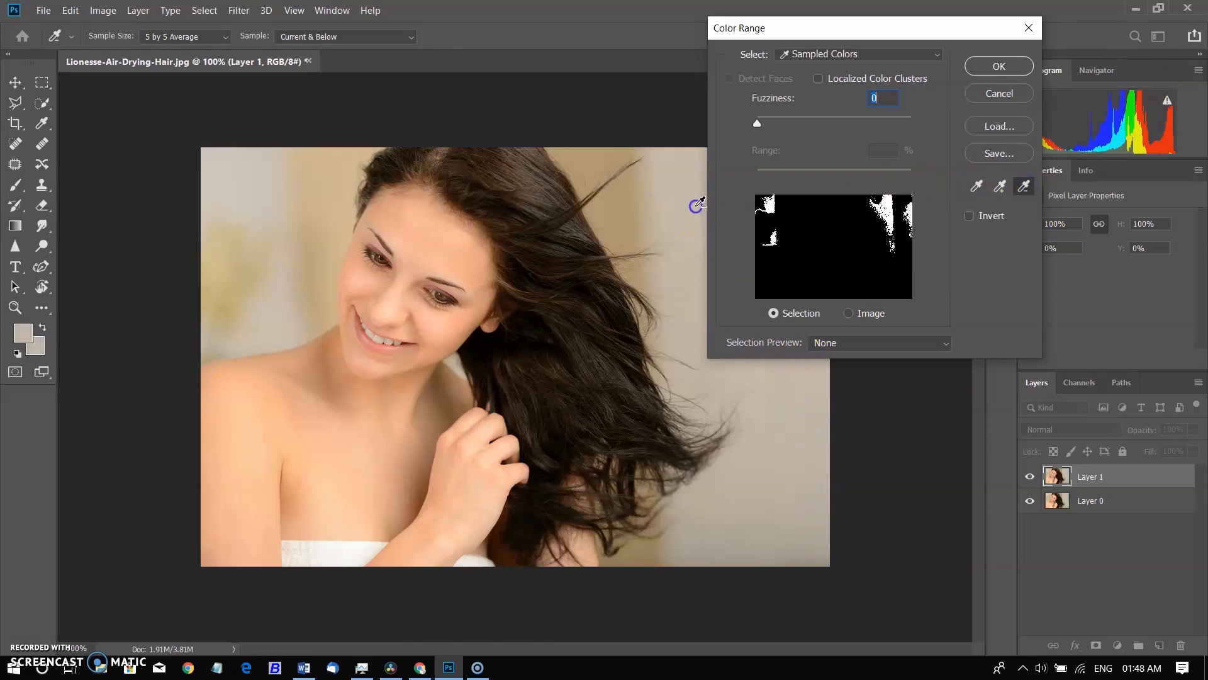
left_click(977, 186)
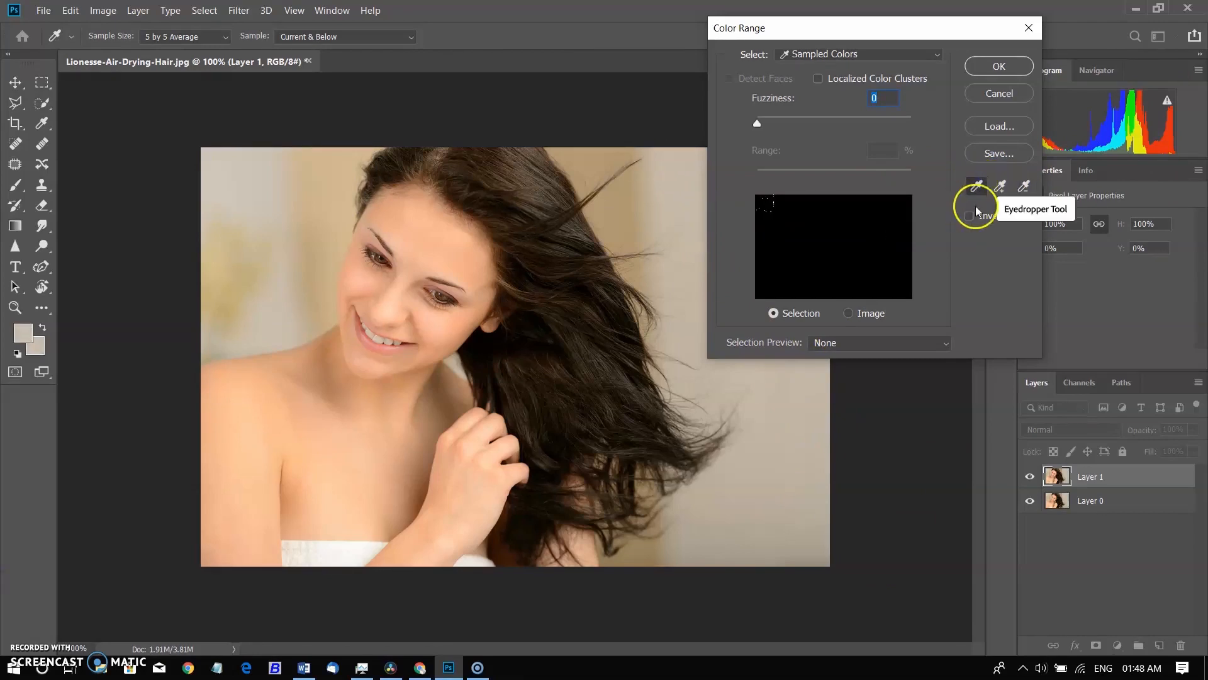
left_click(261, 214)
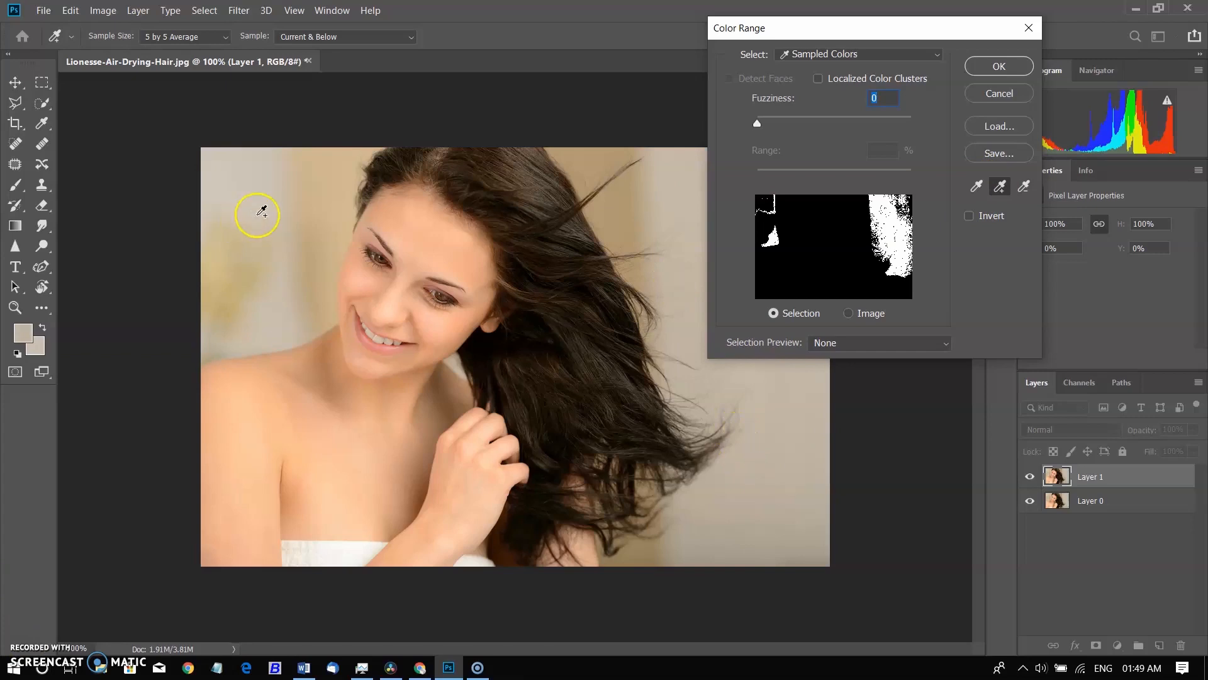
left_click(741, 558)
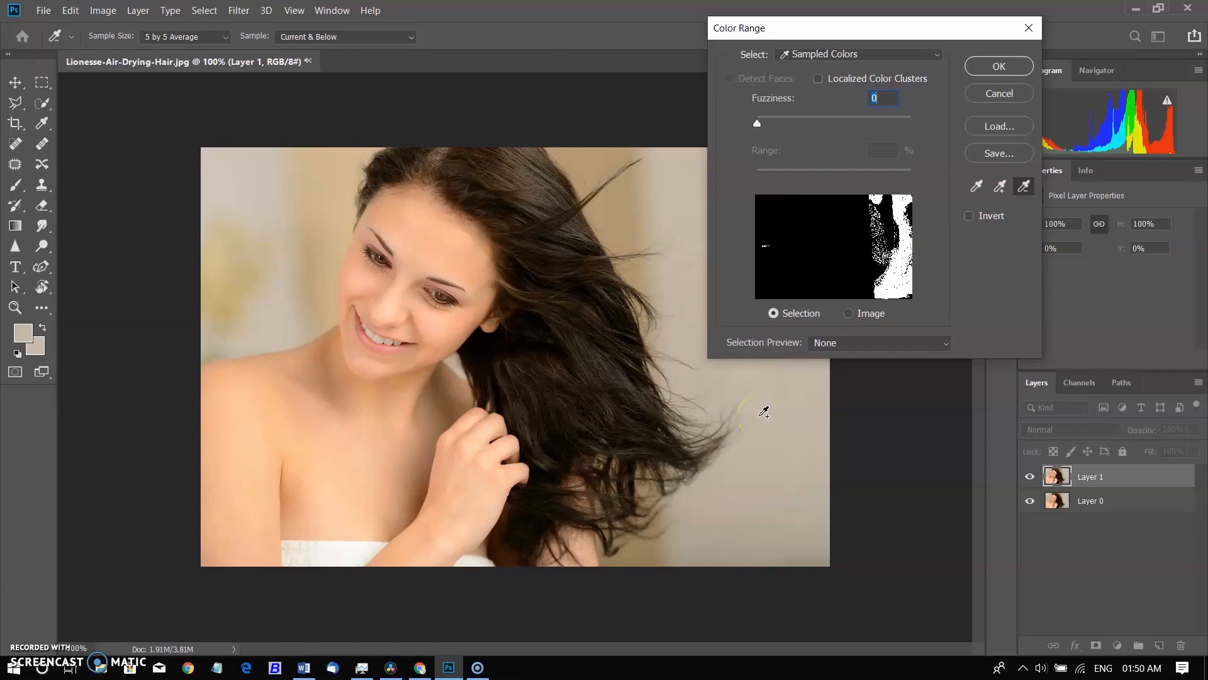
- Add the remaining background areas near the hair ends, then invert so the woman is selected
left_click(246, 206)
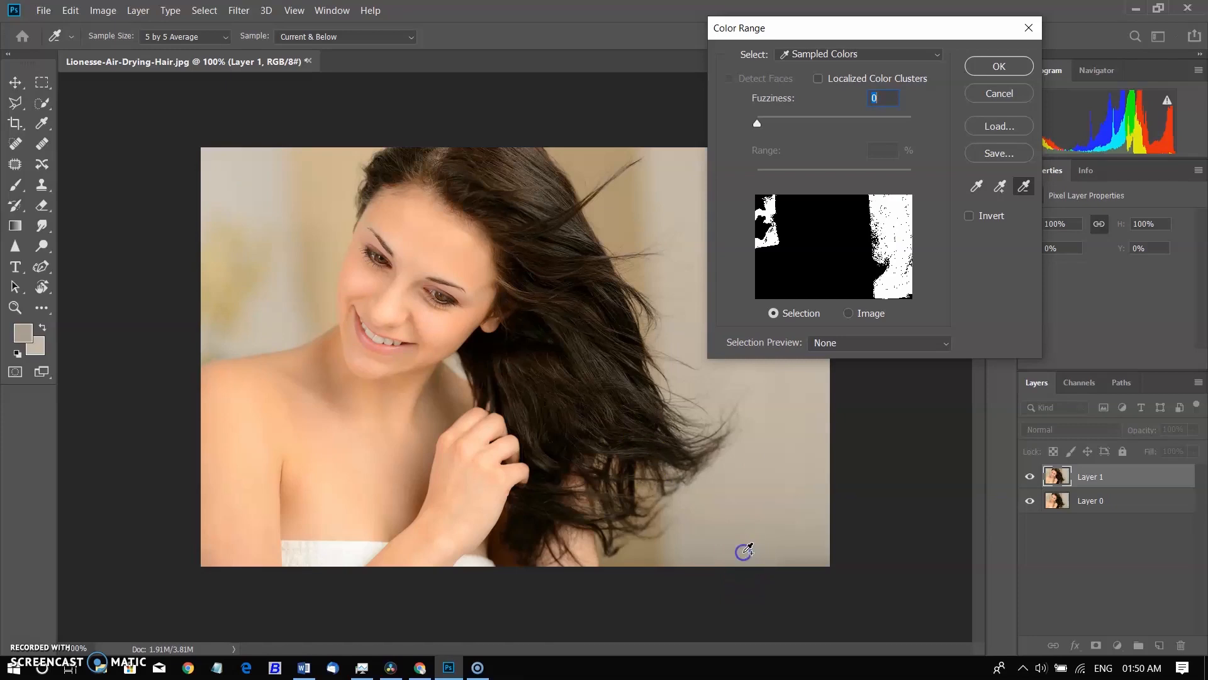
left_click(323, 293)
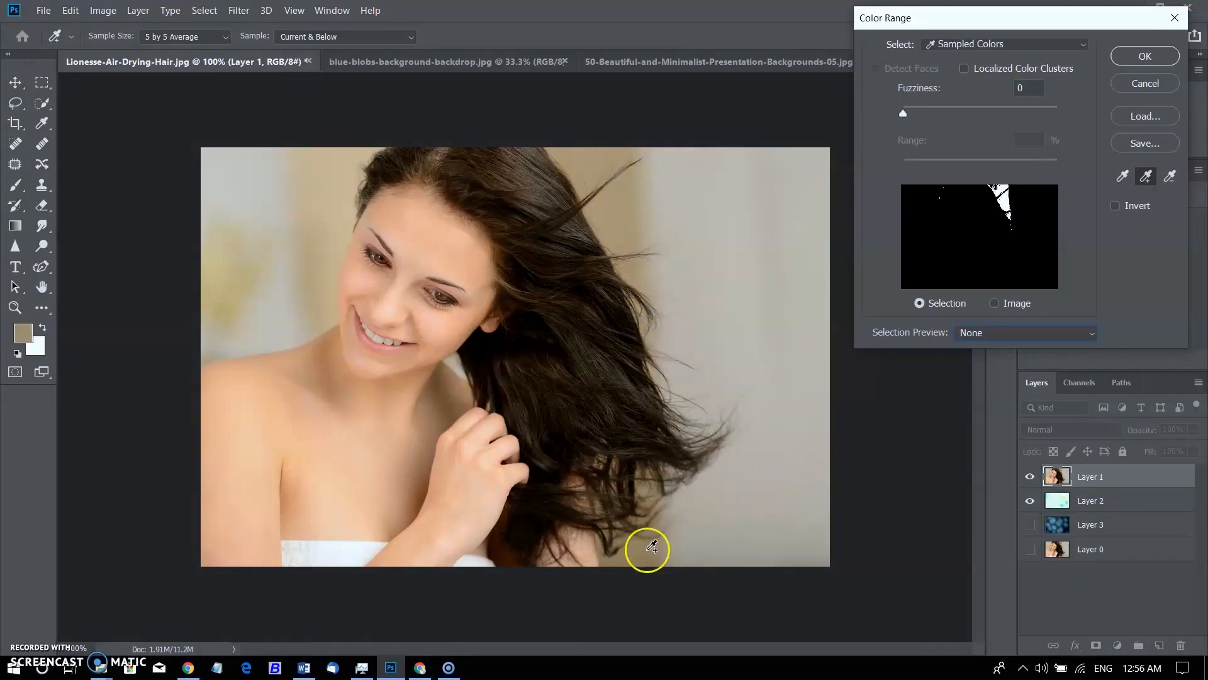
left_click(768, 276)
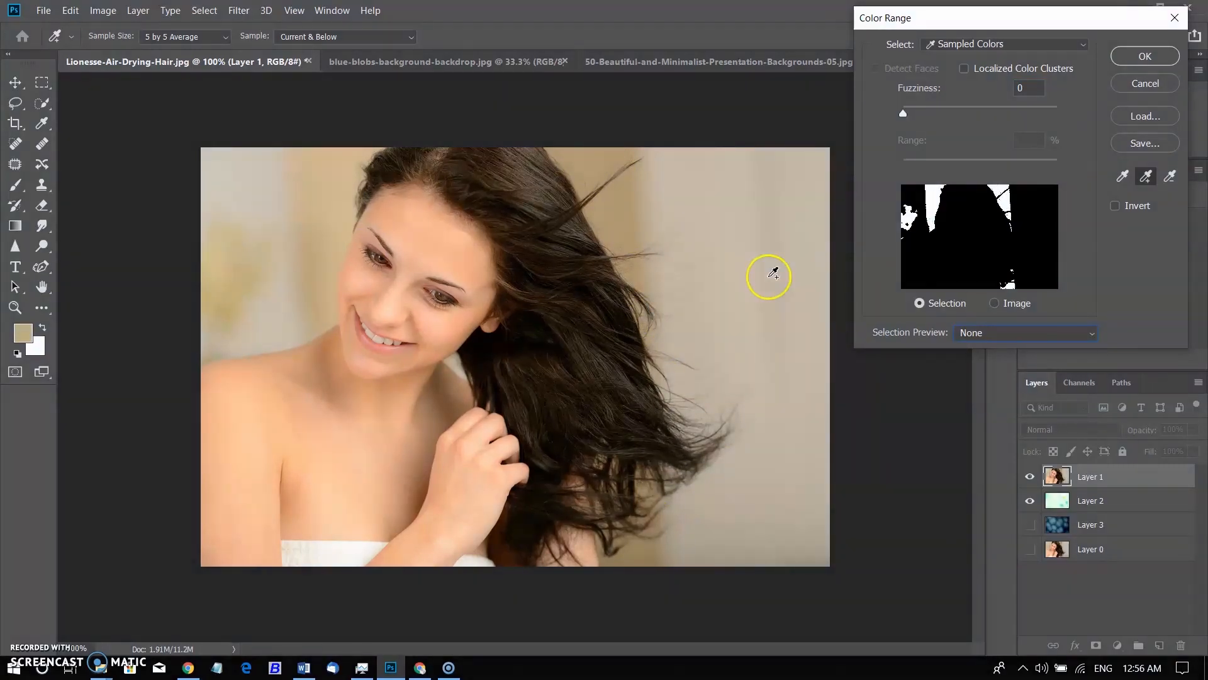
left_click(767, 275)
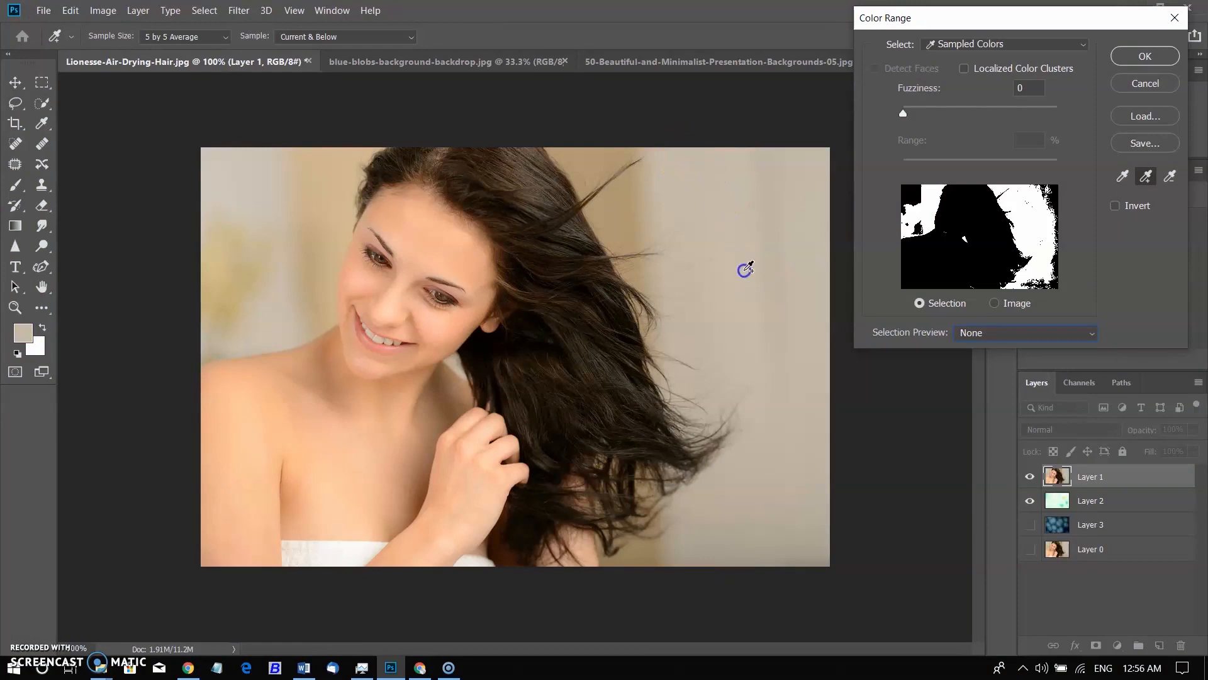
left_click(745, 269)
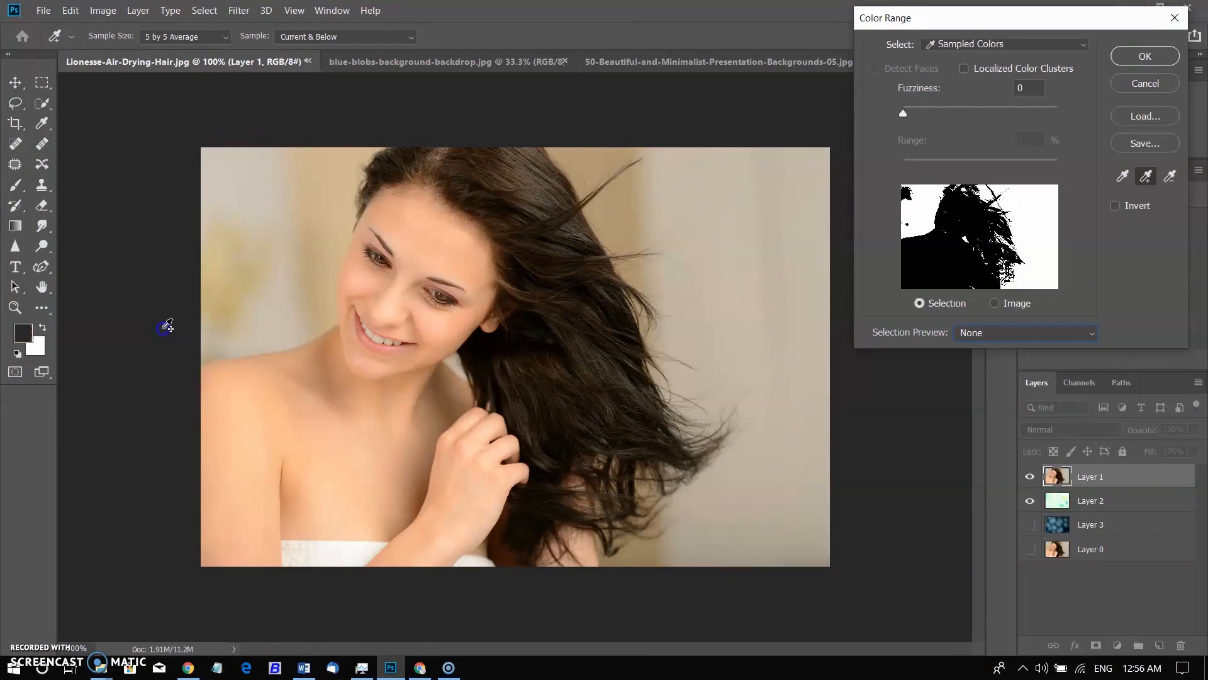
left_click(268, 249)
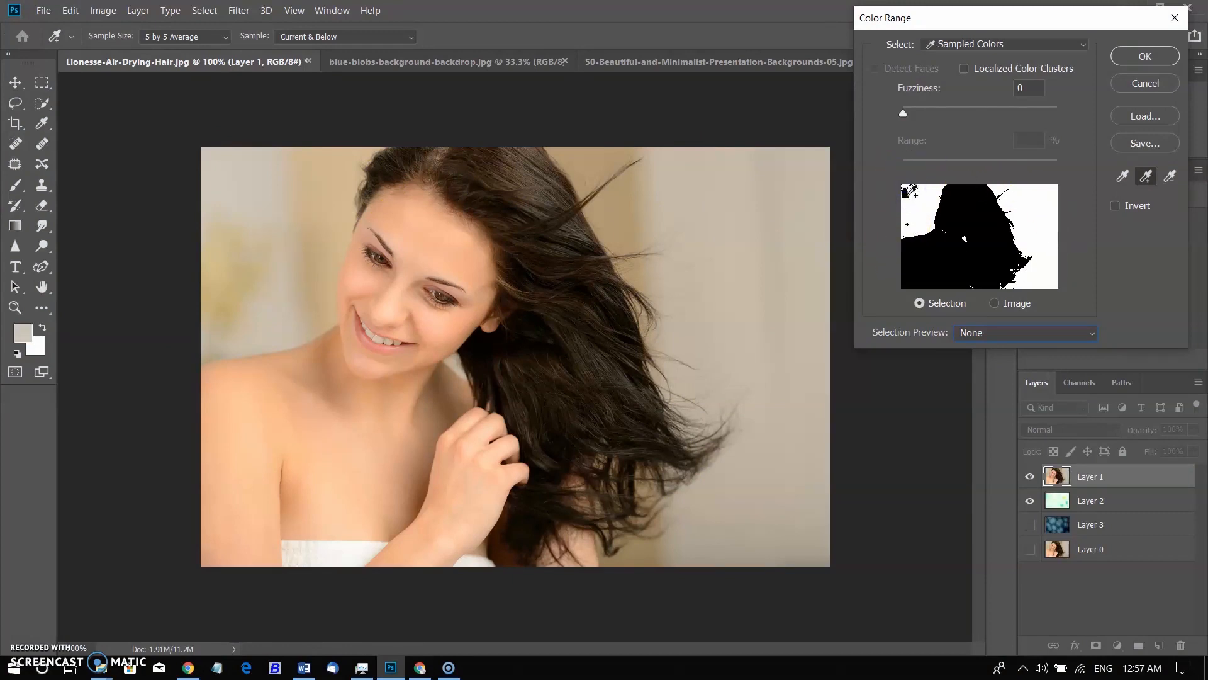
left_click(1115, 205)
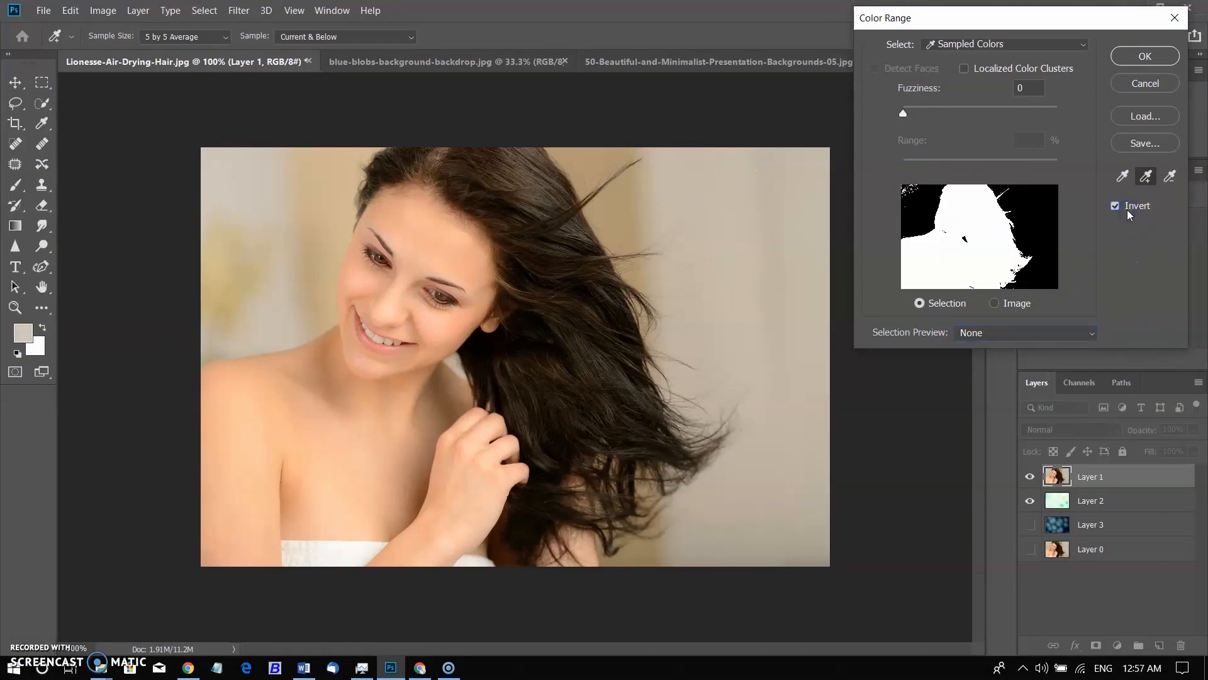
- Preview against White Matte, raise fuzziness to 39 and apply the colour range selection
left_click(1025, 333)
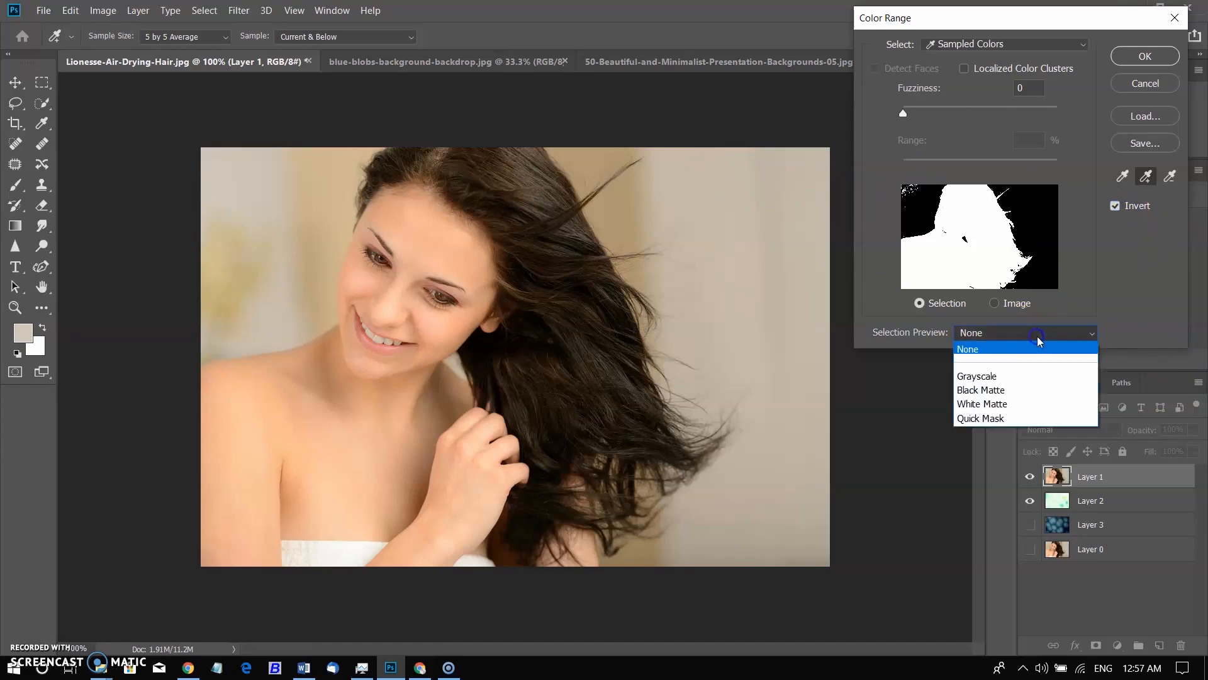
mouse_move(1022, 403)
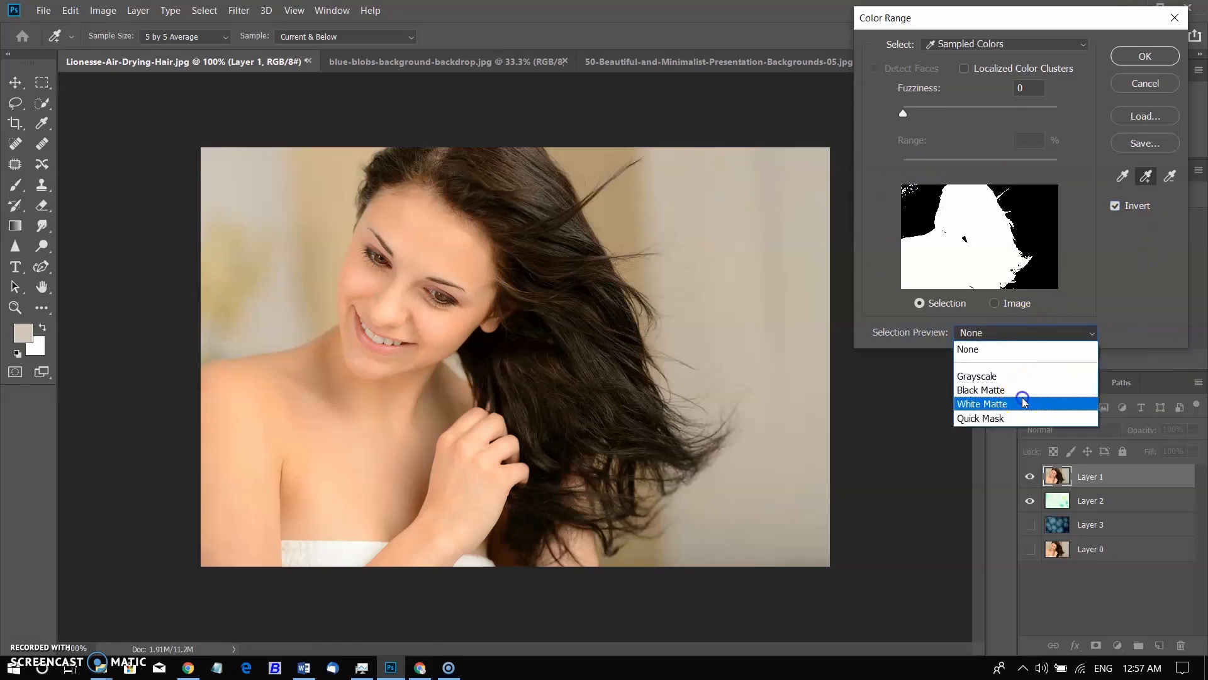
left_click(983, 403)
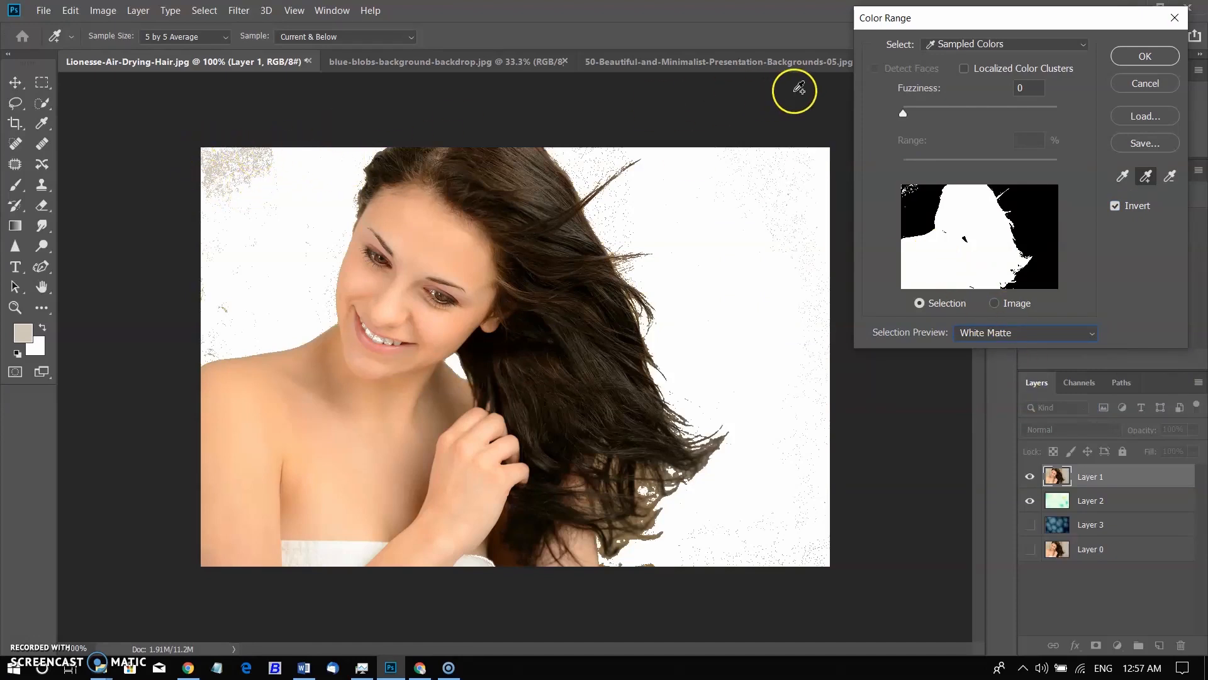
left_click_drag(903, 113, 923, 113)
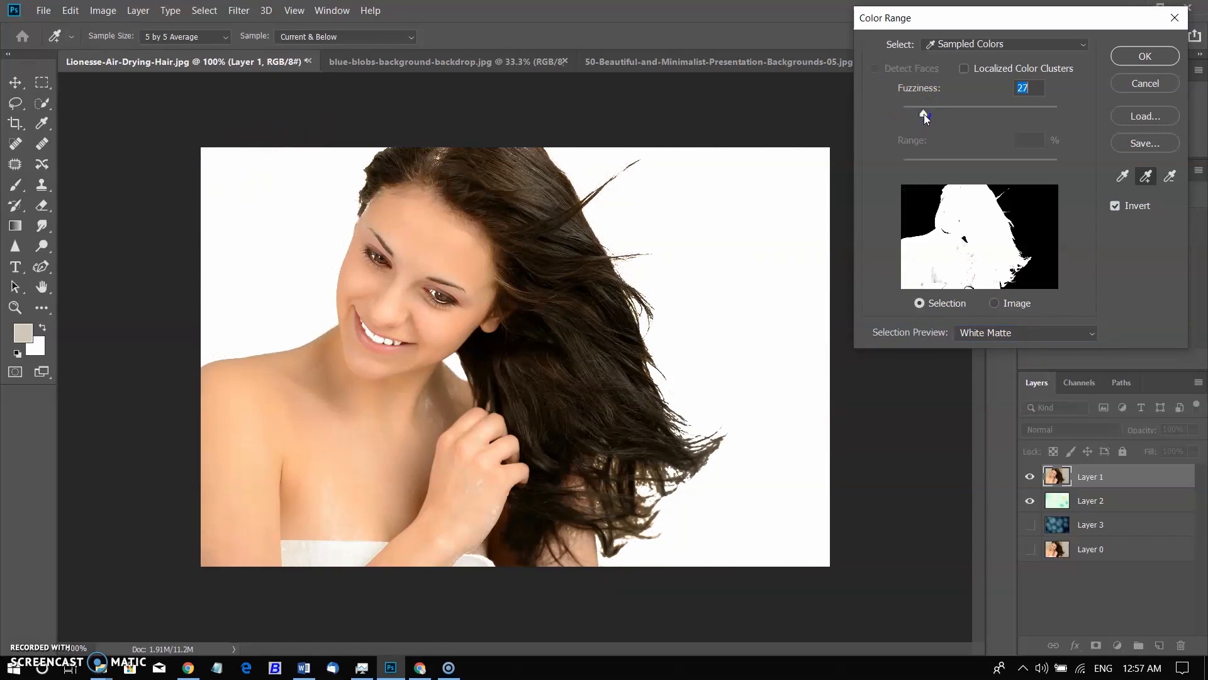
left_click(305, 512)
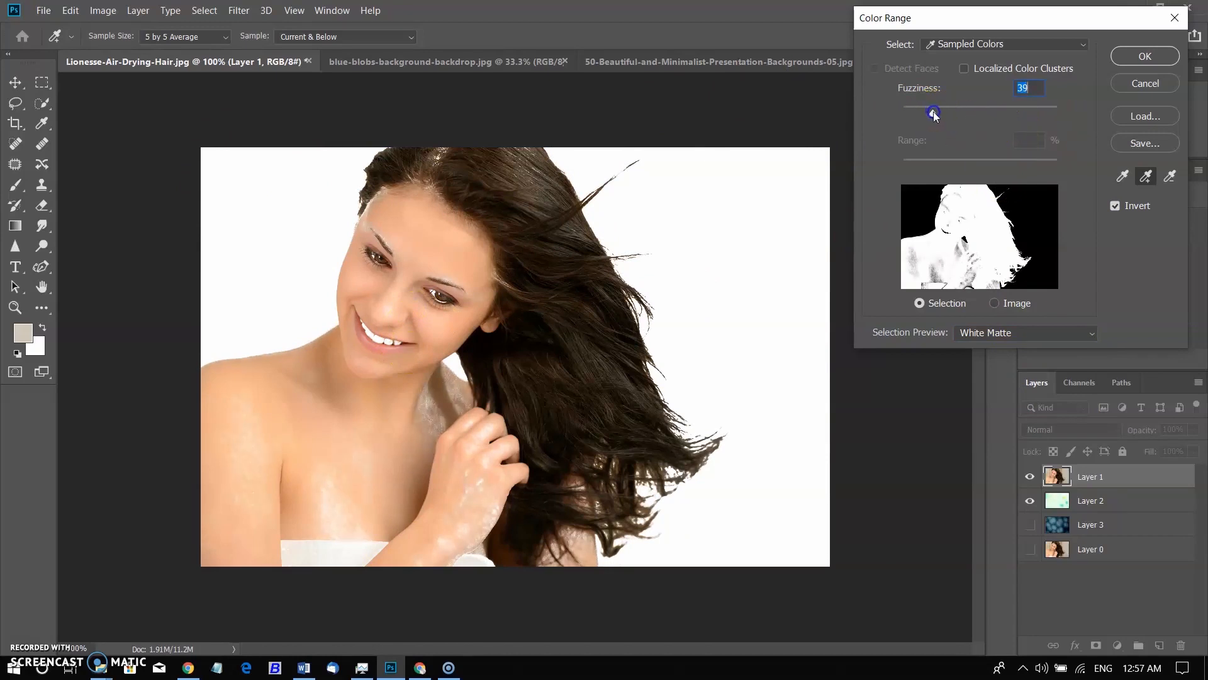
mouse_move(624, 206)
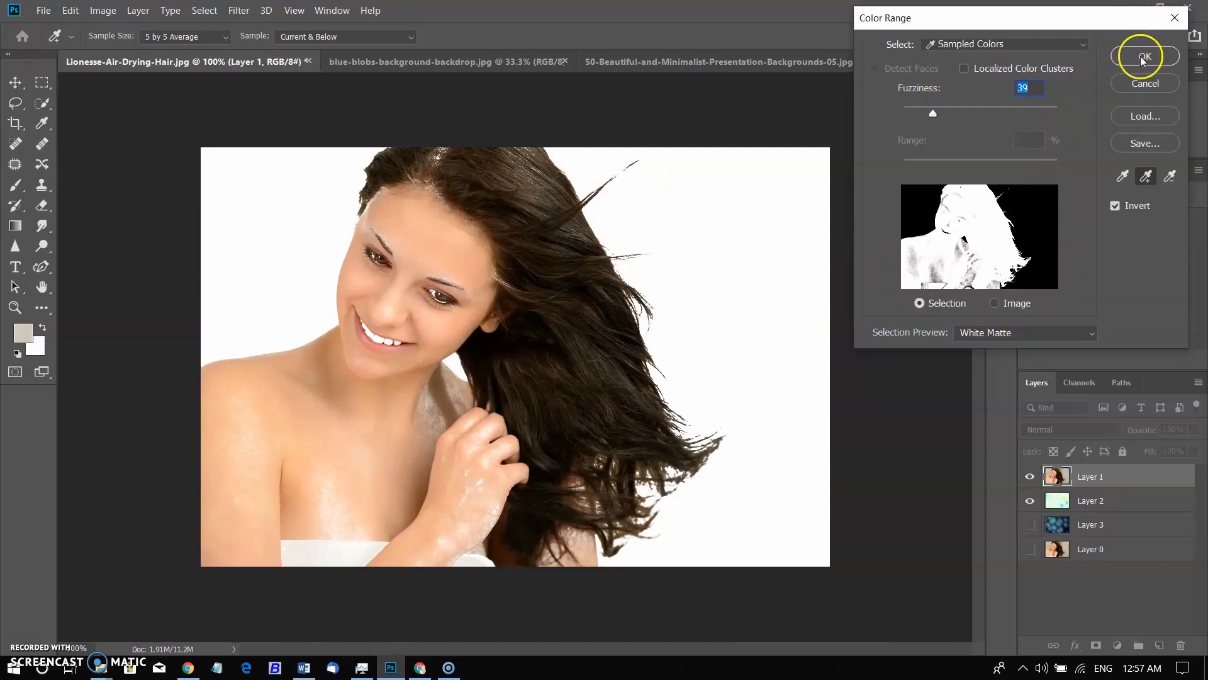
left_click(1144, 57)
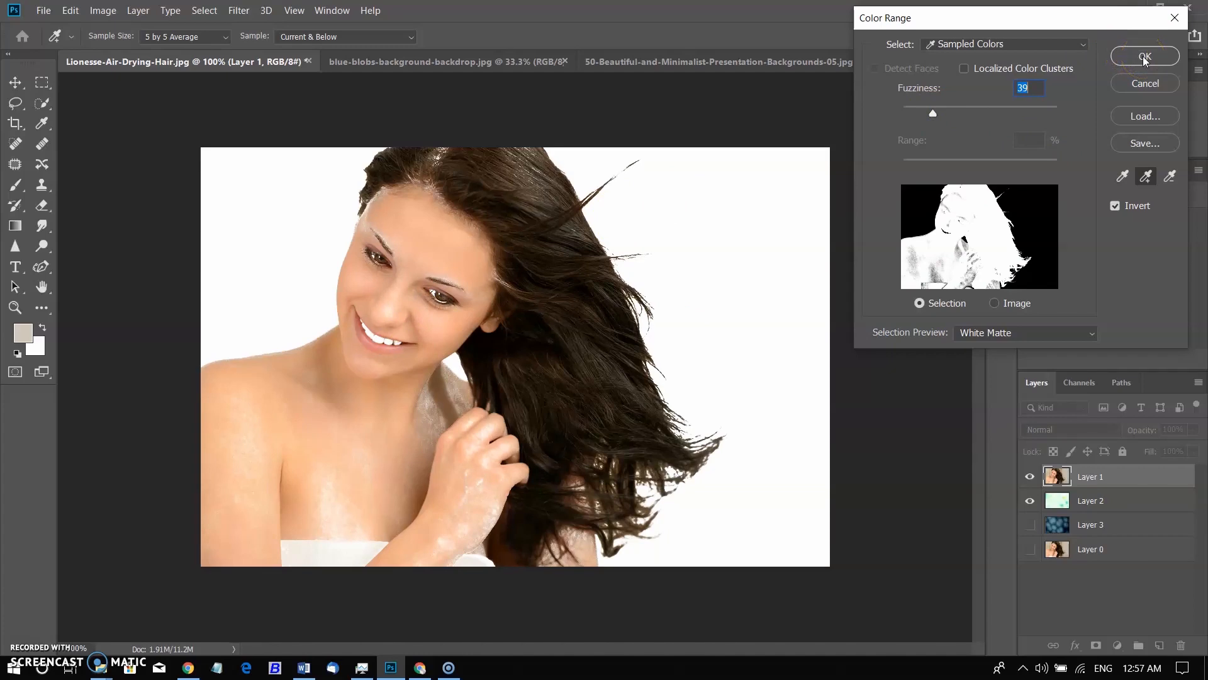
left_click(1144, 55)
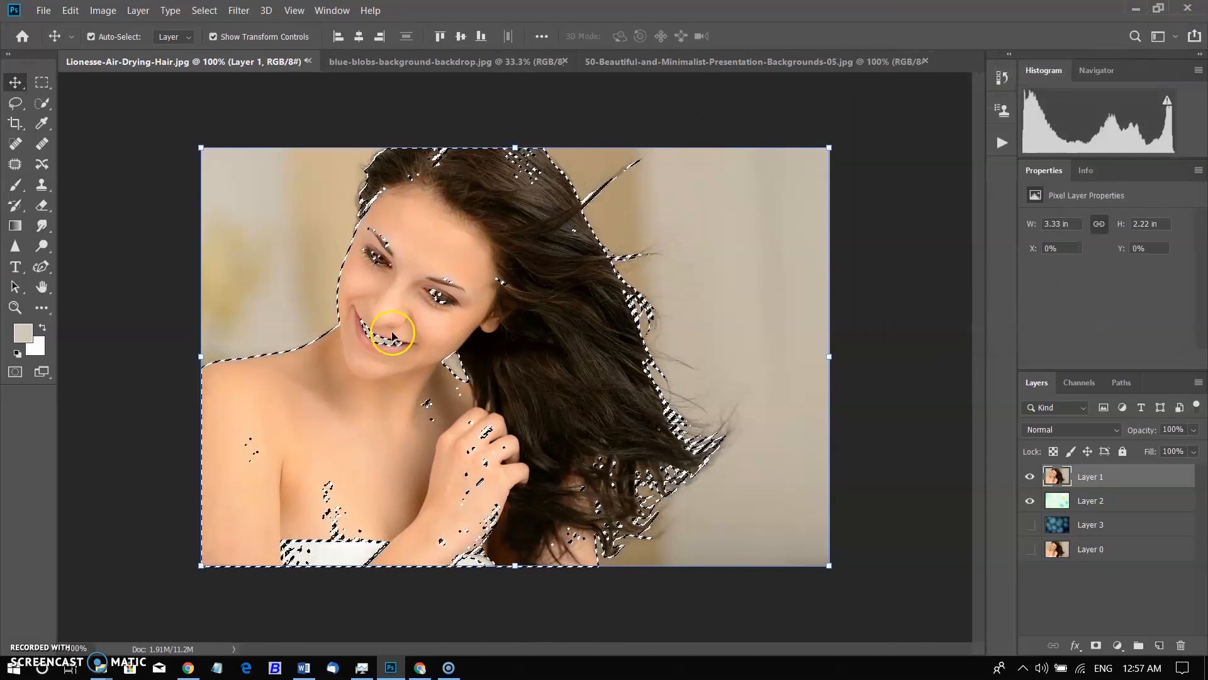
mouse_move(823, 377)
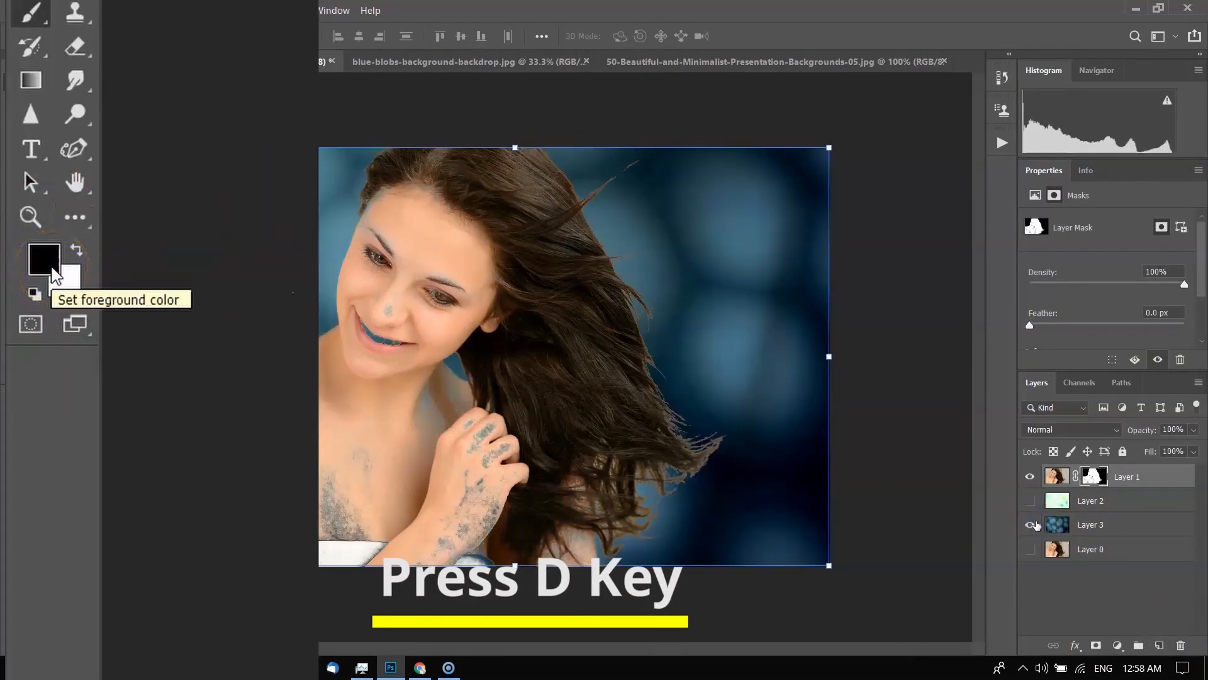
- With white as foreground, paint the blue patches on the skin back into the mask
key("x")
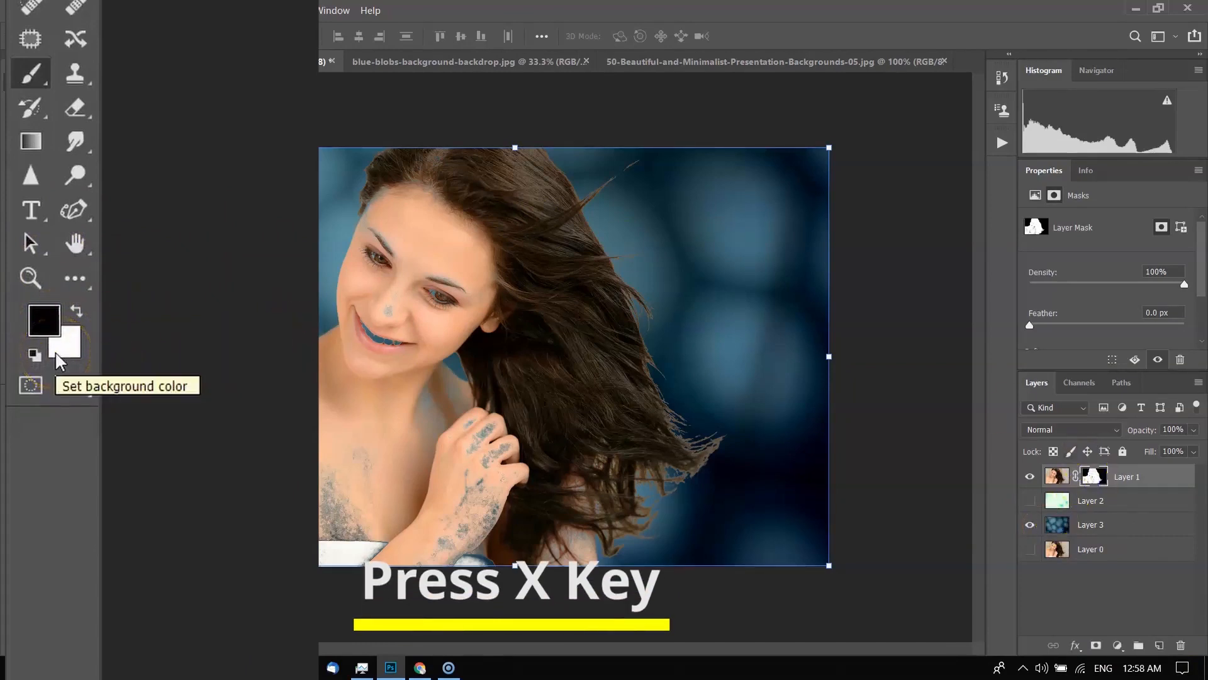
key("x")
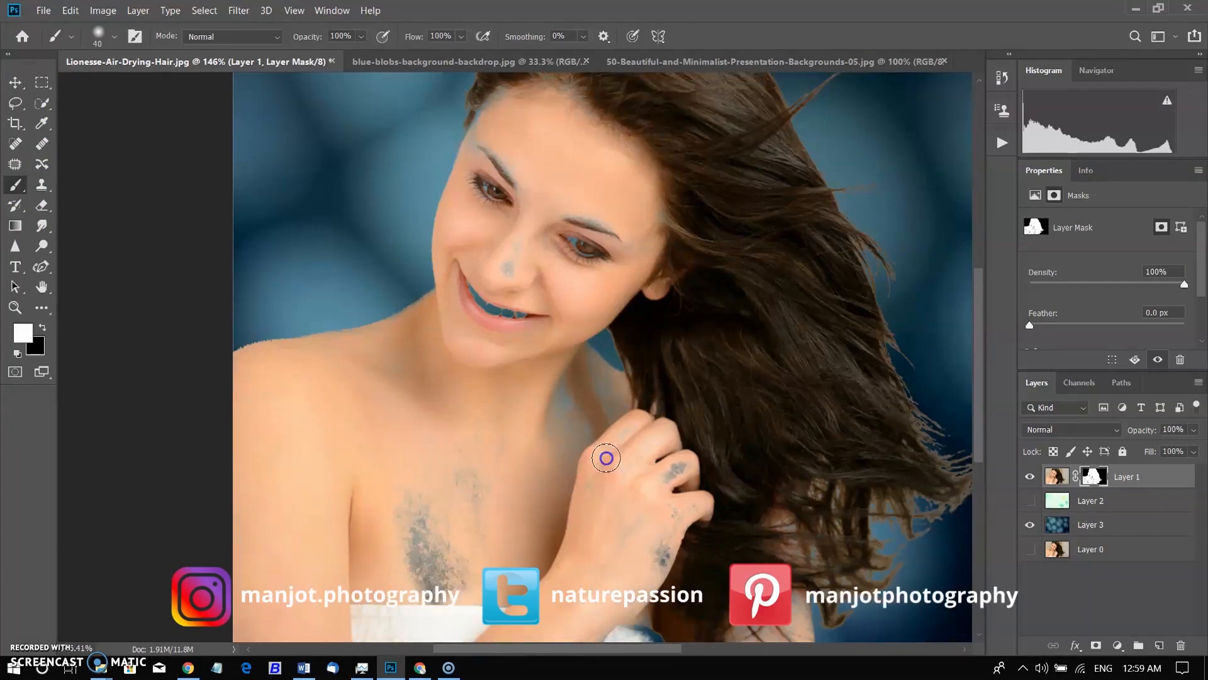
left_click_drag(605, 458, 794, 538)
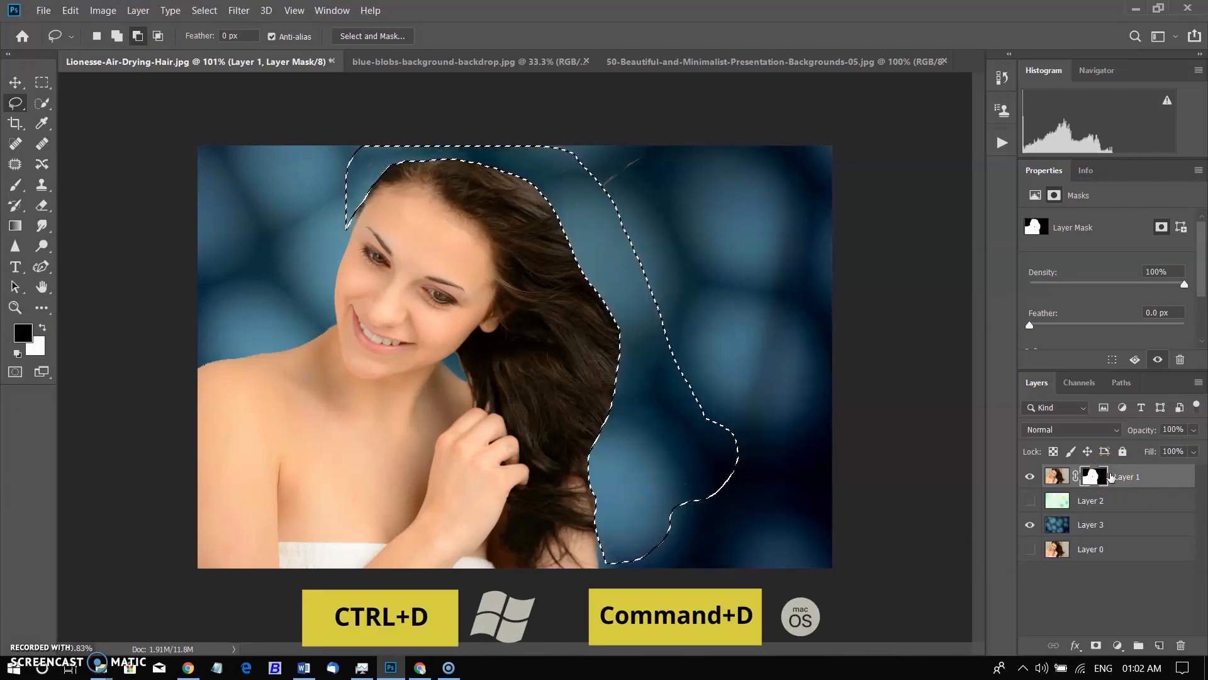
- Deselect, duplicate the Body layer as 'hair' and apply its layer mask
key("ctrl+d")
type("Body")
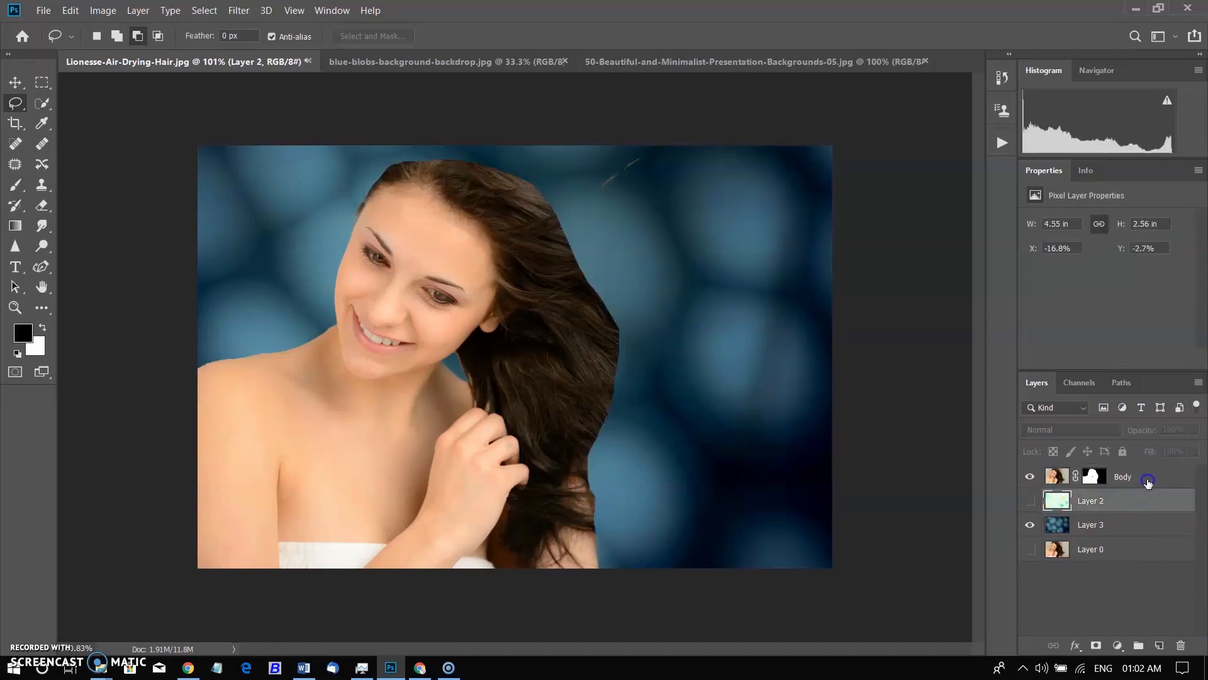
key("ctrl+j")
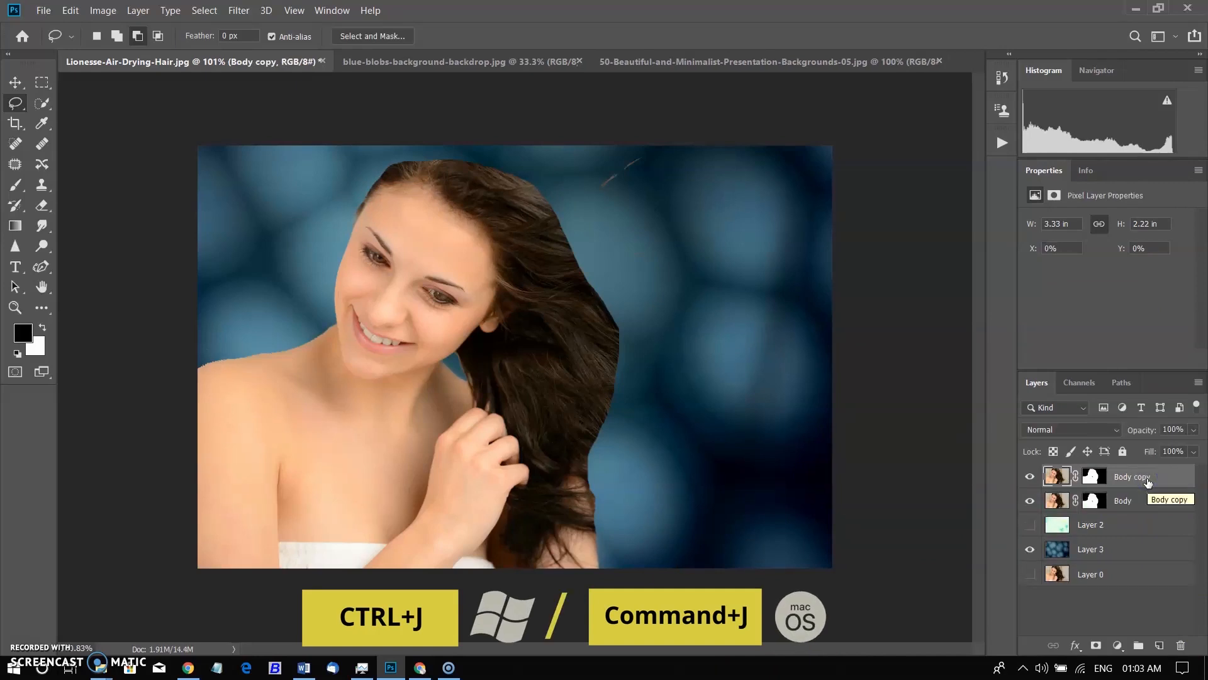
double_click(1132, 476)
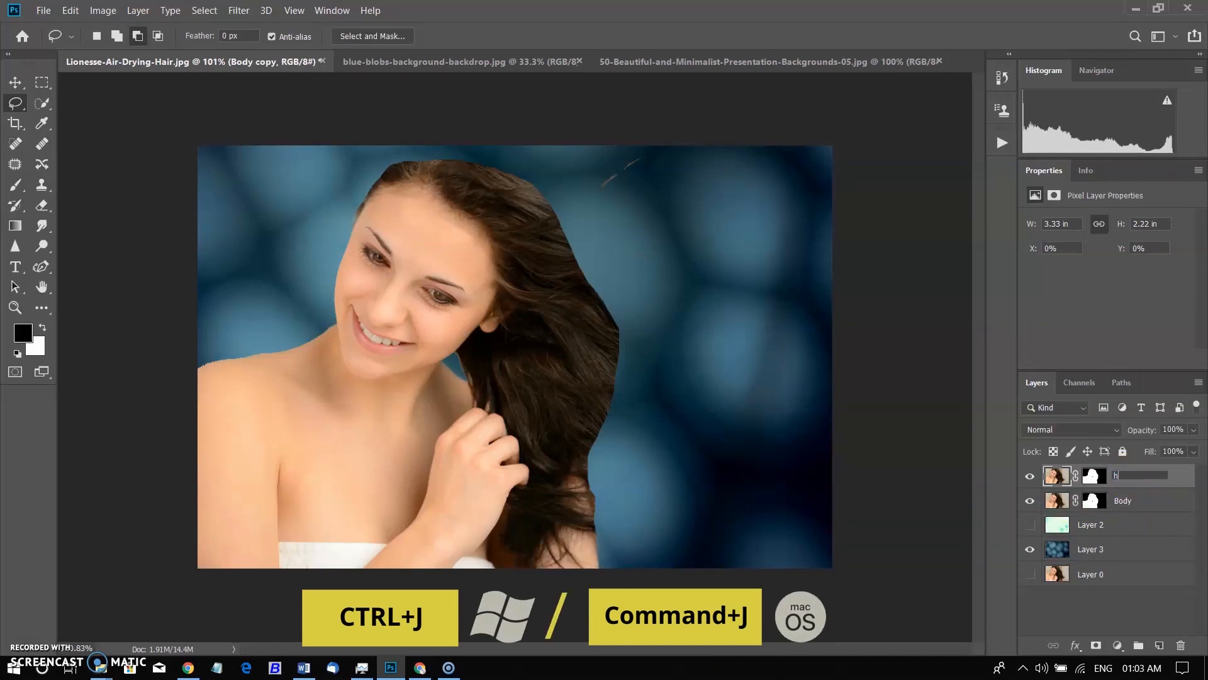
type("hair")
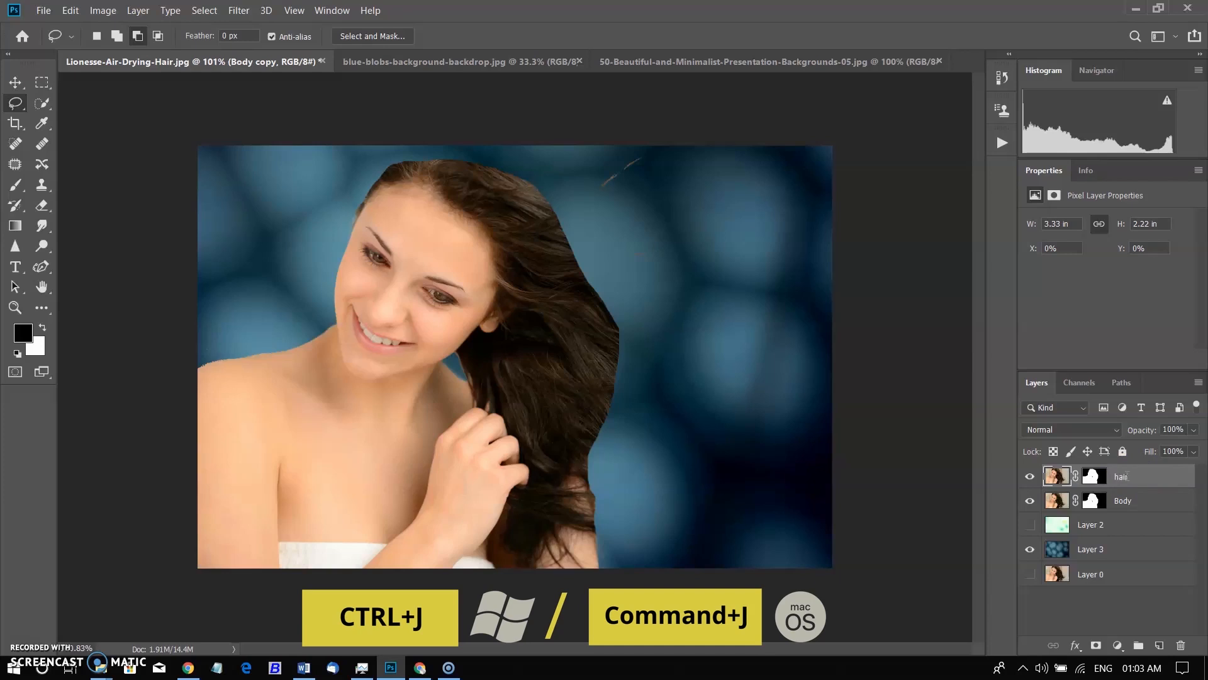
right_click(1094, 476)
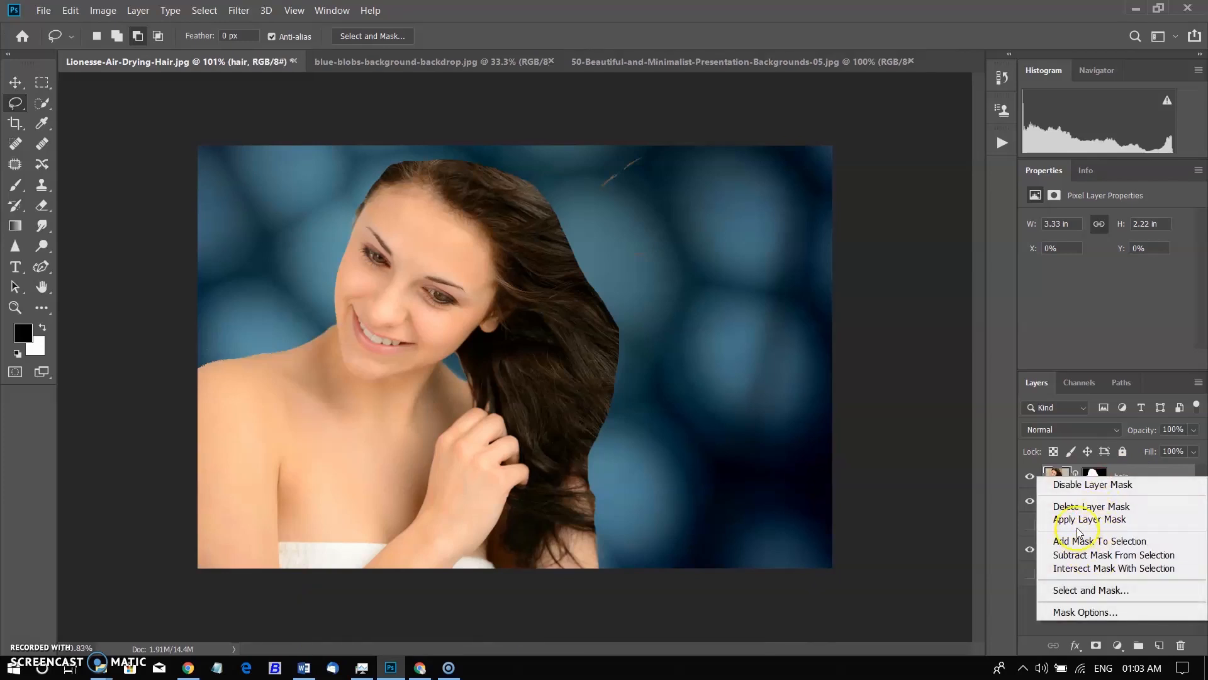
left_click(1090, 519)
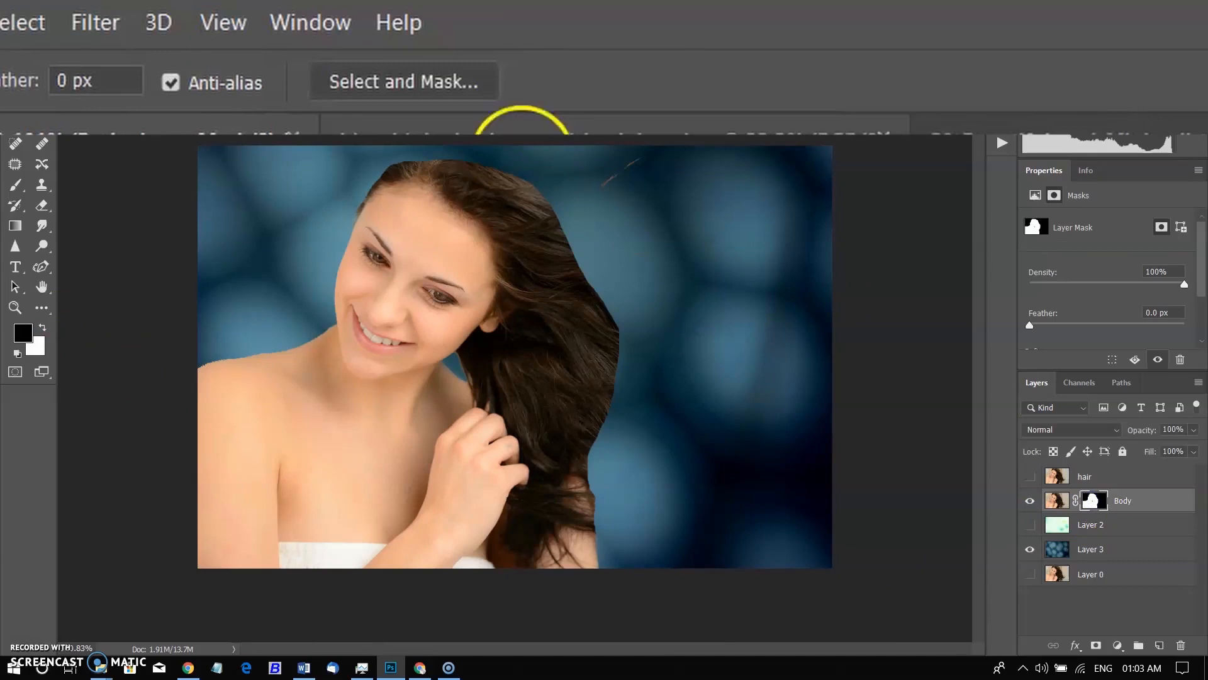
- Enter Select and Mask on the Body layer's mask for edge refinement
left_click(401, 80)
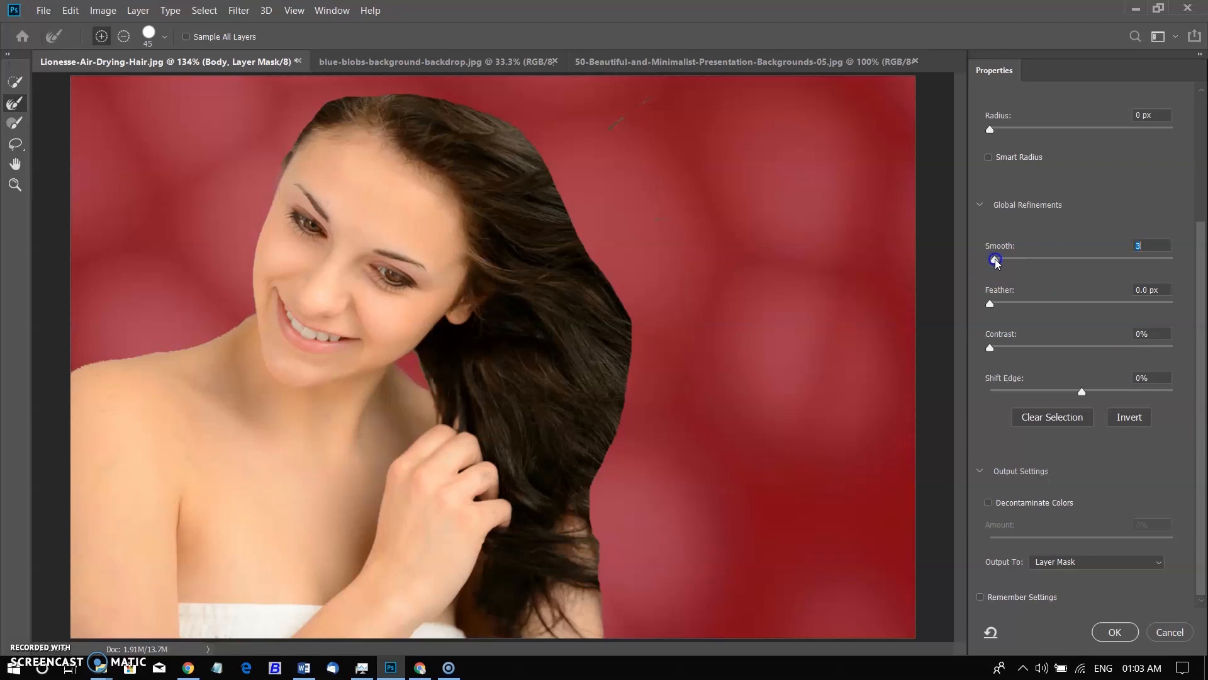
- Refine the Body mask edge with Smooth 4 and Feather 1 px
left_click_drag(997, 260, 993, 260)
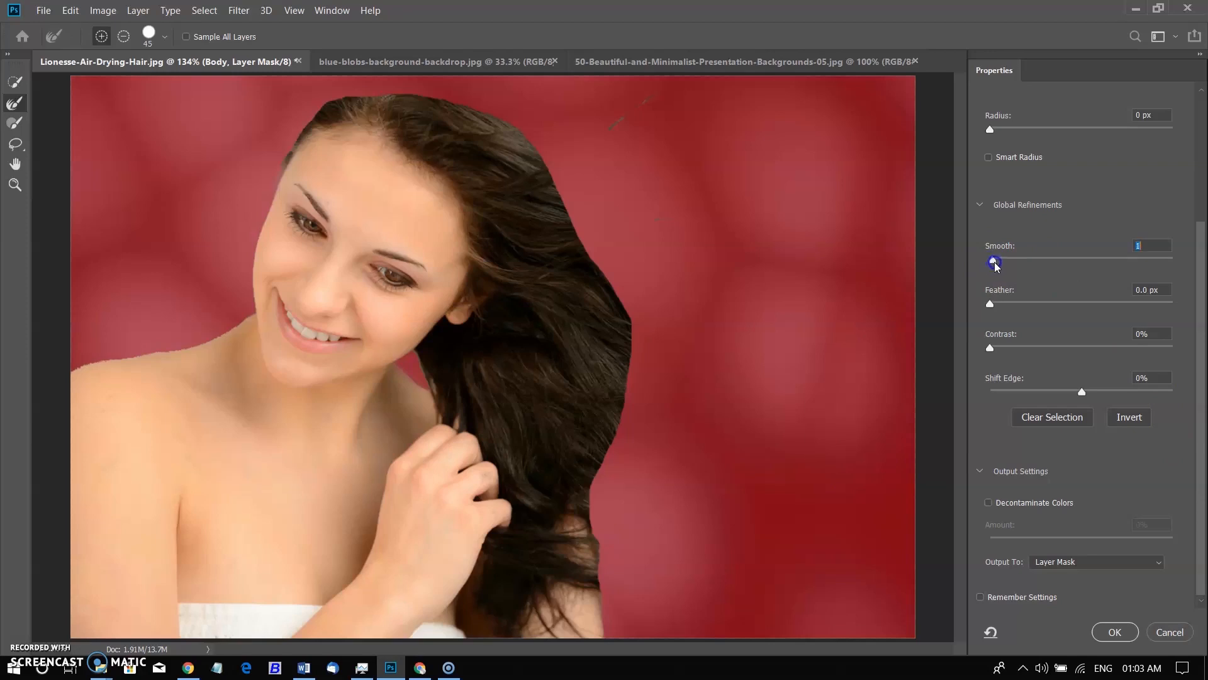
left_click_drag(990, 262, 1002, 262)
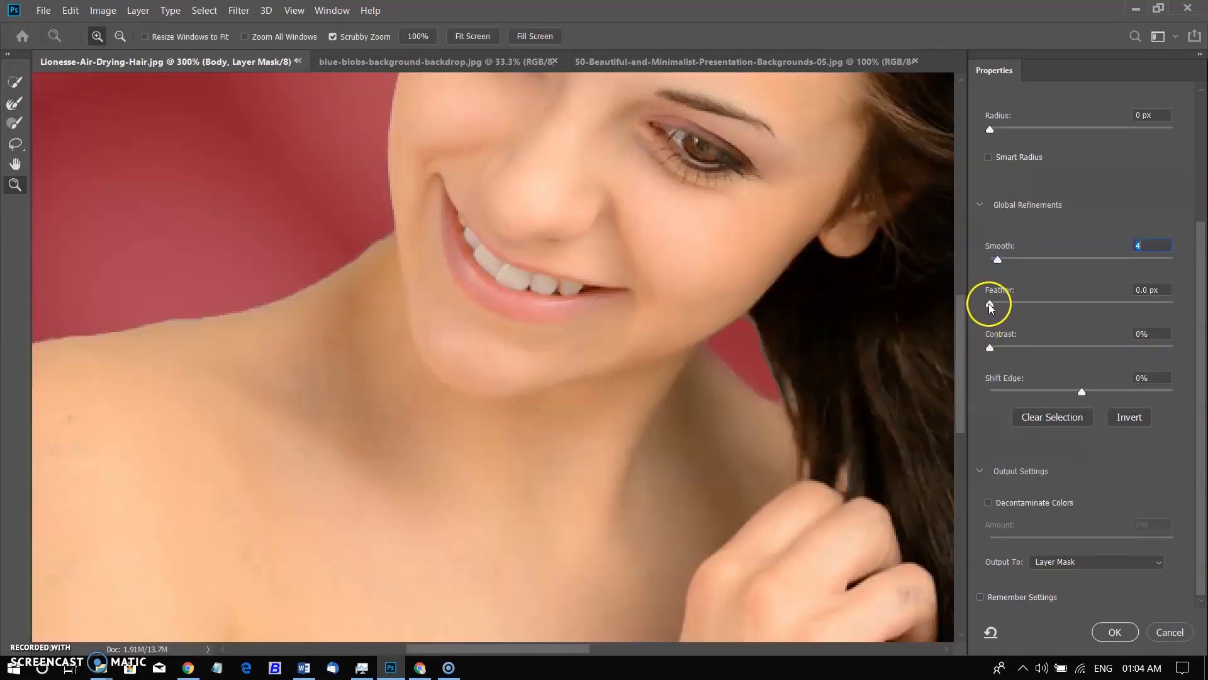
left_click_drag(990, 305, 997, 306)
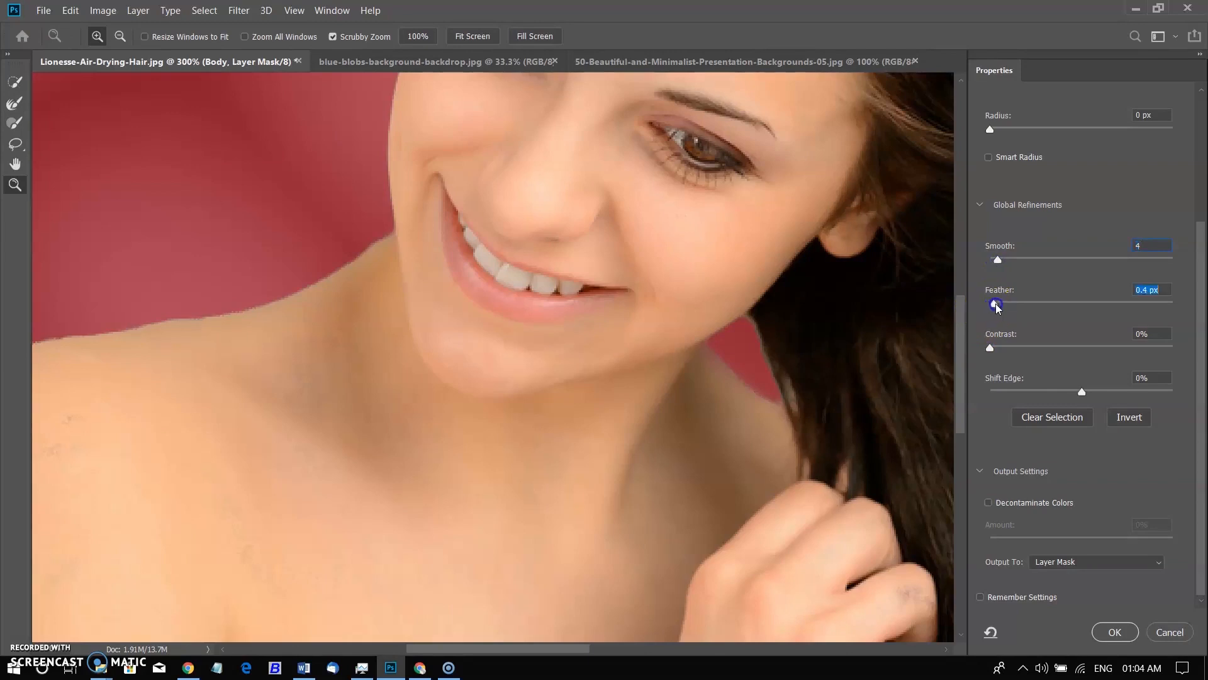
left_click_drag(992, 304, 997, 304)
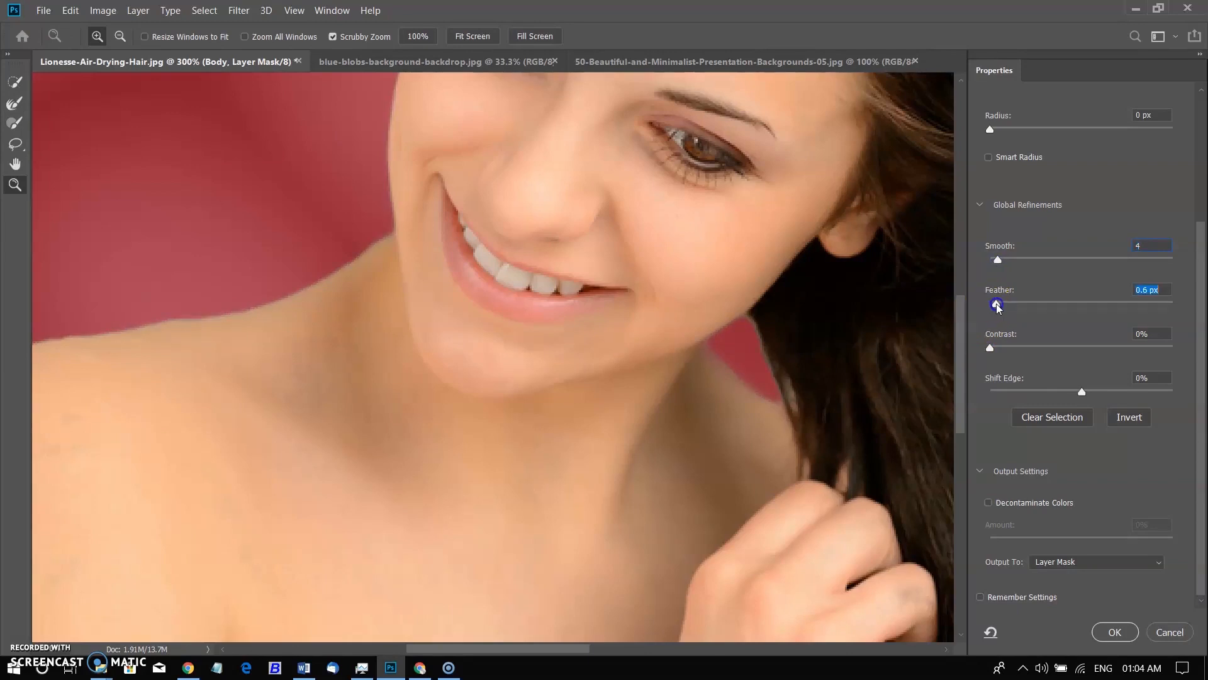
left_click_drag(994, 303, 998, 303)
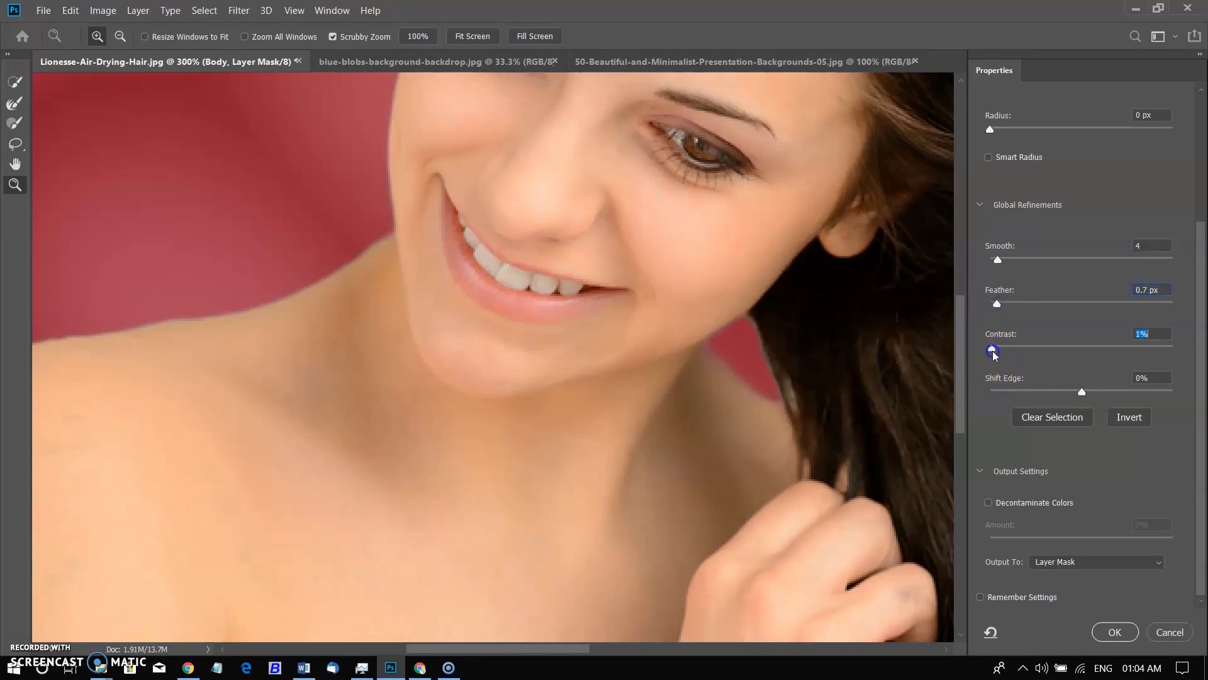
- Add Contrast 24% and Shift Edge -7%, then commit the refined mask
left_click_drag(993, 350, 1023, 350)
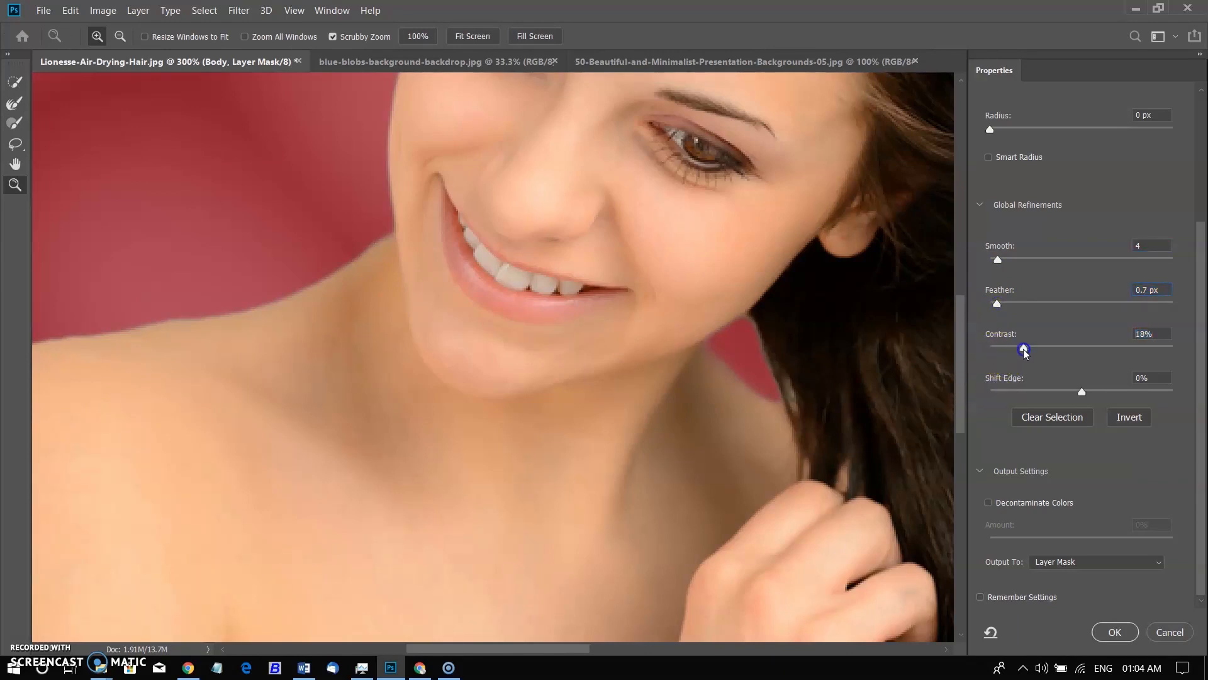
left_click_drag(1025, 347, 1014, 344)
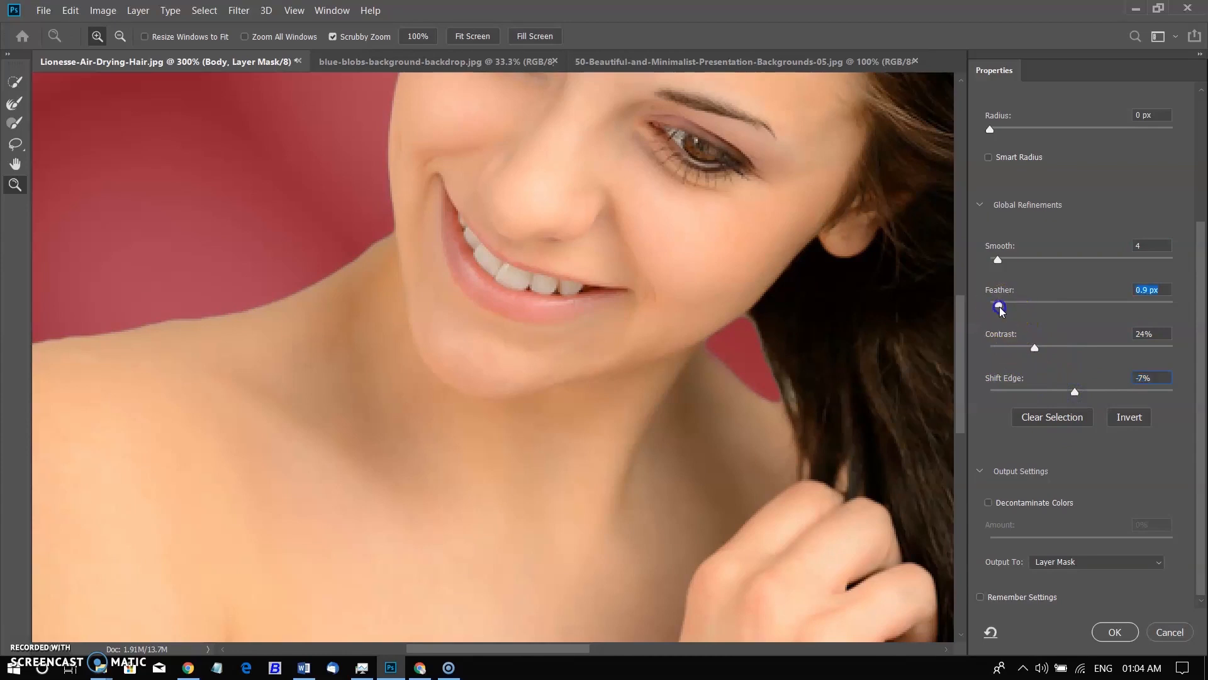
left_click_drag(1001, 303, 1002, 303)
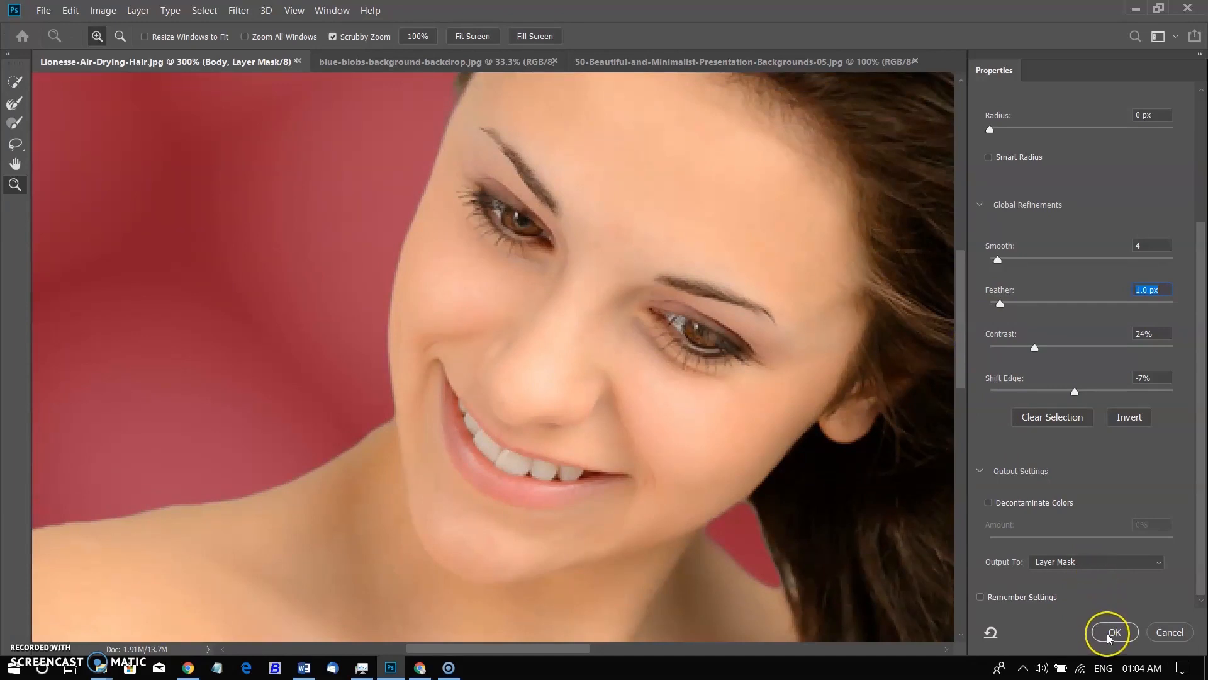
left_click(1114, 632)
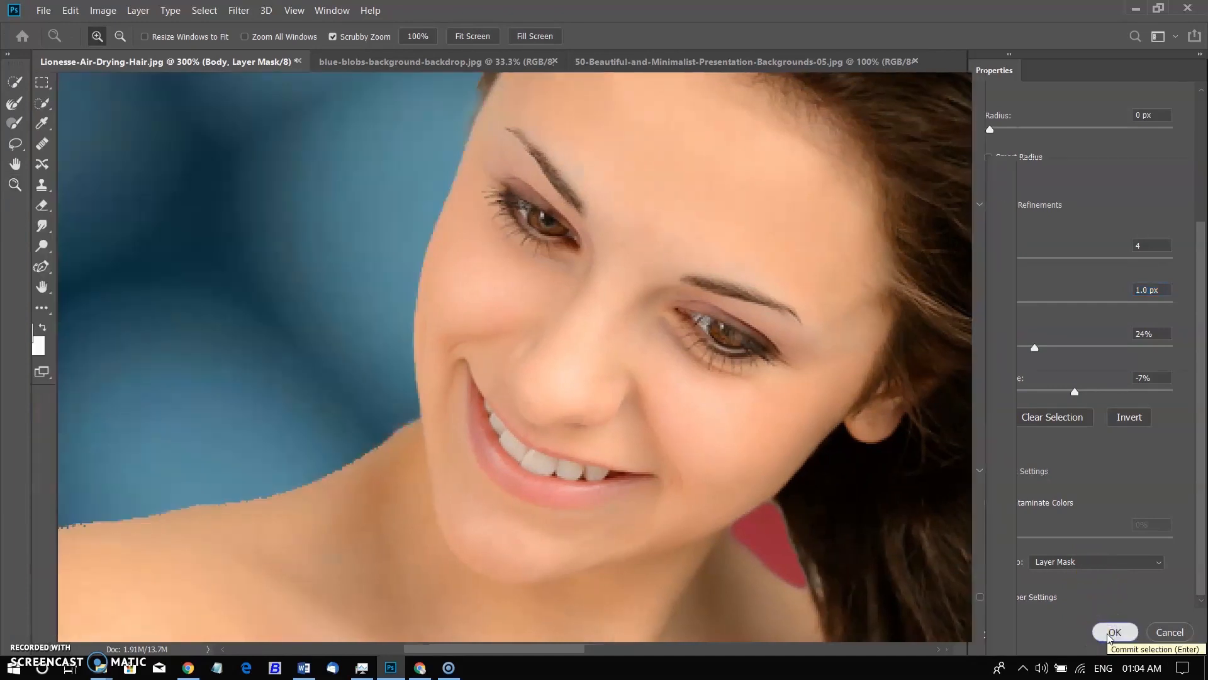
left_click(1114, 630)
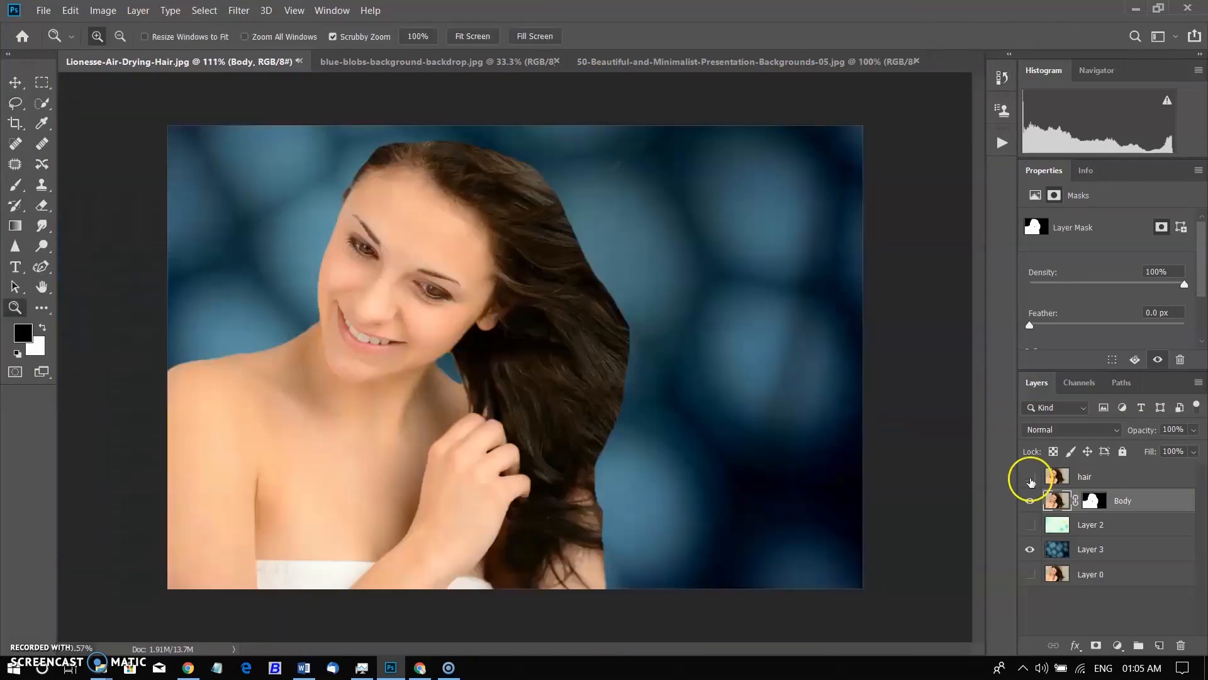
- Hide the masked Body layer and select the hair layer to work on
left_click(1031, 475)
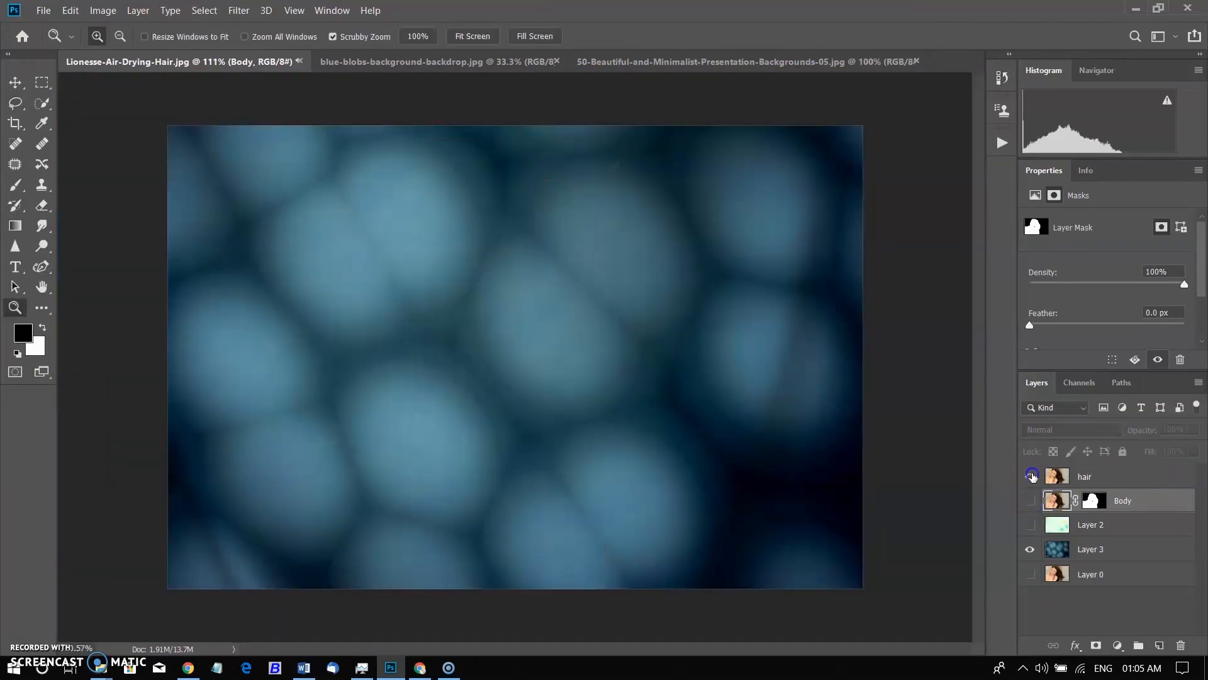
left_click(1031, 476)
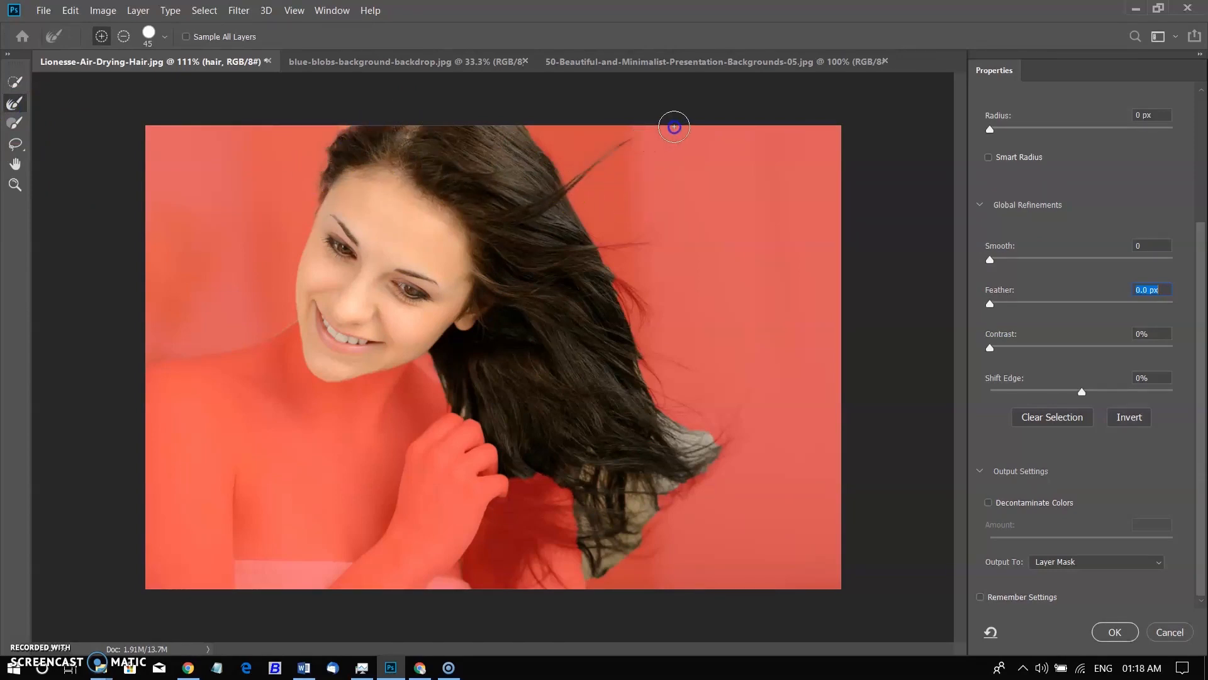
- Brush the Refine Edge tool along the top, right-side and bottom flyaway hair strands
left_click_drag(674, 126, 596, 269)
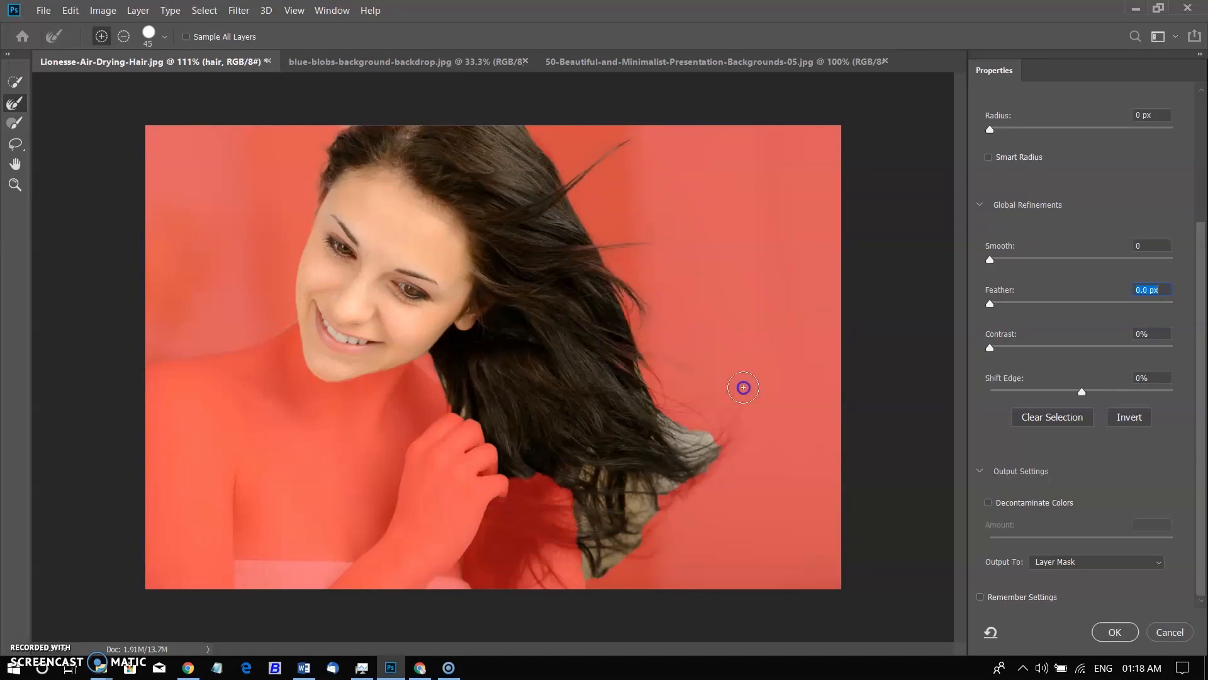
left_click_drag(744, 388, 627, 390)
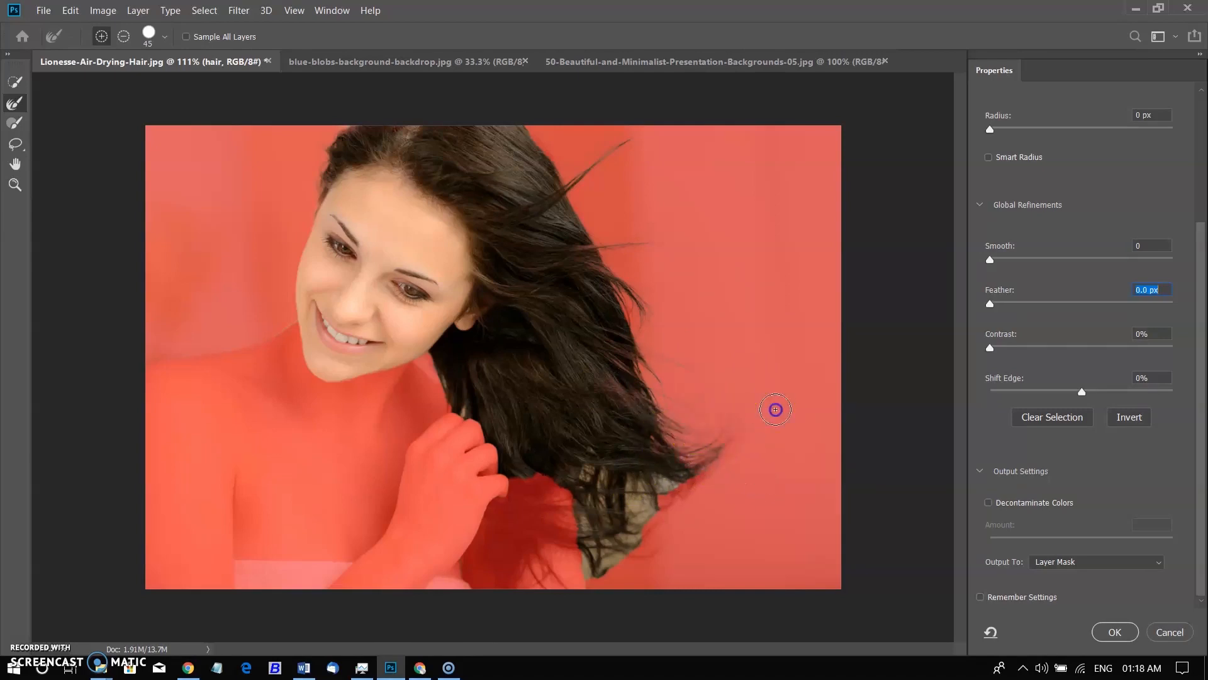
left_click_drag(775, 409, 632, 520)
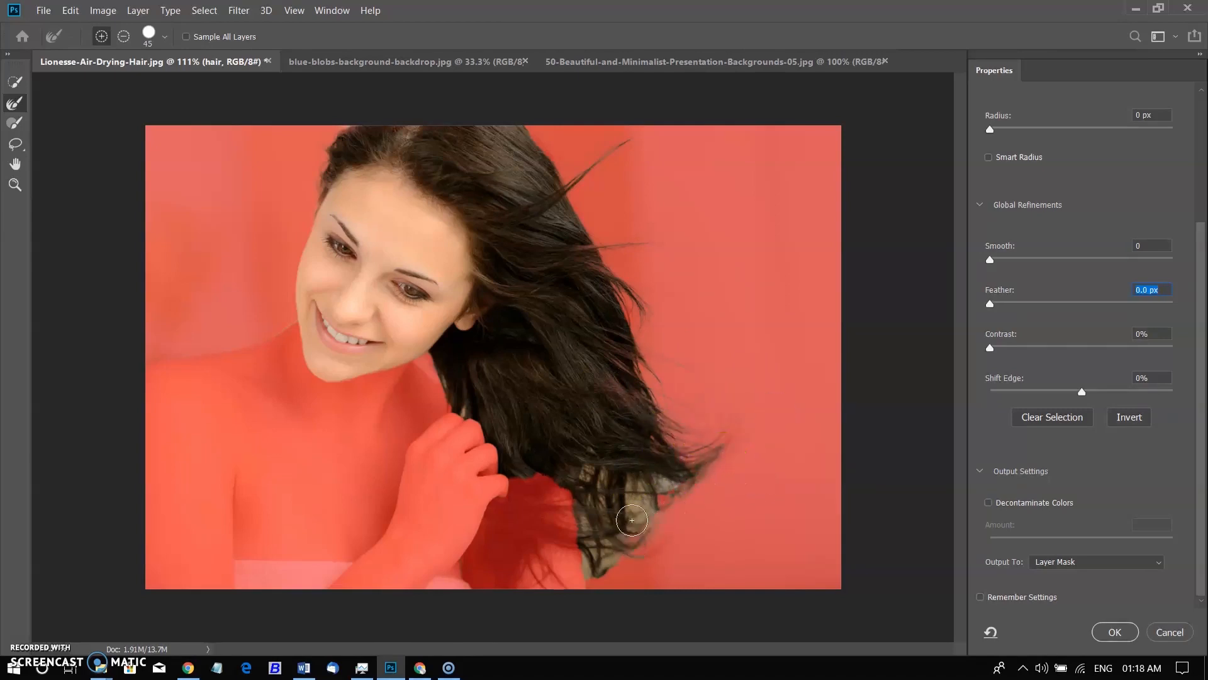
left_click_drag(631, 519, 691, 516)
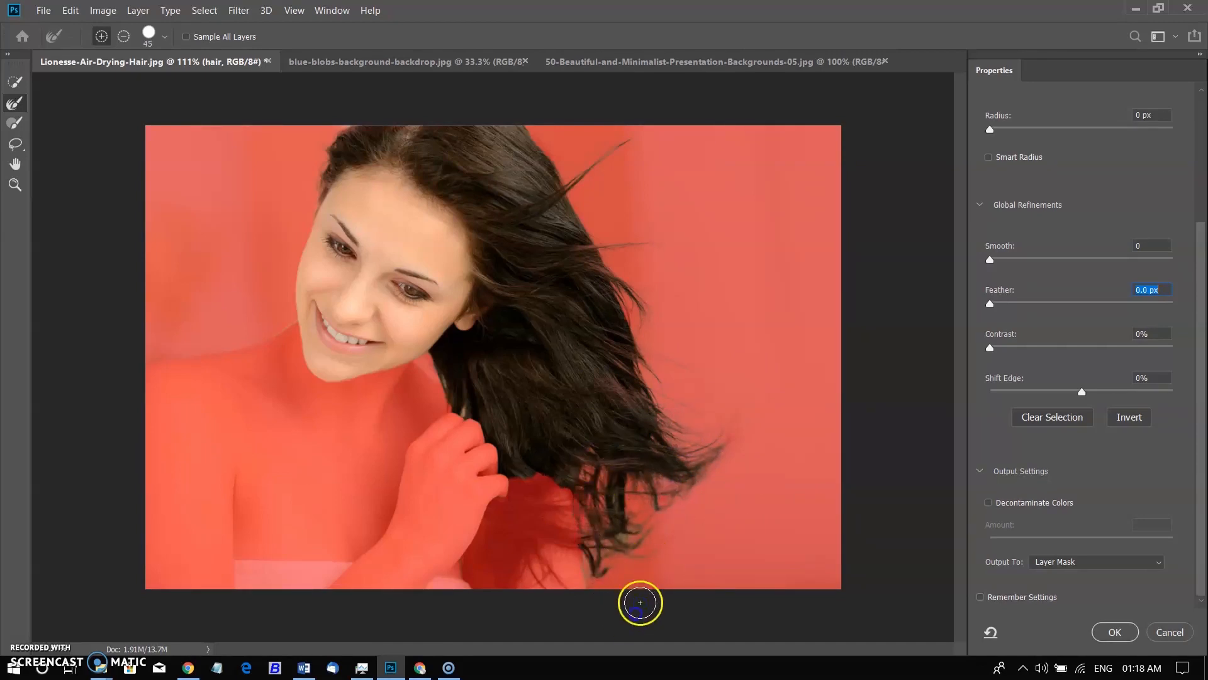
left_click_drag(639, 603, 462, 411)
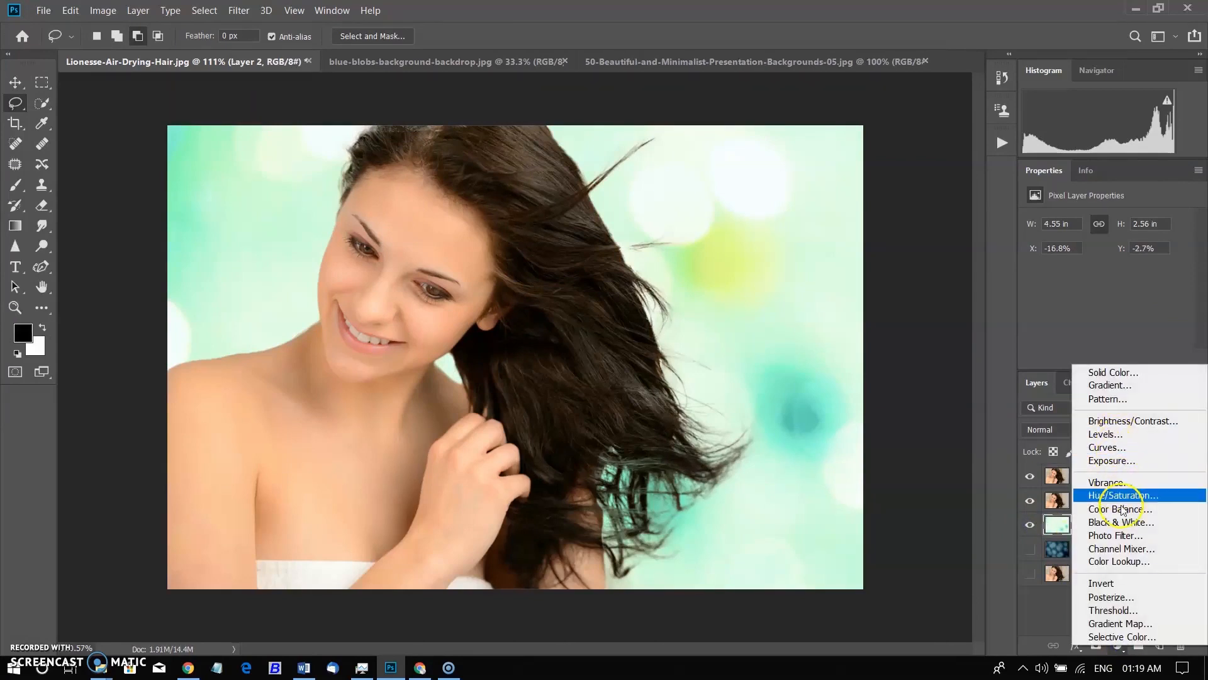
- Add a Hue/Saturation layer at Hue -180, Saturation -42 to tint the bokeh pink
left_click(1121, 494)
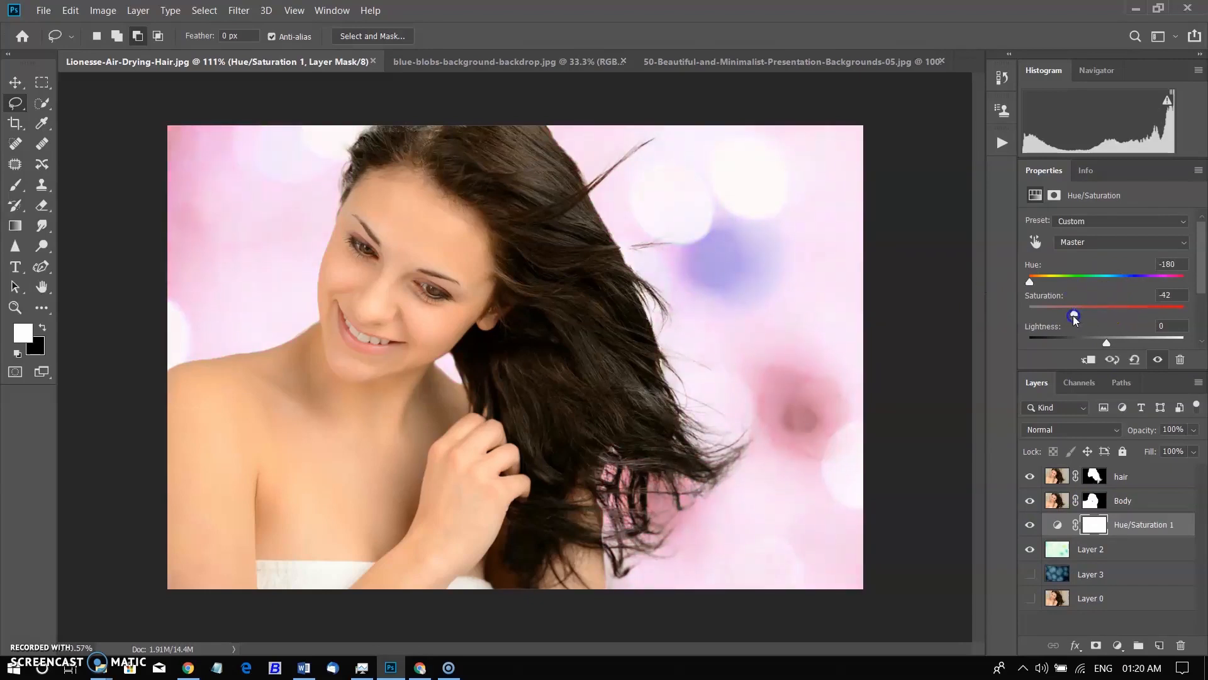
left_click(372, 37)
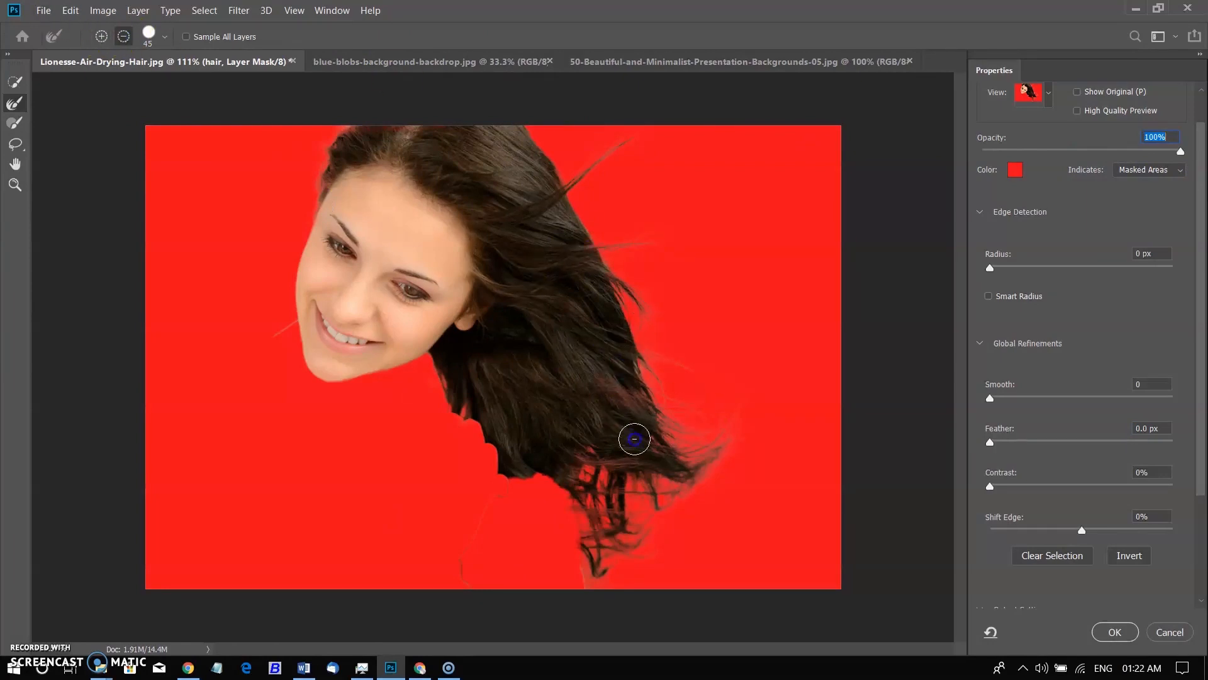
- Enable Decontaminate Colors at 74% and output the hair mask to a new masked 'hair copy' layer
left_click(1114, 631)
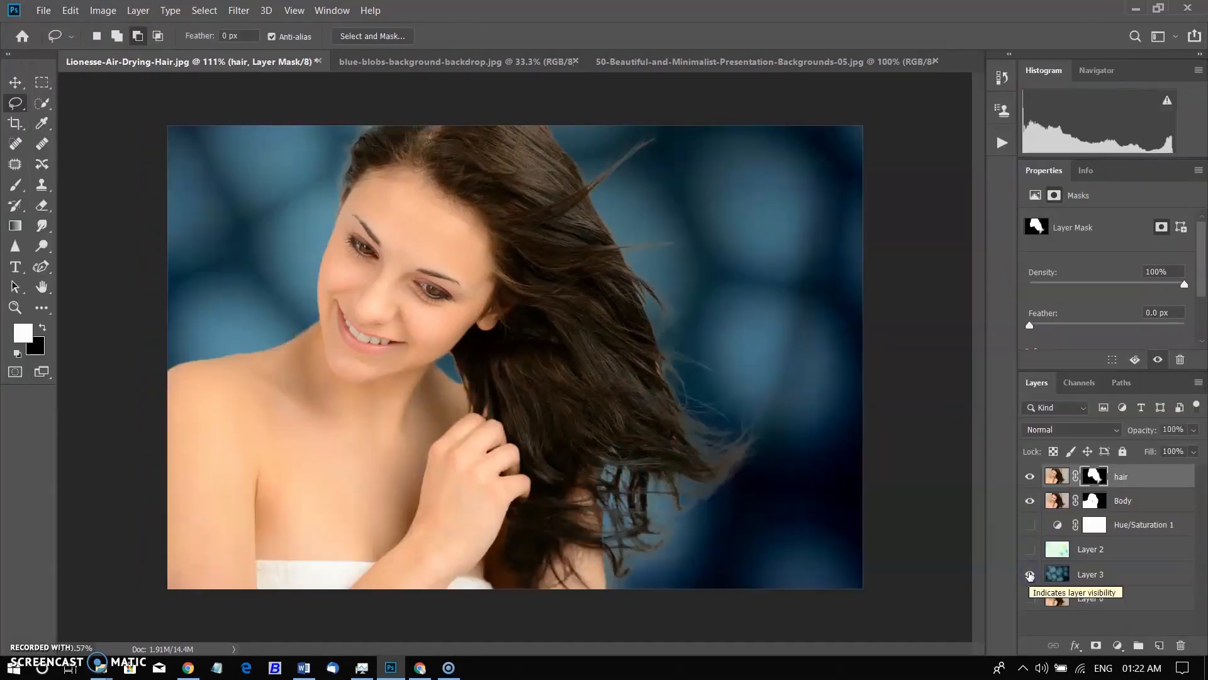
left_click(373, 36)
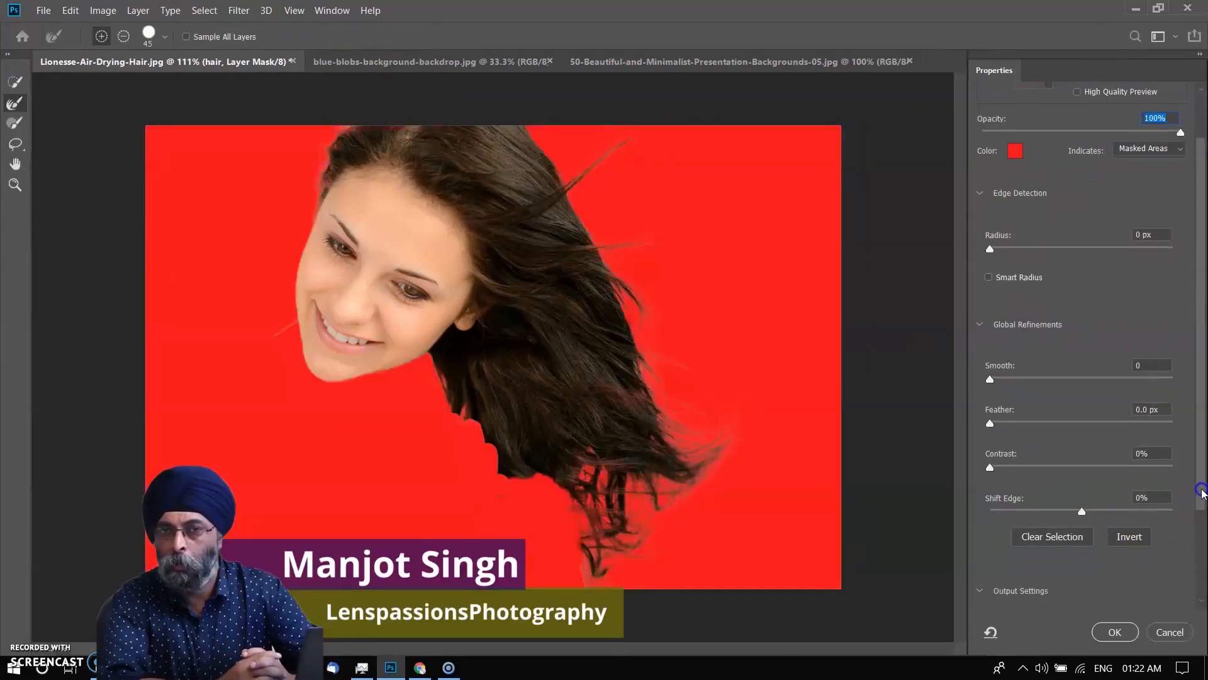
scroll("down", 3)
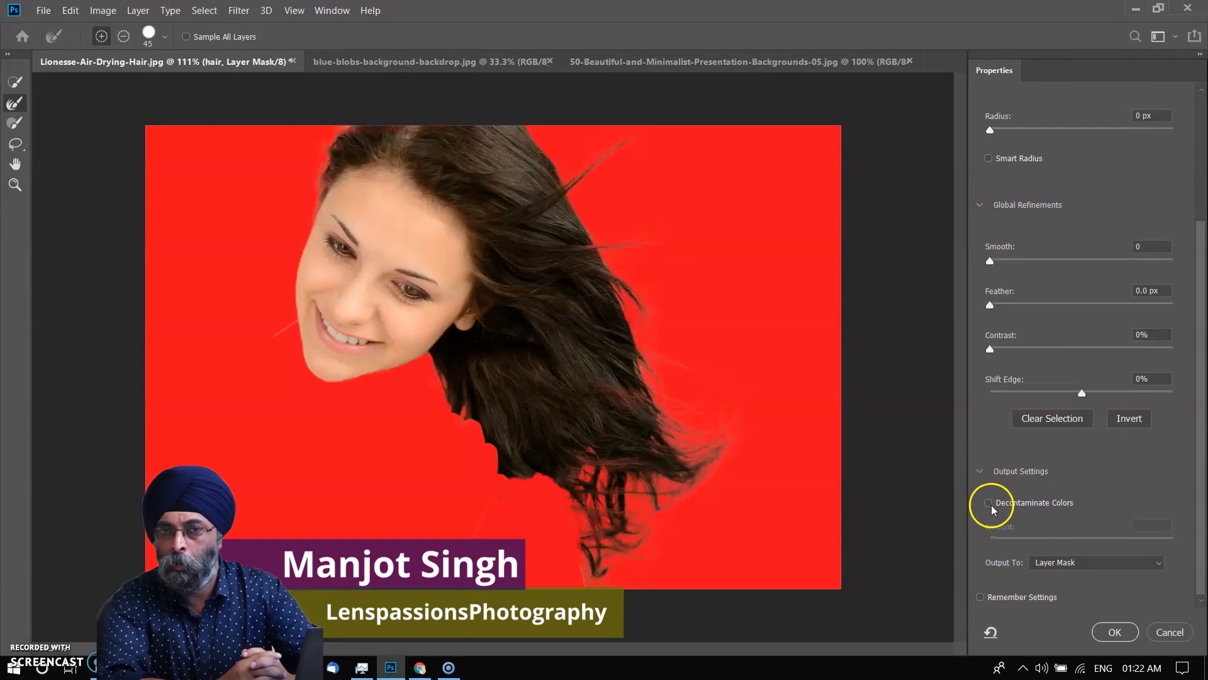
left_click(989, 503)
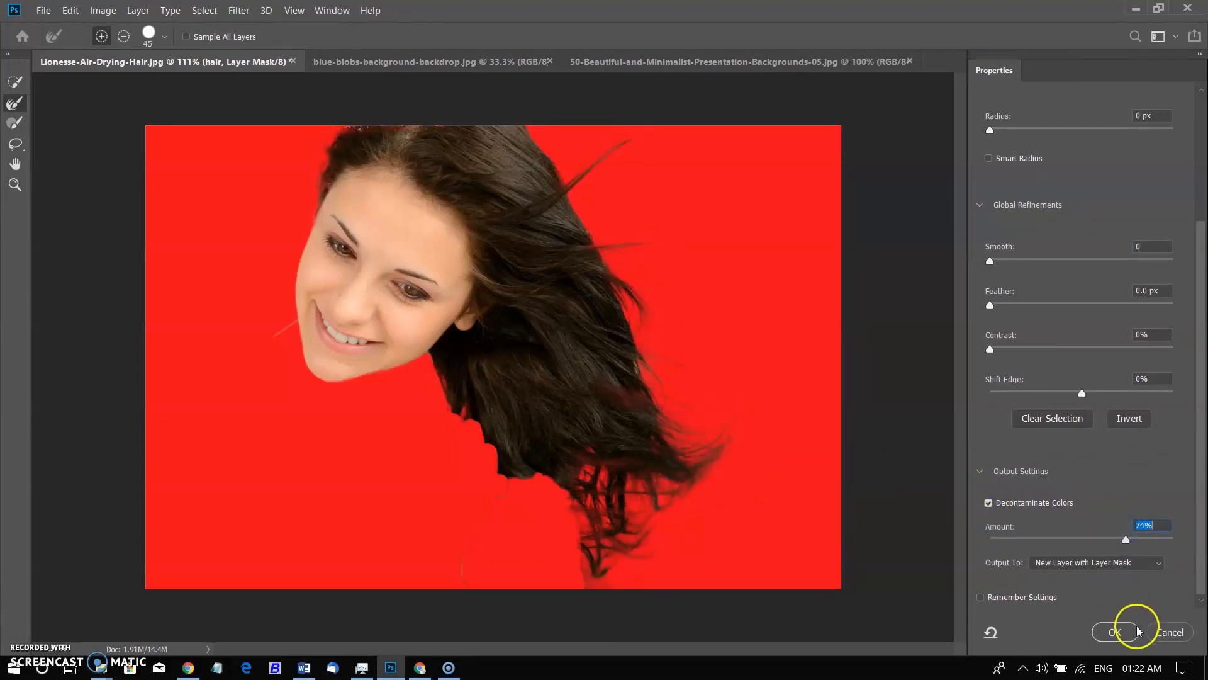
left_click(1112, 632)
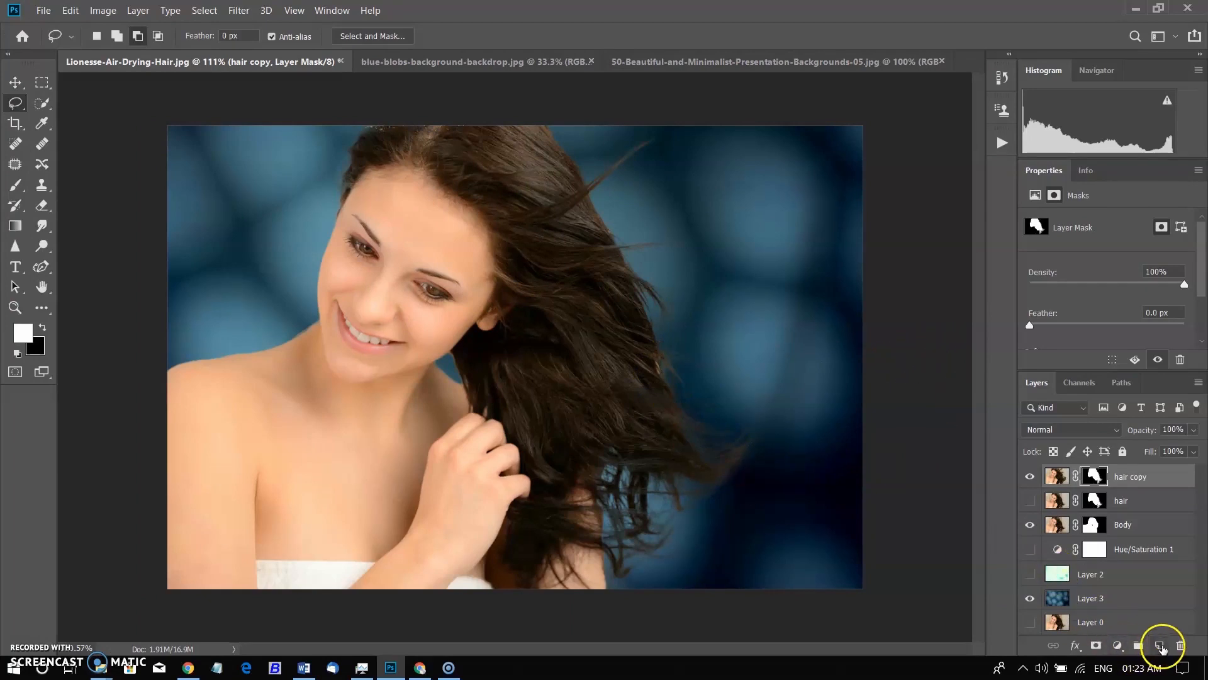
mouse_move(1159, 645)
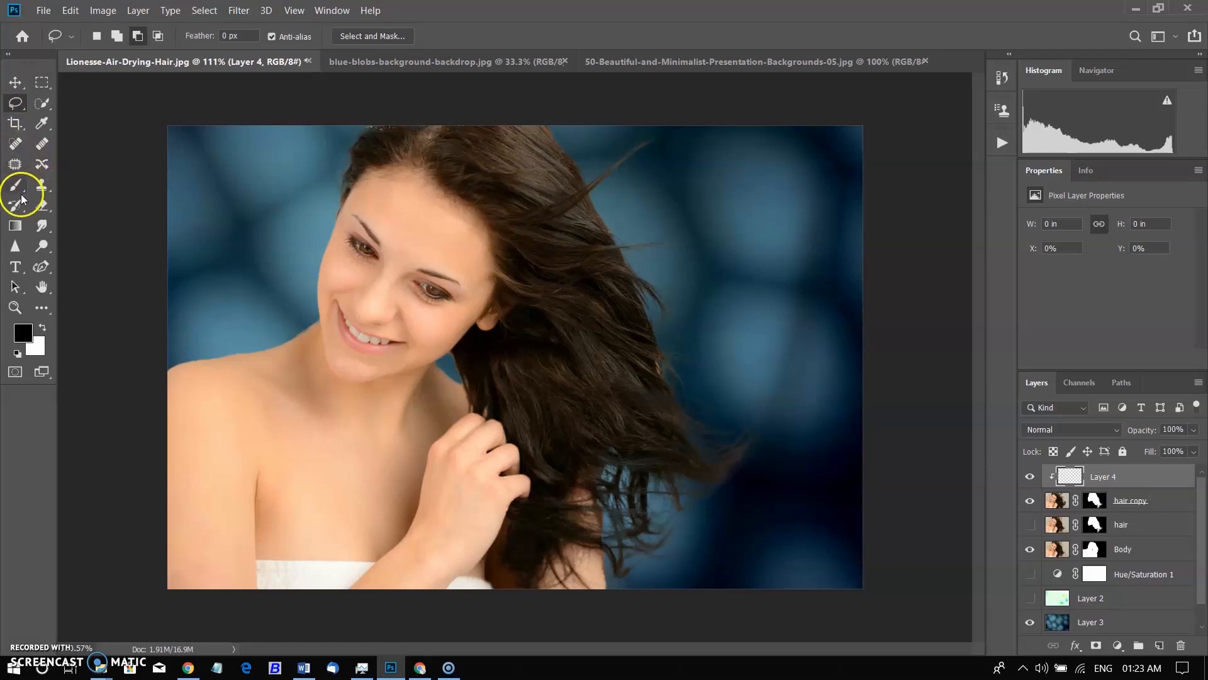
- Set the clipped Layer 4 to Soft Light at 71% opacity with the Brush tool ready
left_click(15, 185)
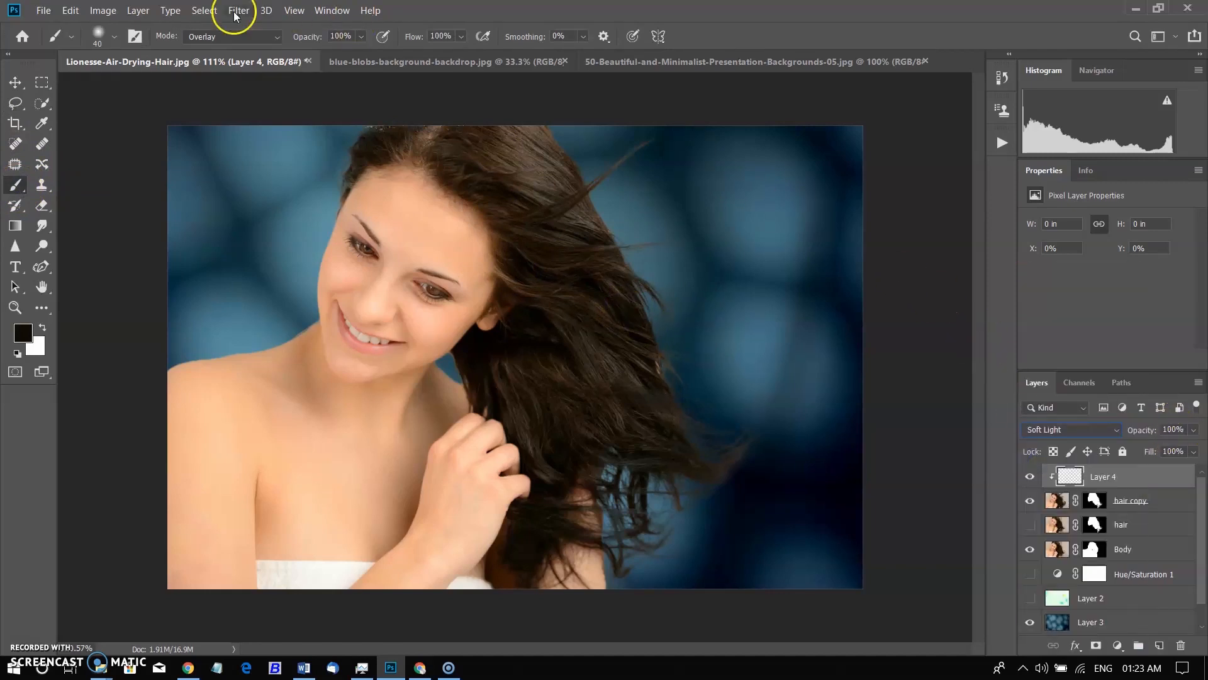
left_click(232, 37)
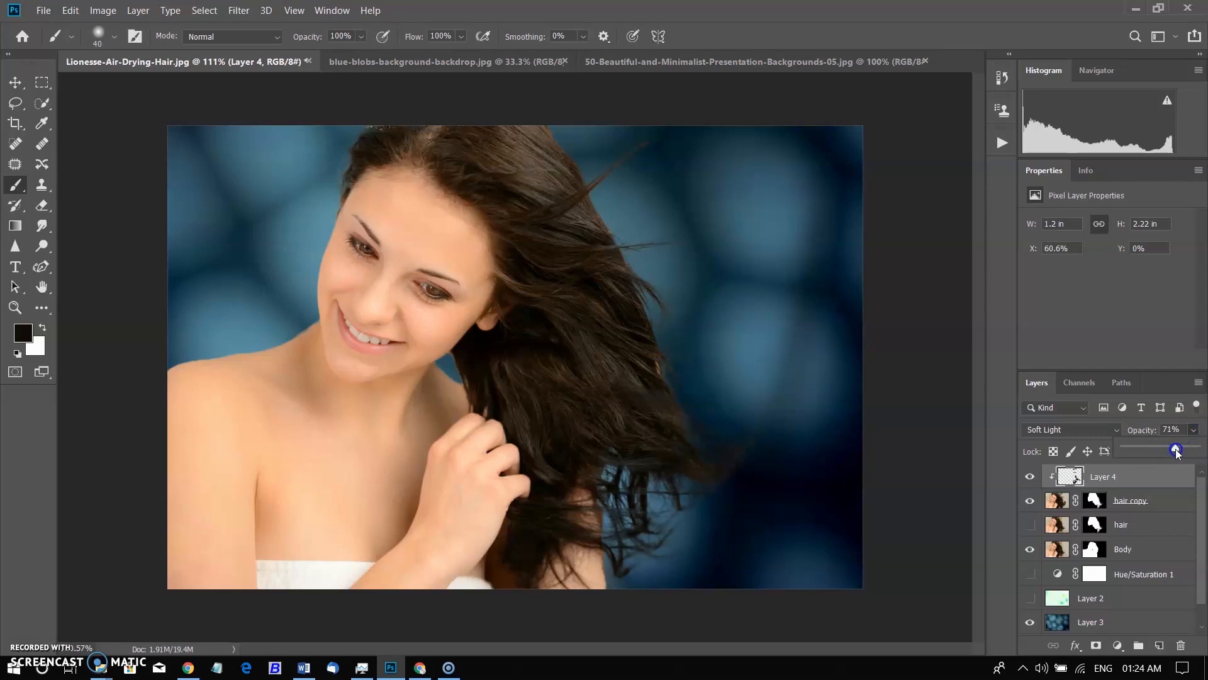
left_click_drag(1176, 448, 1169, 448)
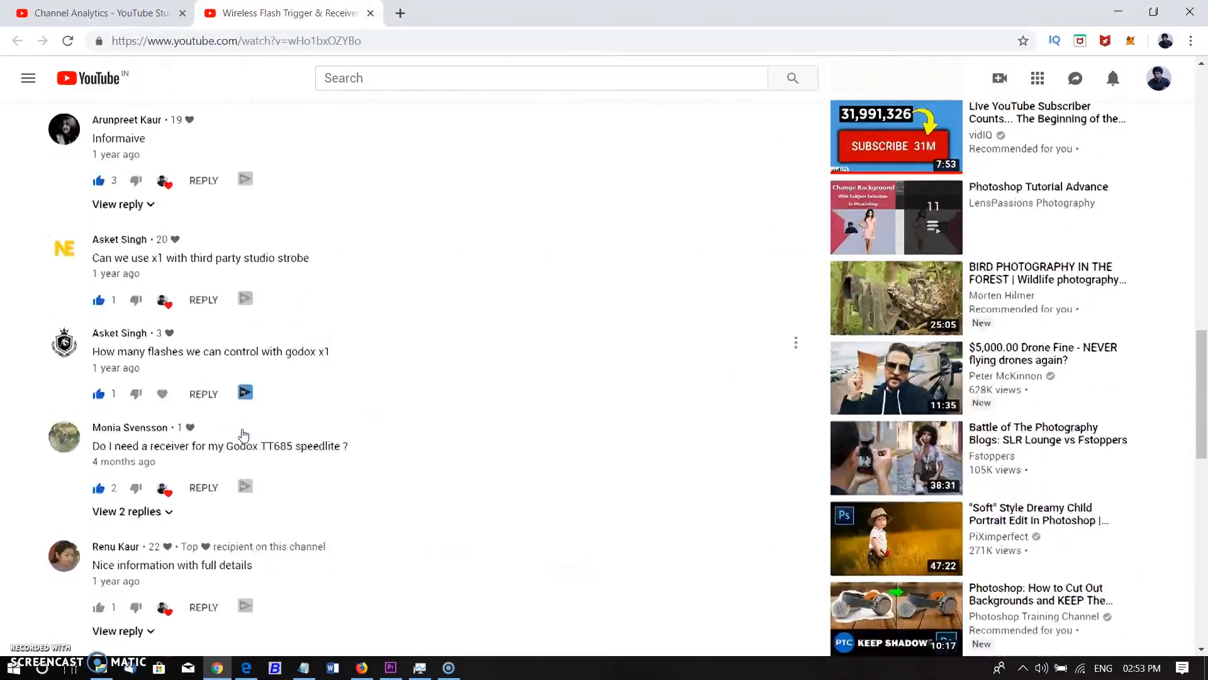
- Scroll through the tutorial's comments and activate the 'Add a public comment' field
scroll("down", 3)
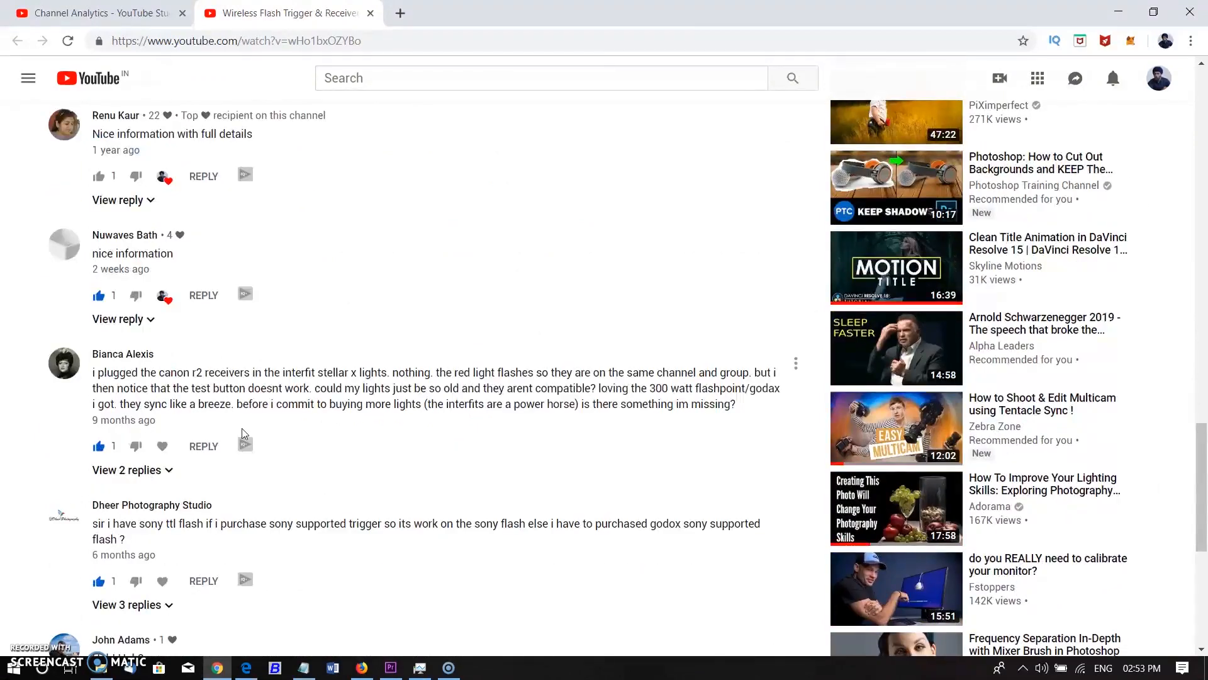
scroll("down", 3)
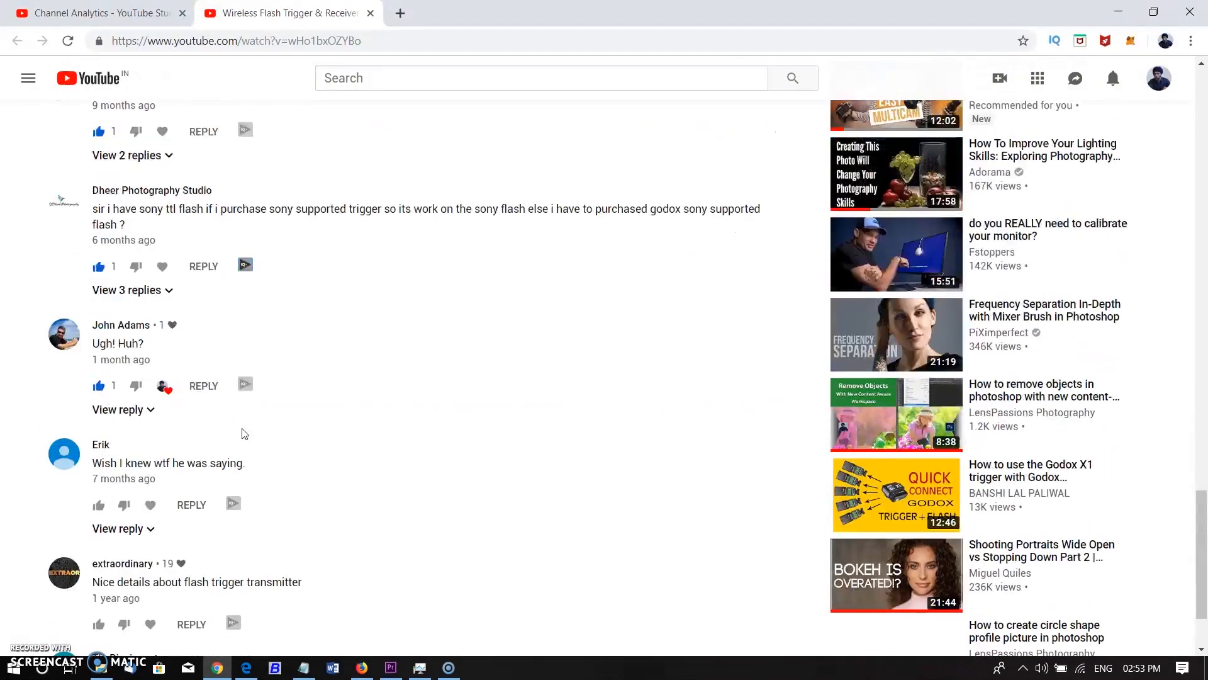
scroll("down", 3)
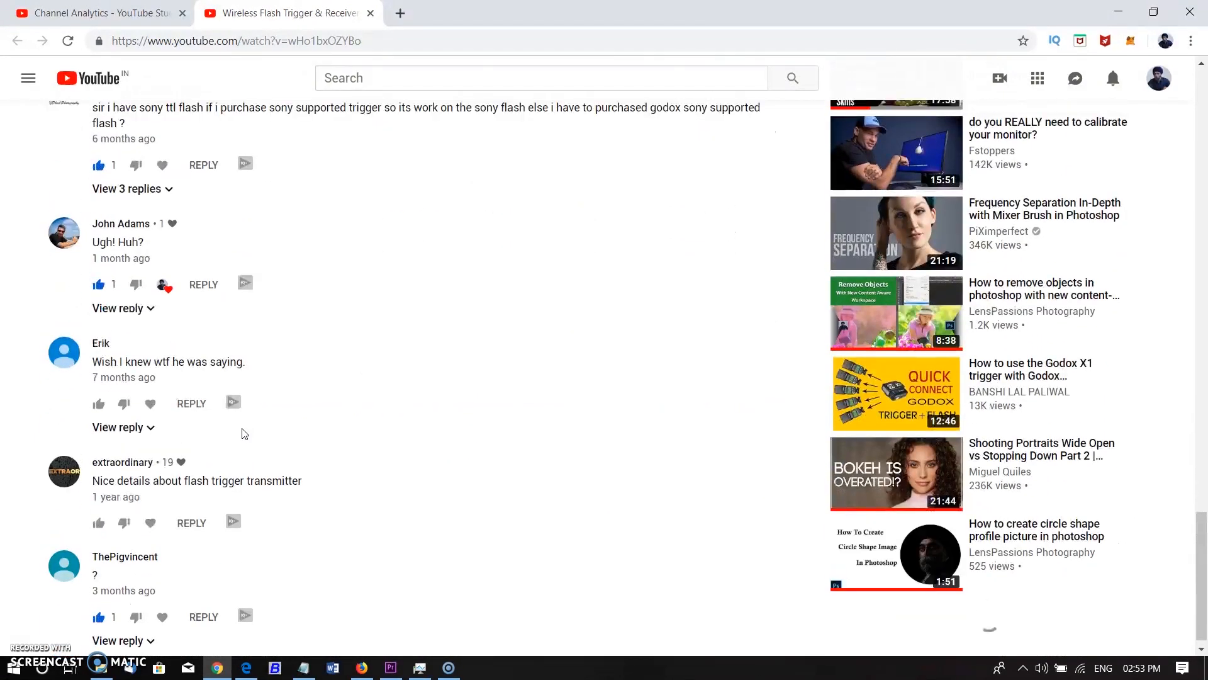
scroll("down", 3)
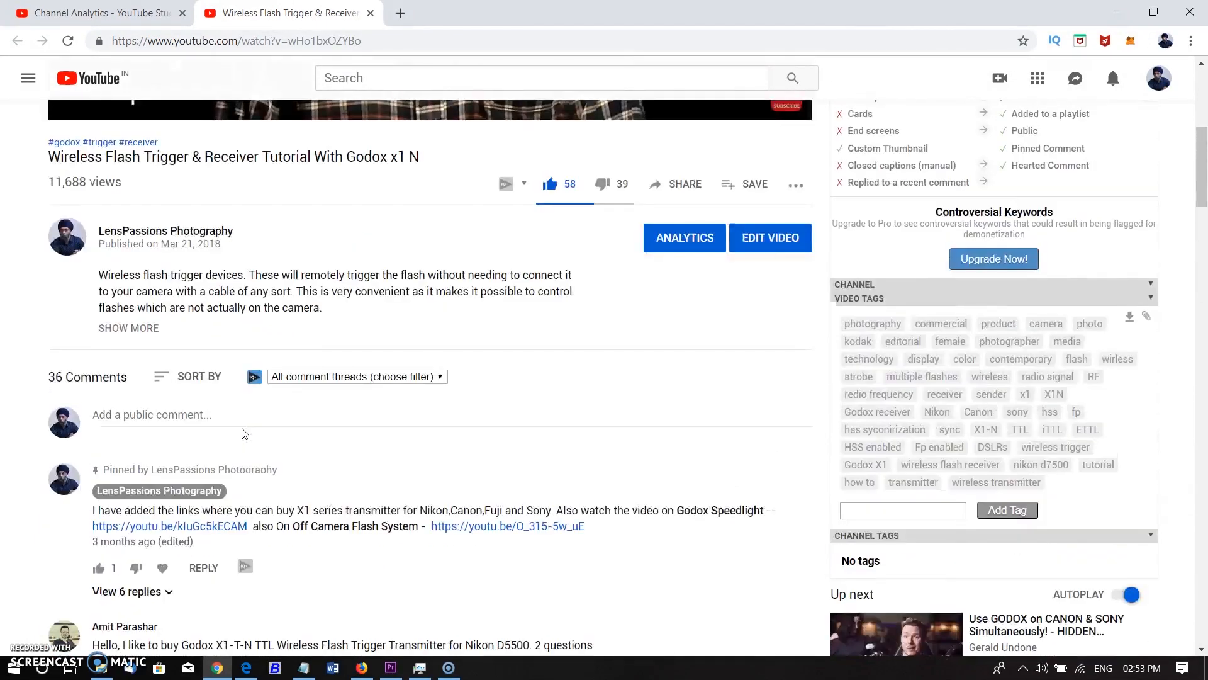
left_click(231, 414)
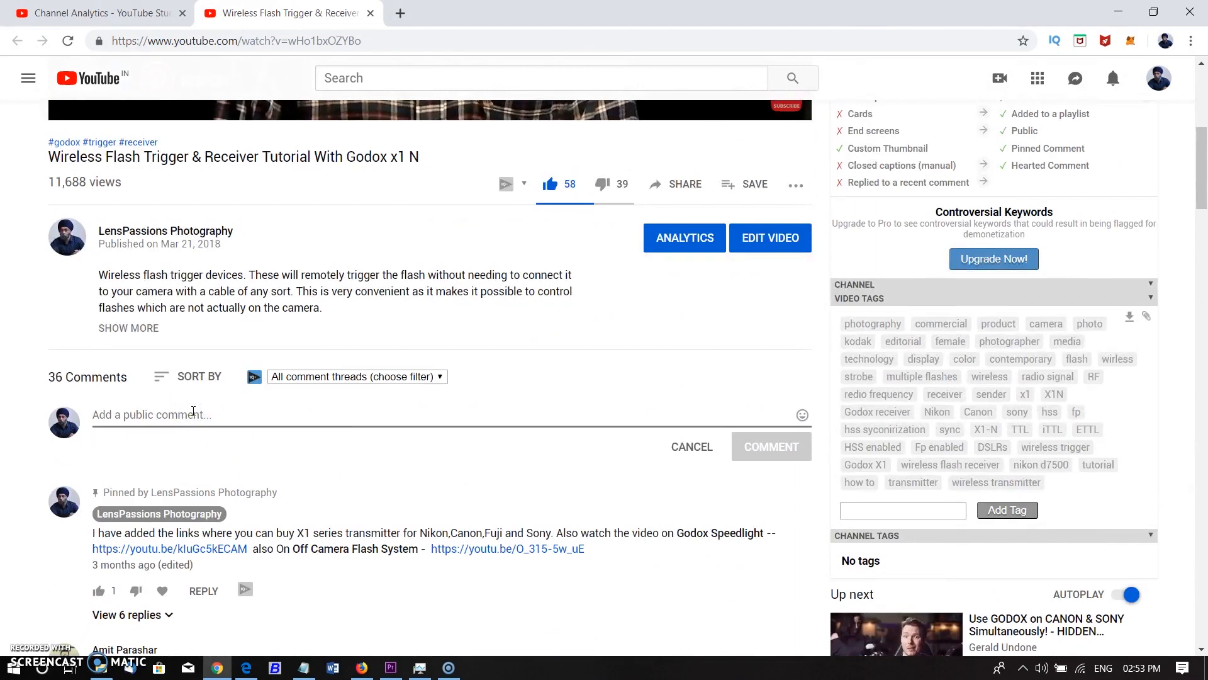